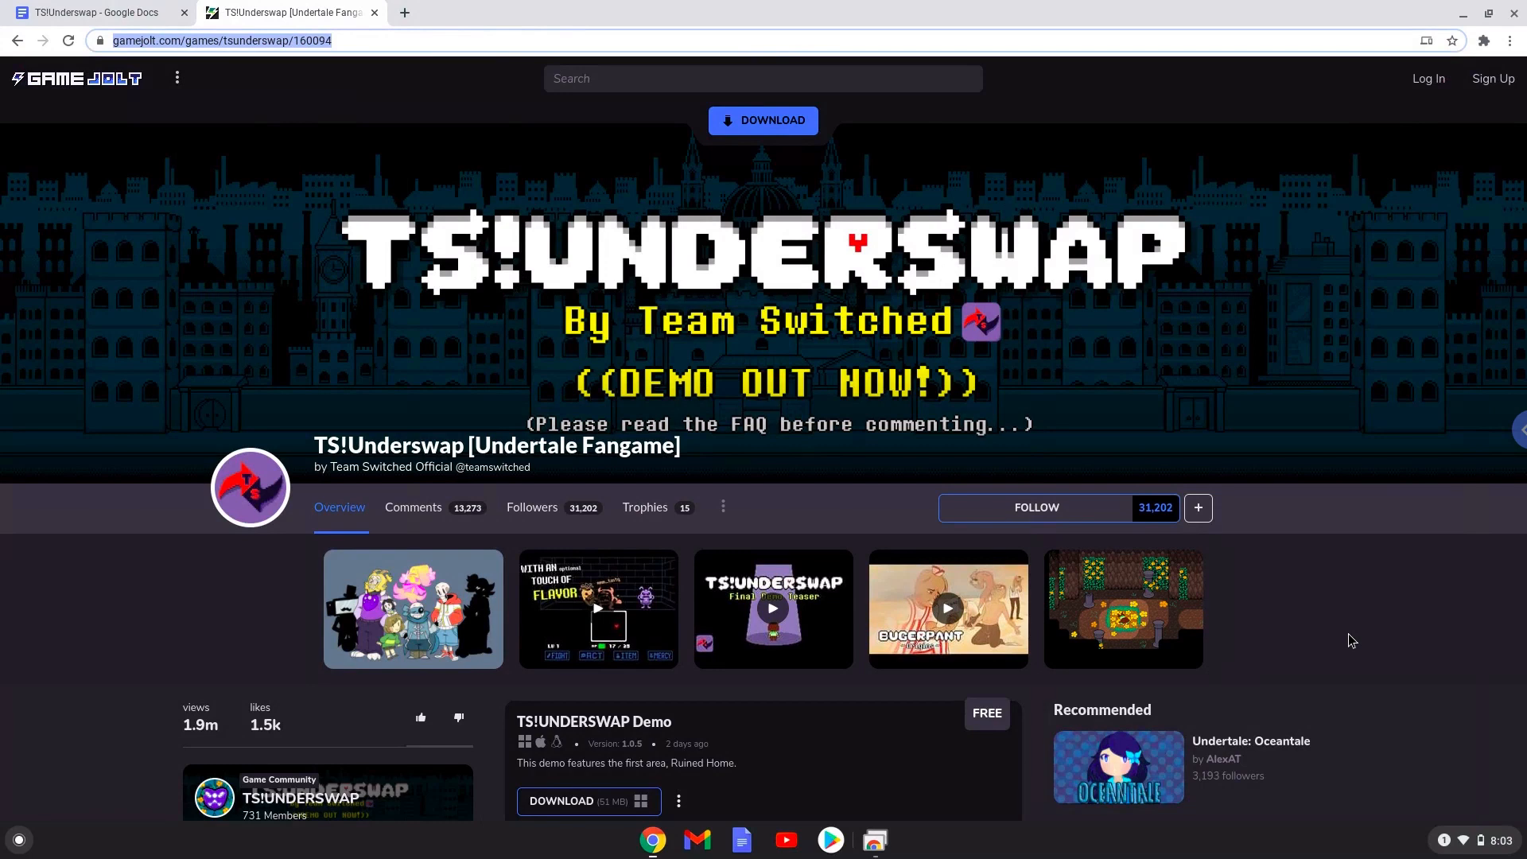
mouse_move(1383, 687)
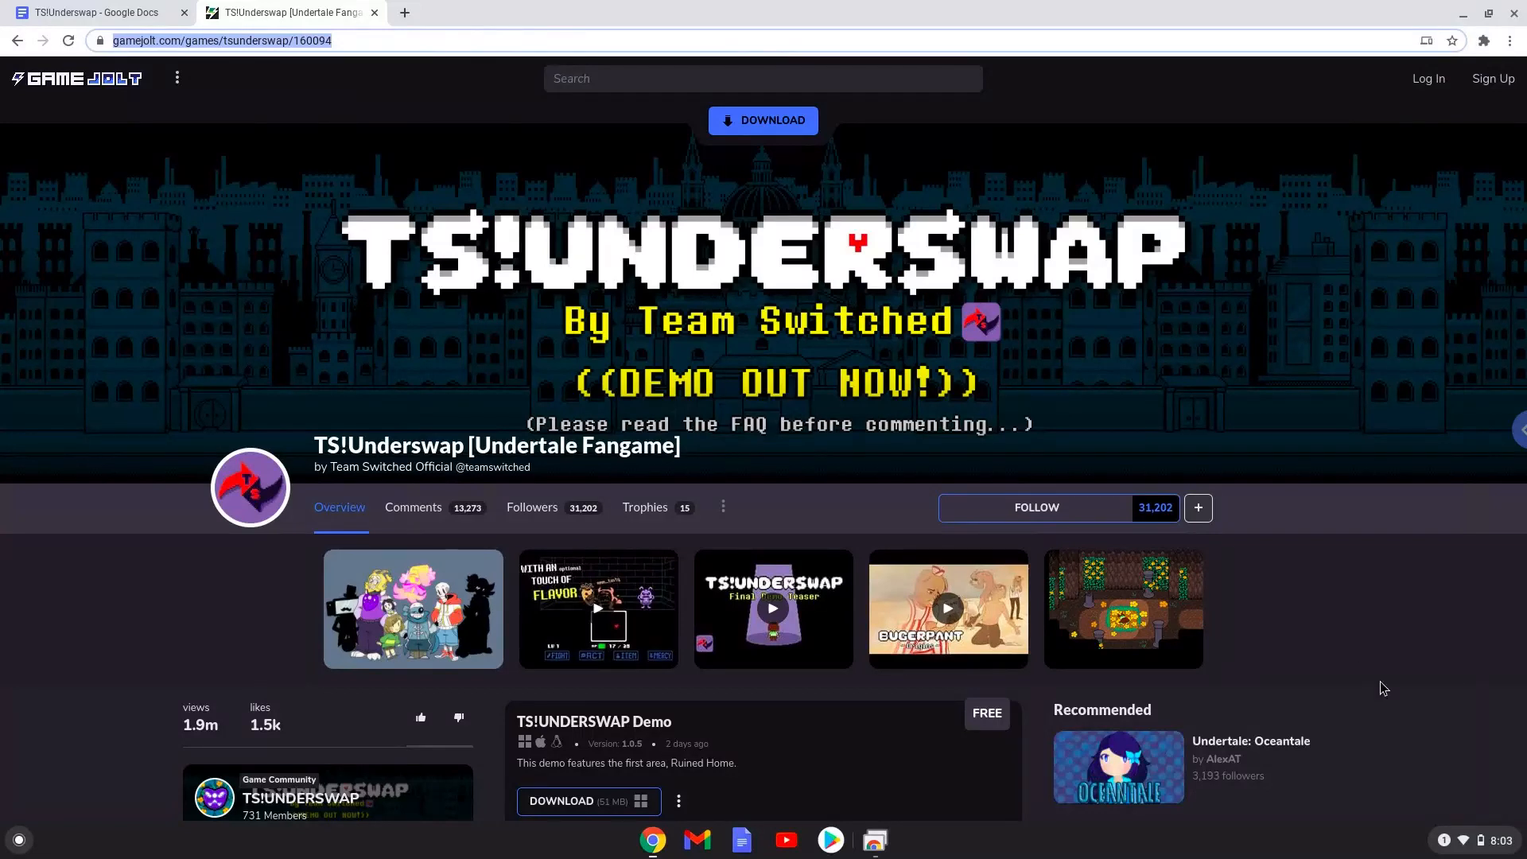
- Enable Linux (Beta) from Settings with the recommended disk size and dismiss the terminal it opens
click(1492, 840)
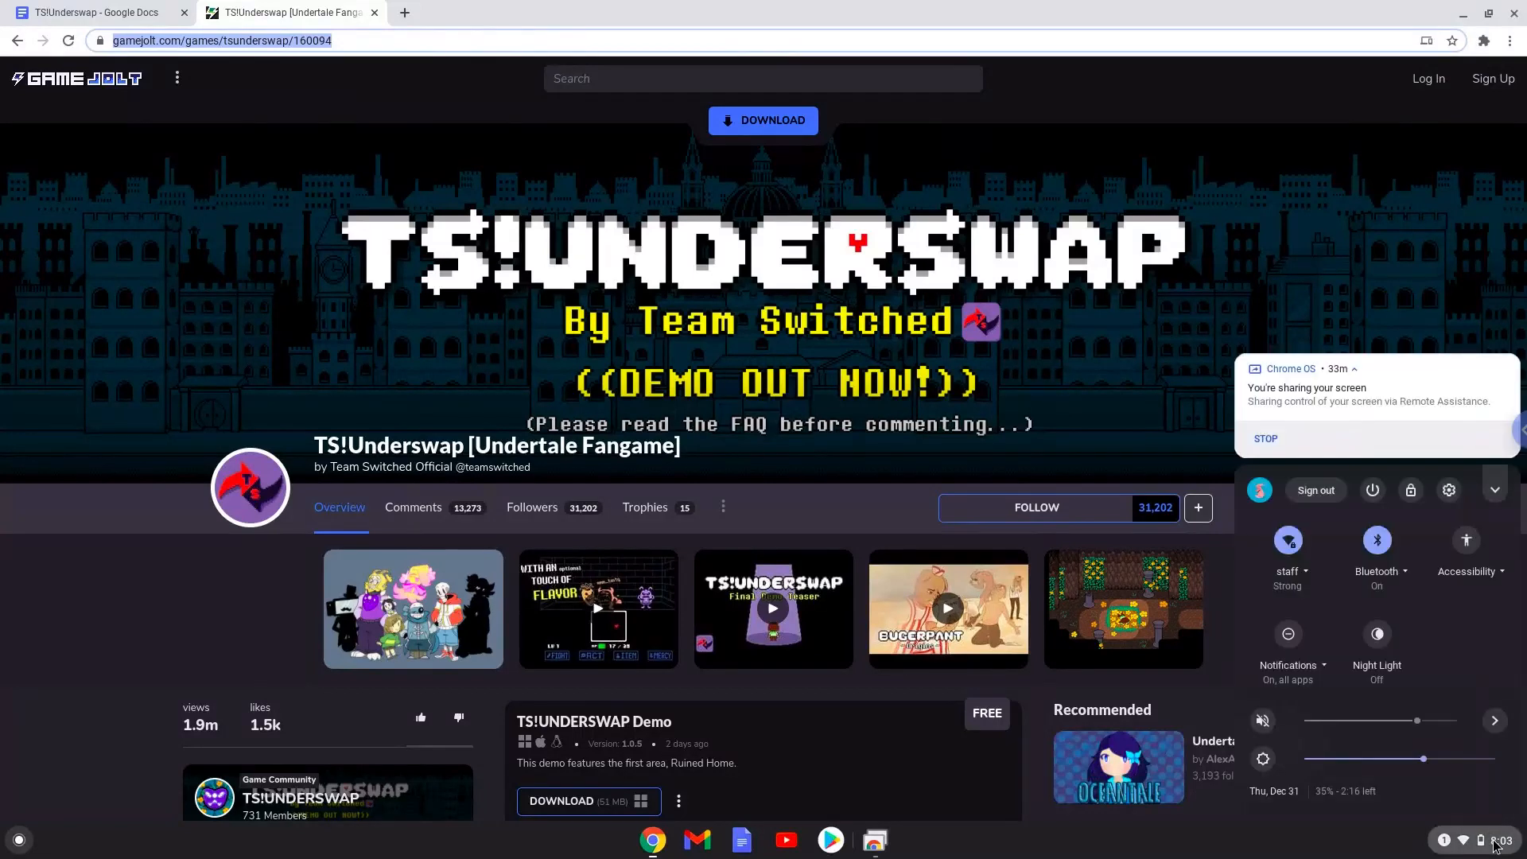
mouse_move(1450, 527)
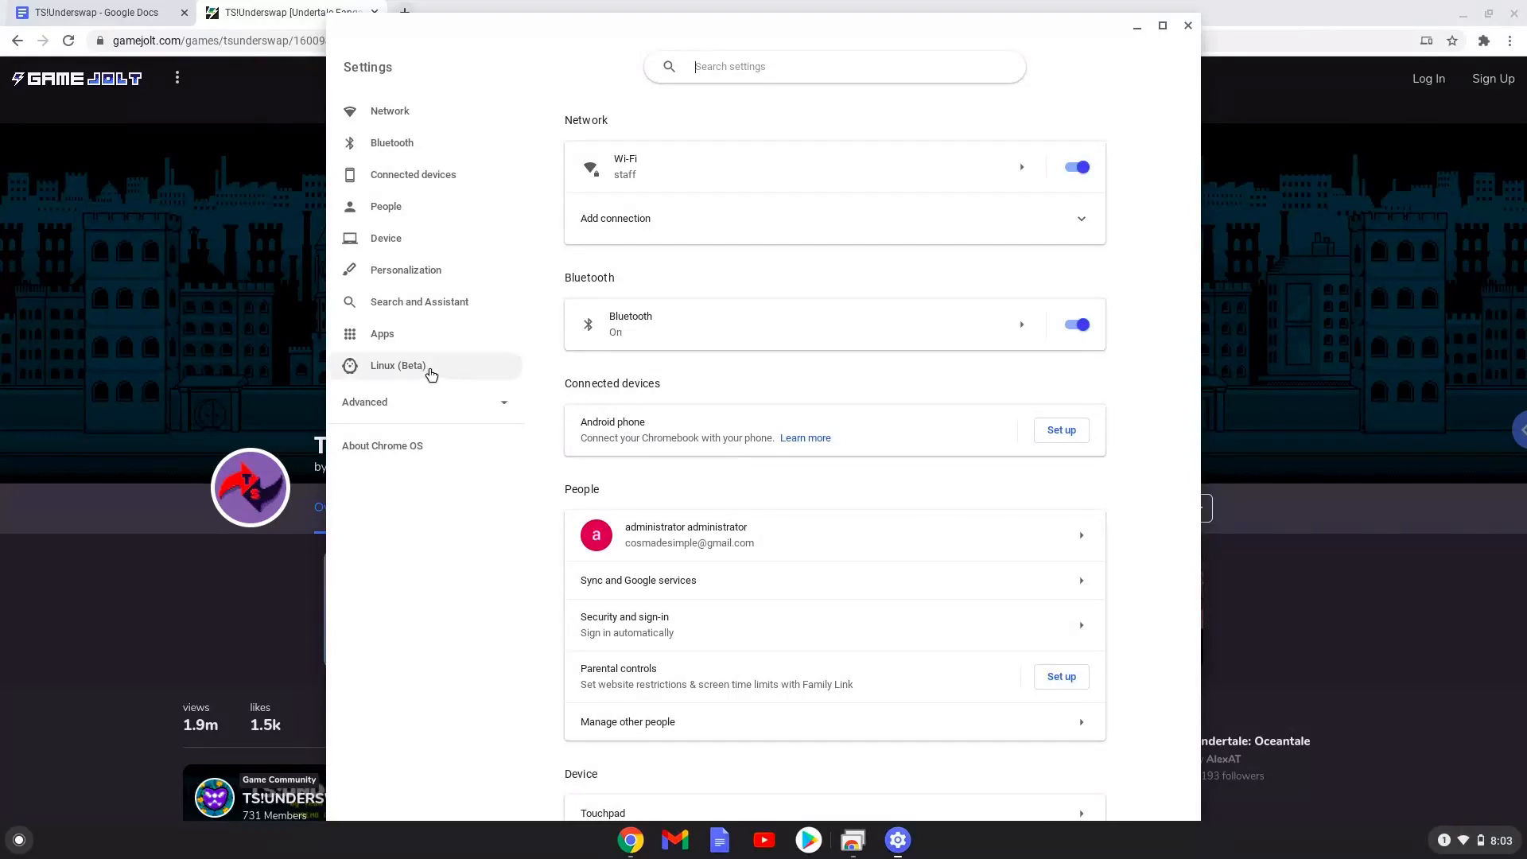
click(397, 365)
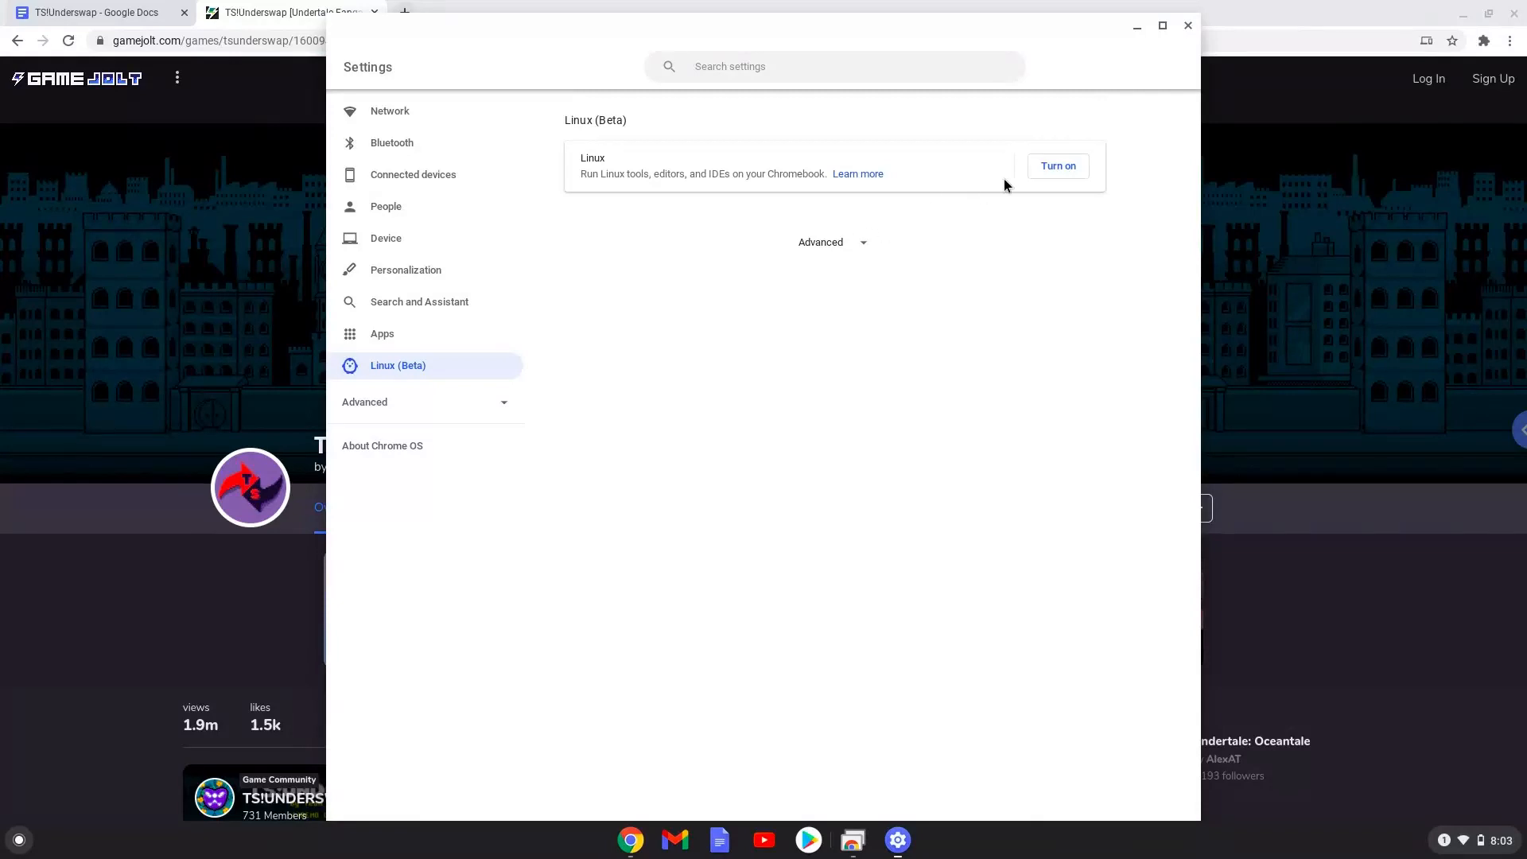
click(1057, 166)
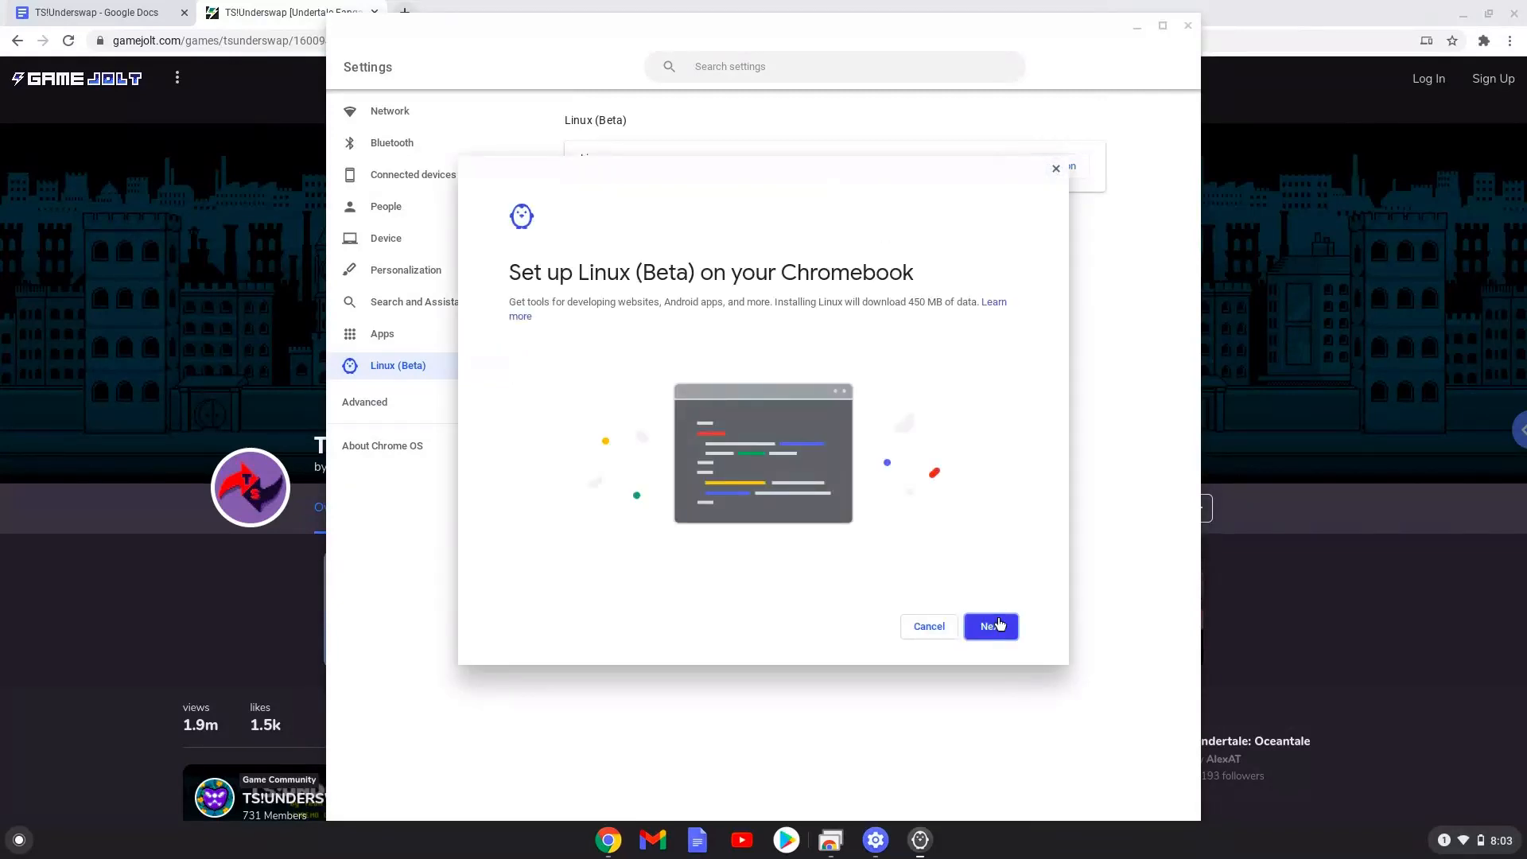
click(989, 626)
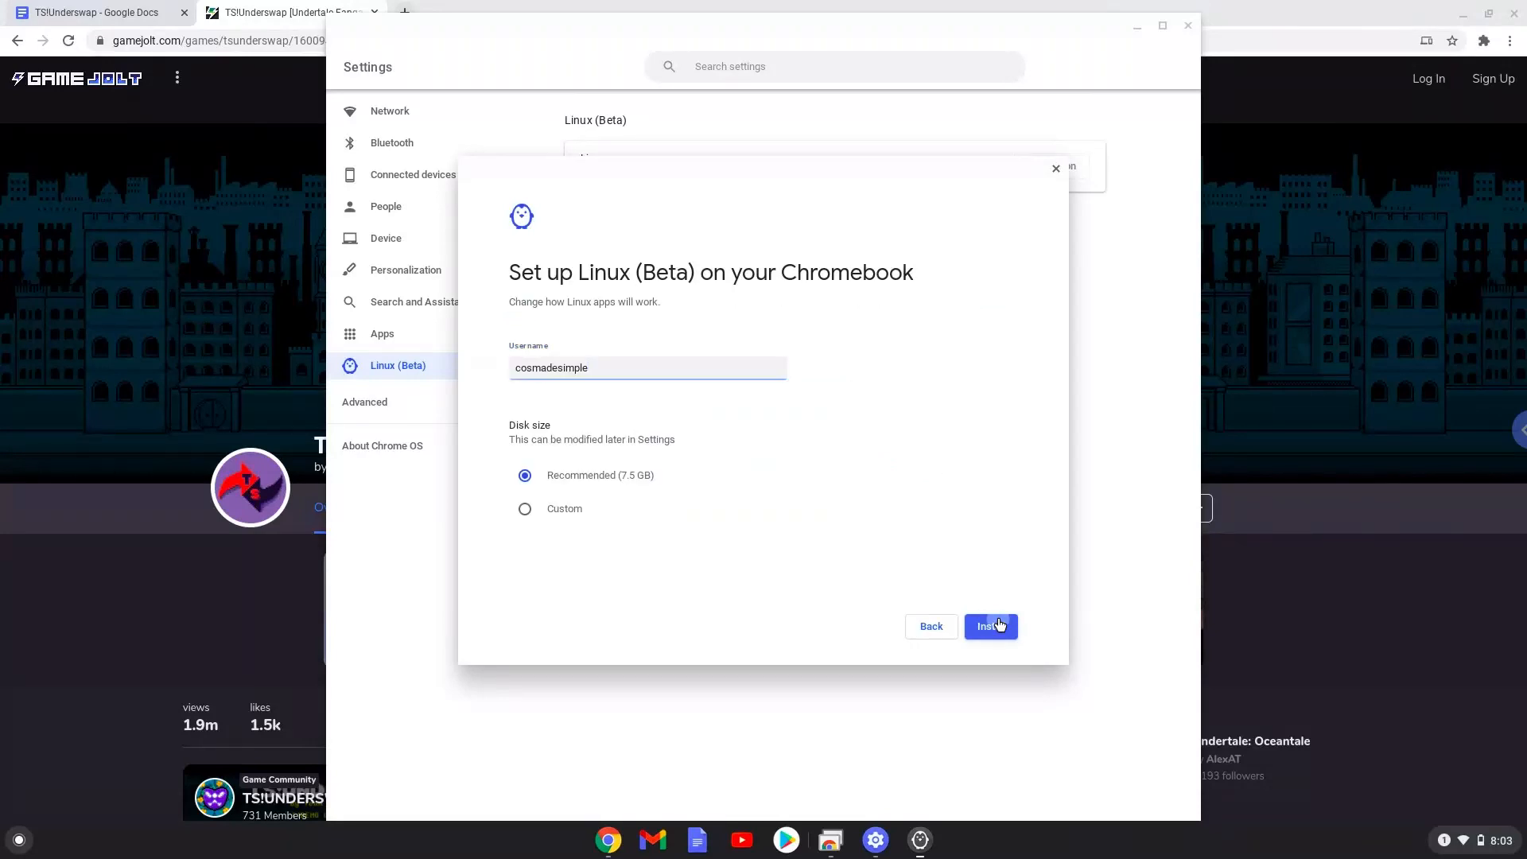
click(990, 627)
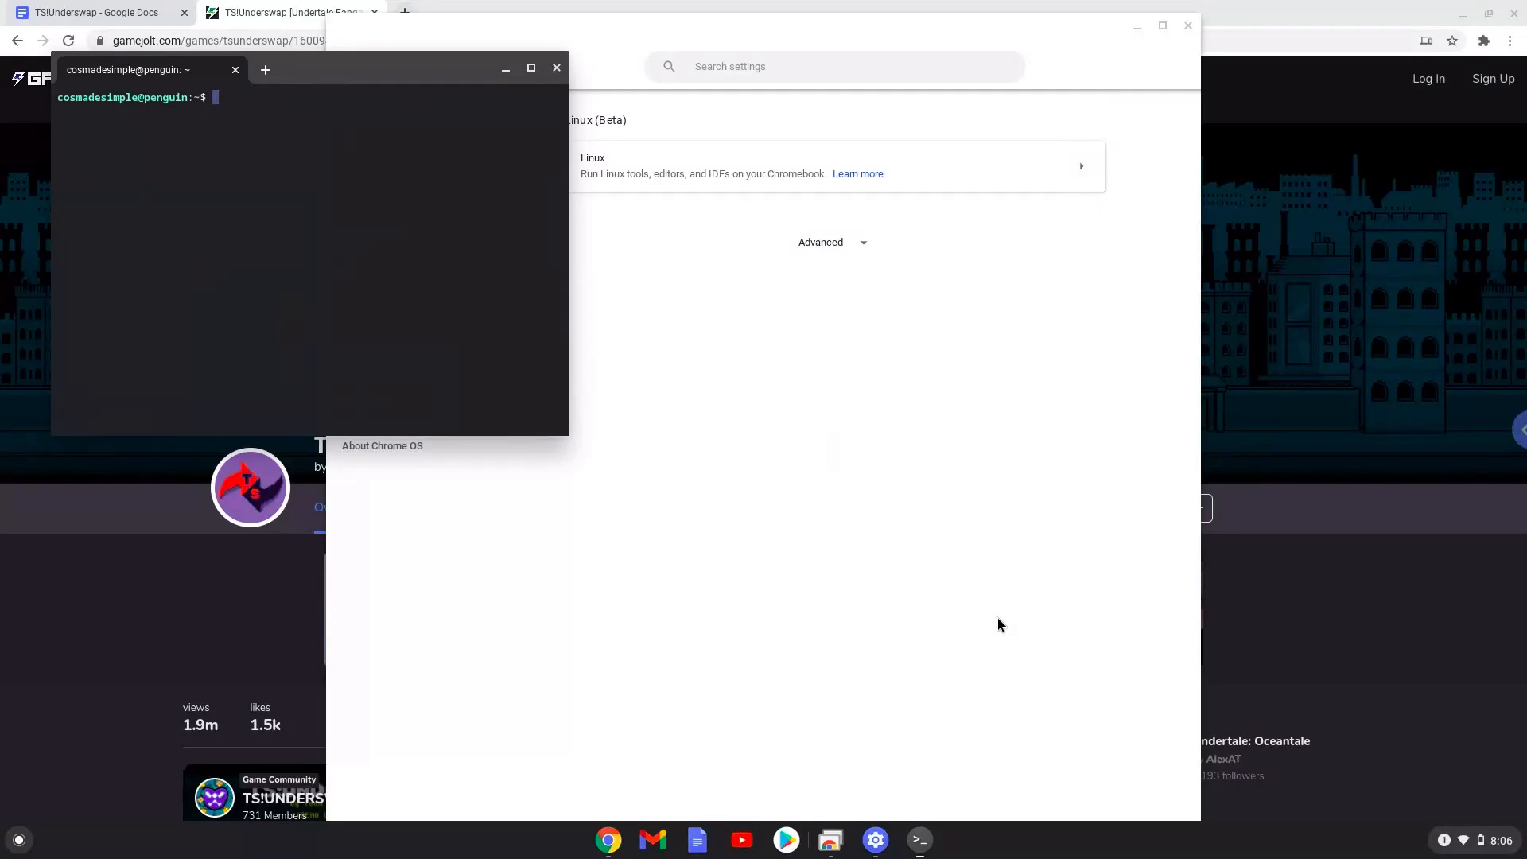
mouse_move(797, 351)
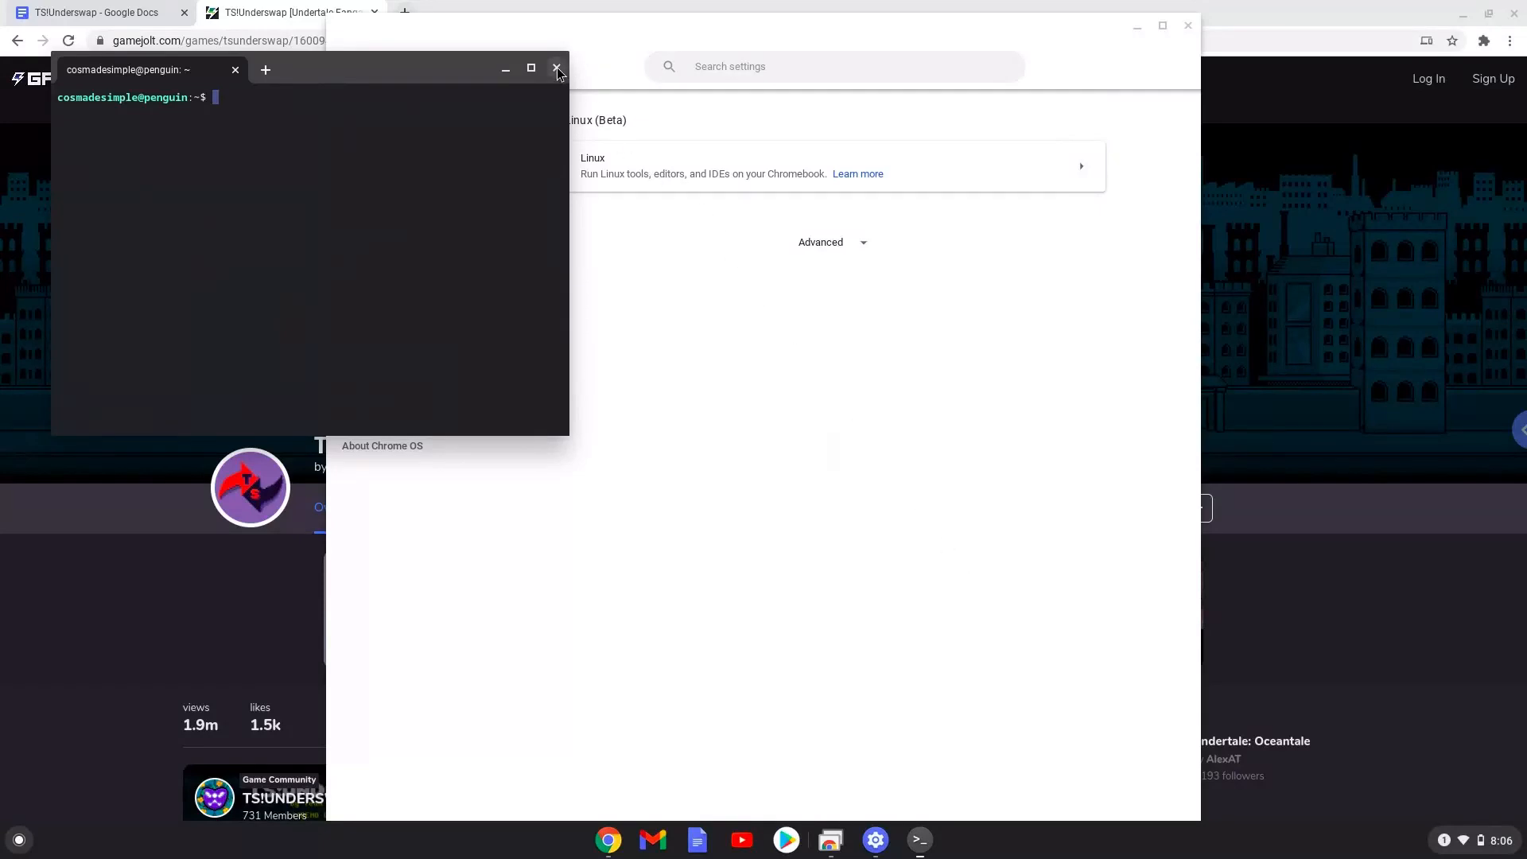
click(557, 68)
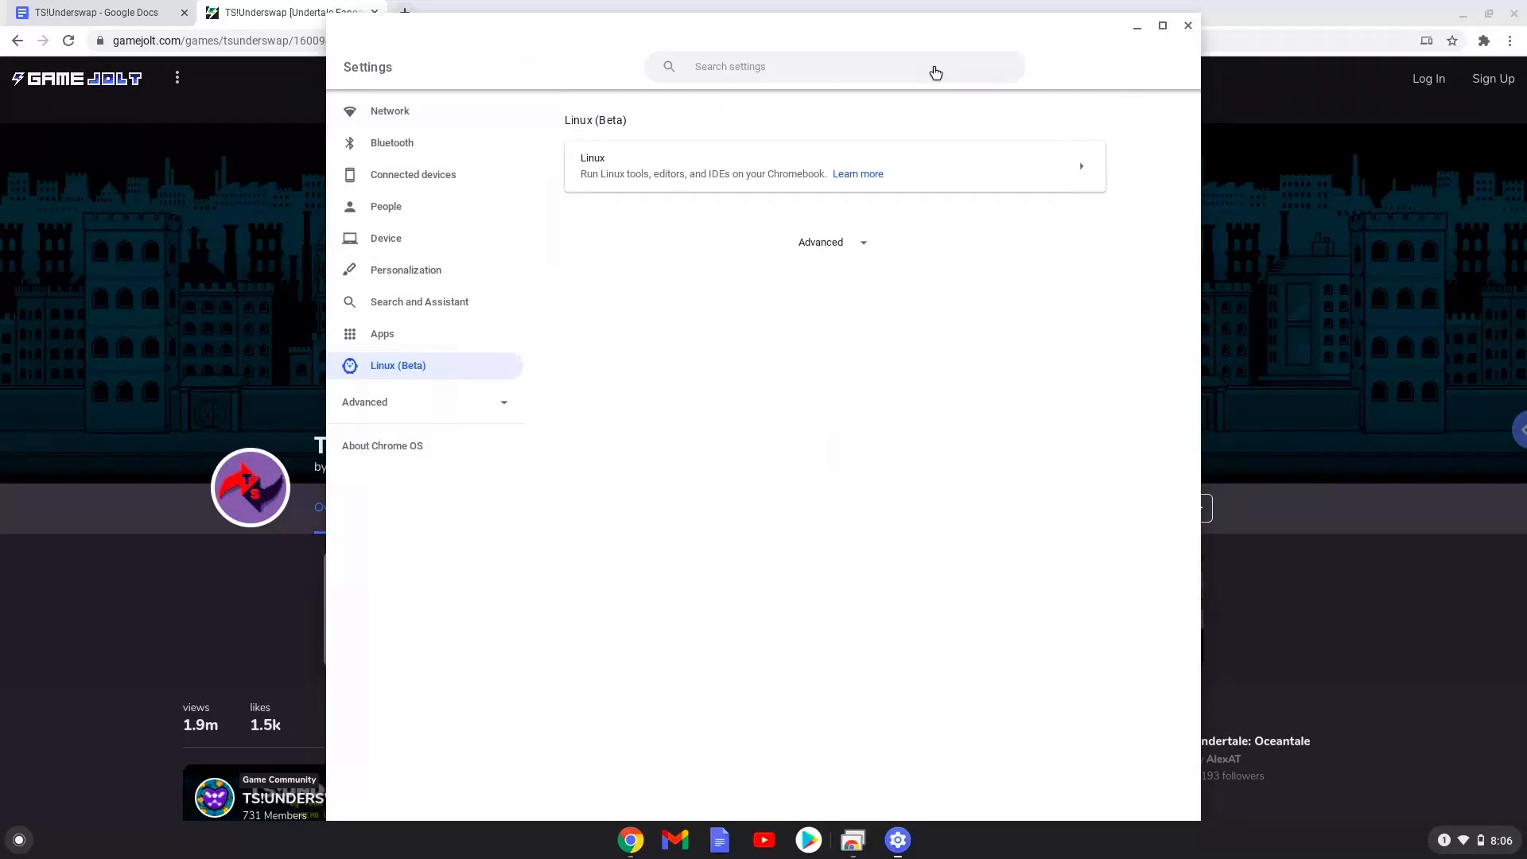
mouse_move(1188, 25)
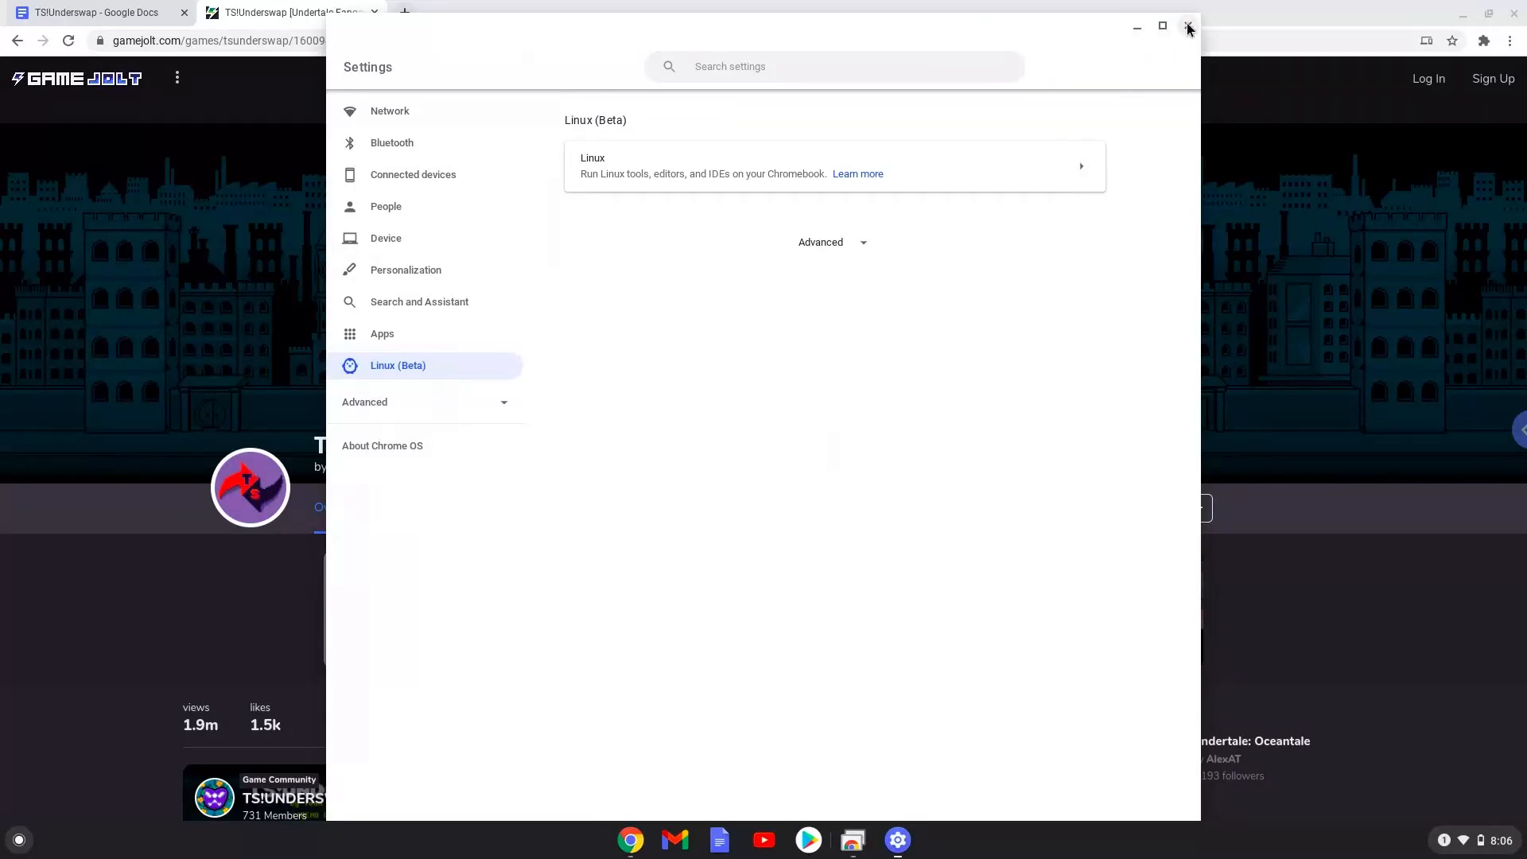
- Leave Settings and start the demo's Linux 64-bit download from Game Jolt's build list
click(1188, 25)
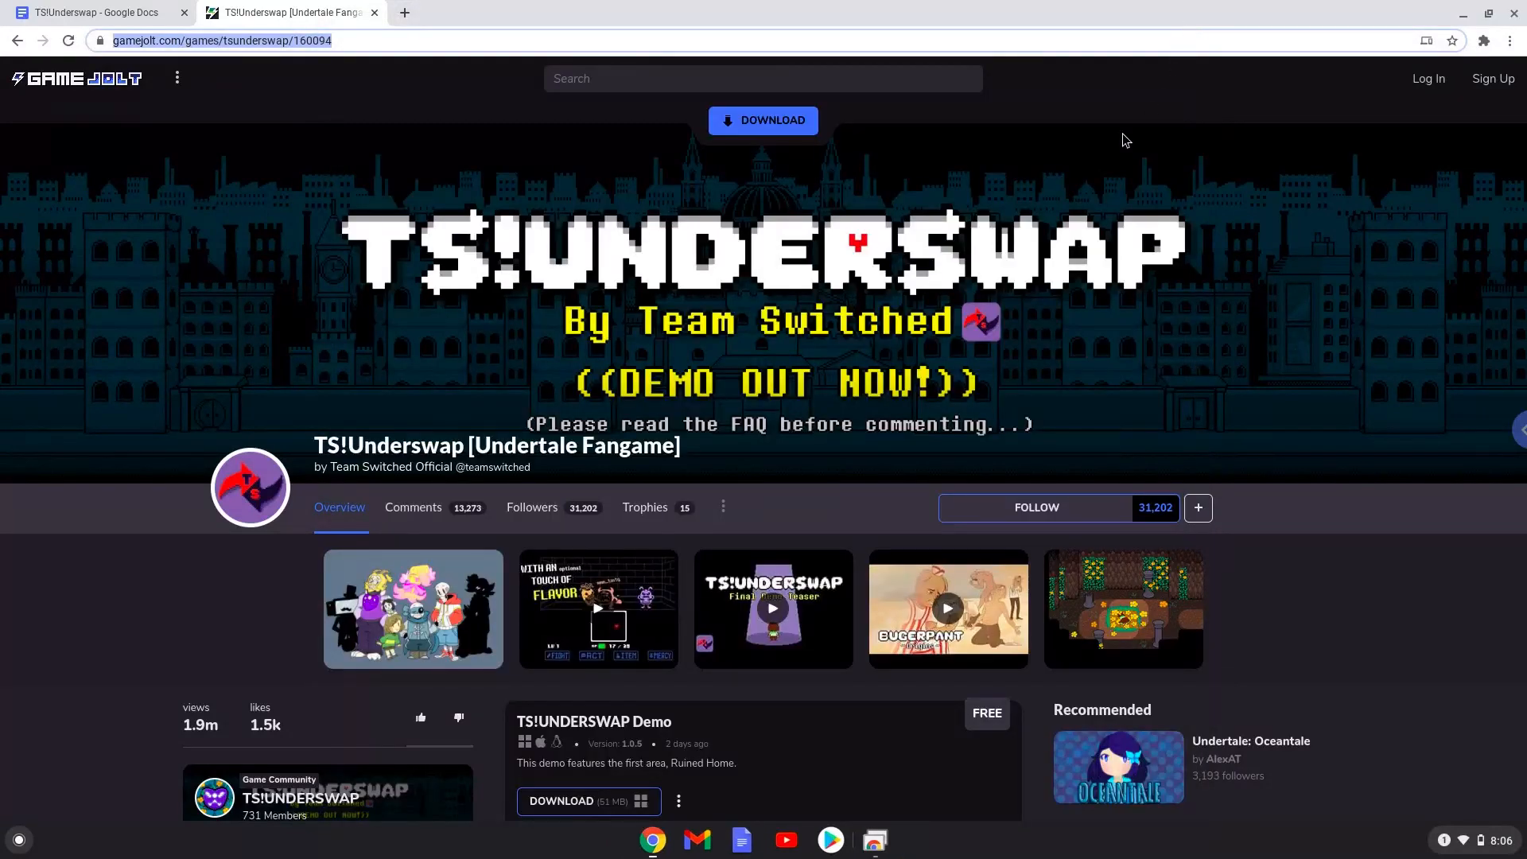
mouse_move(700, 786)
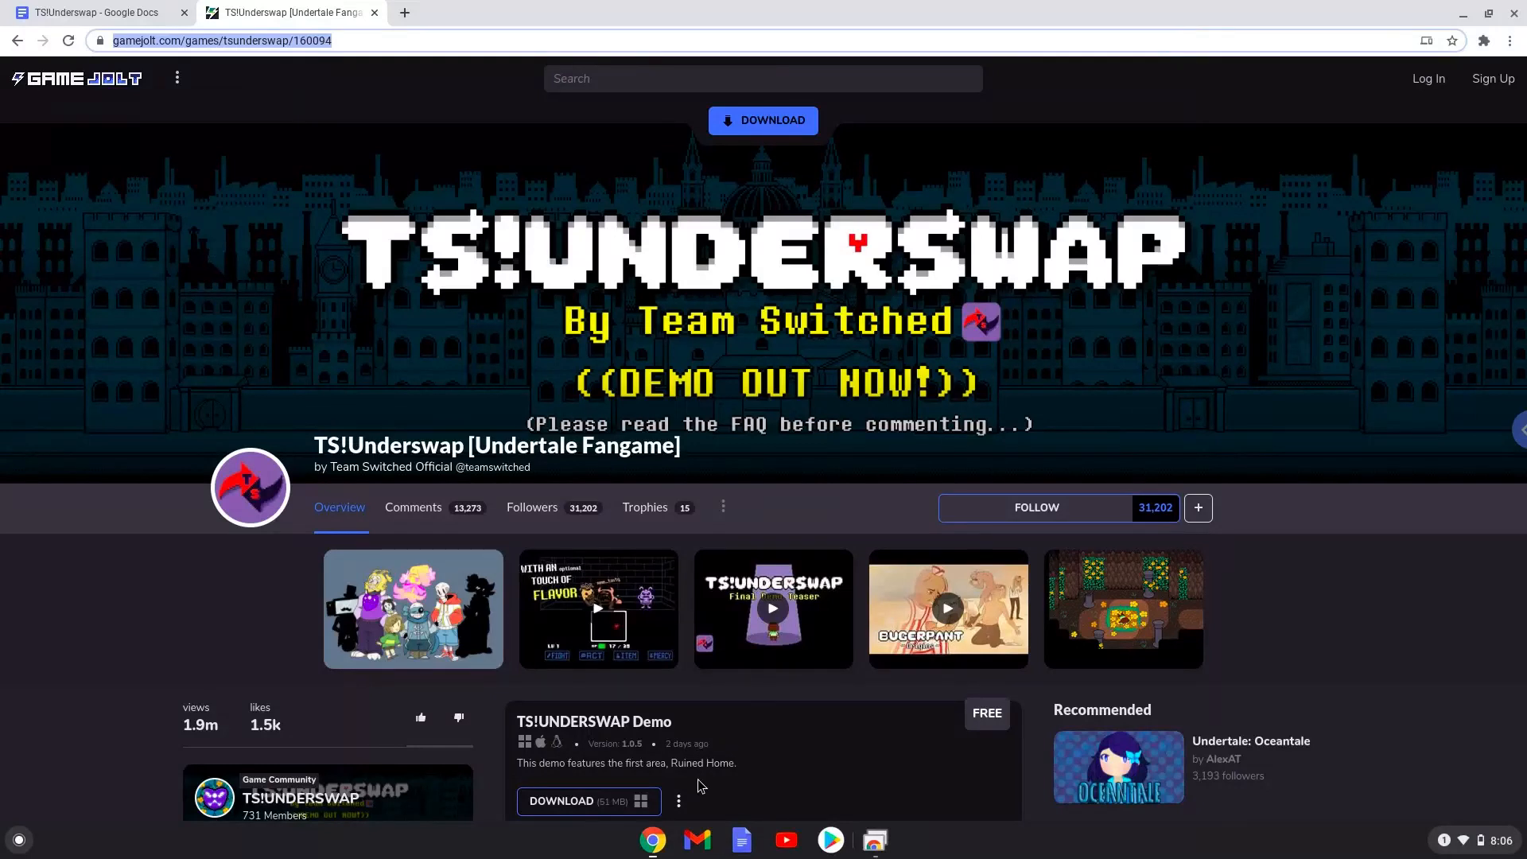
click(677, 800)
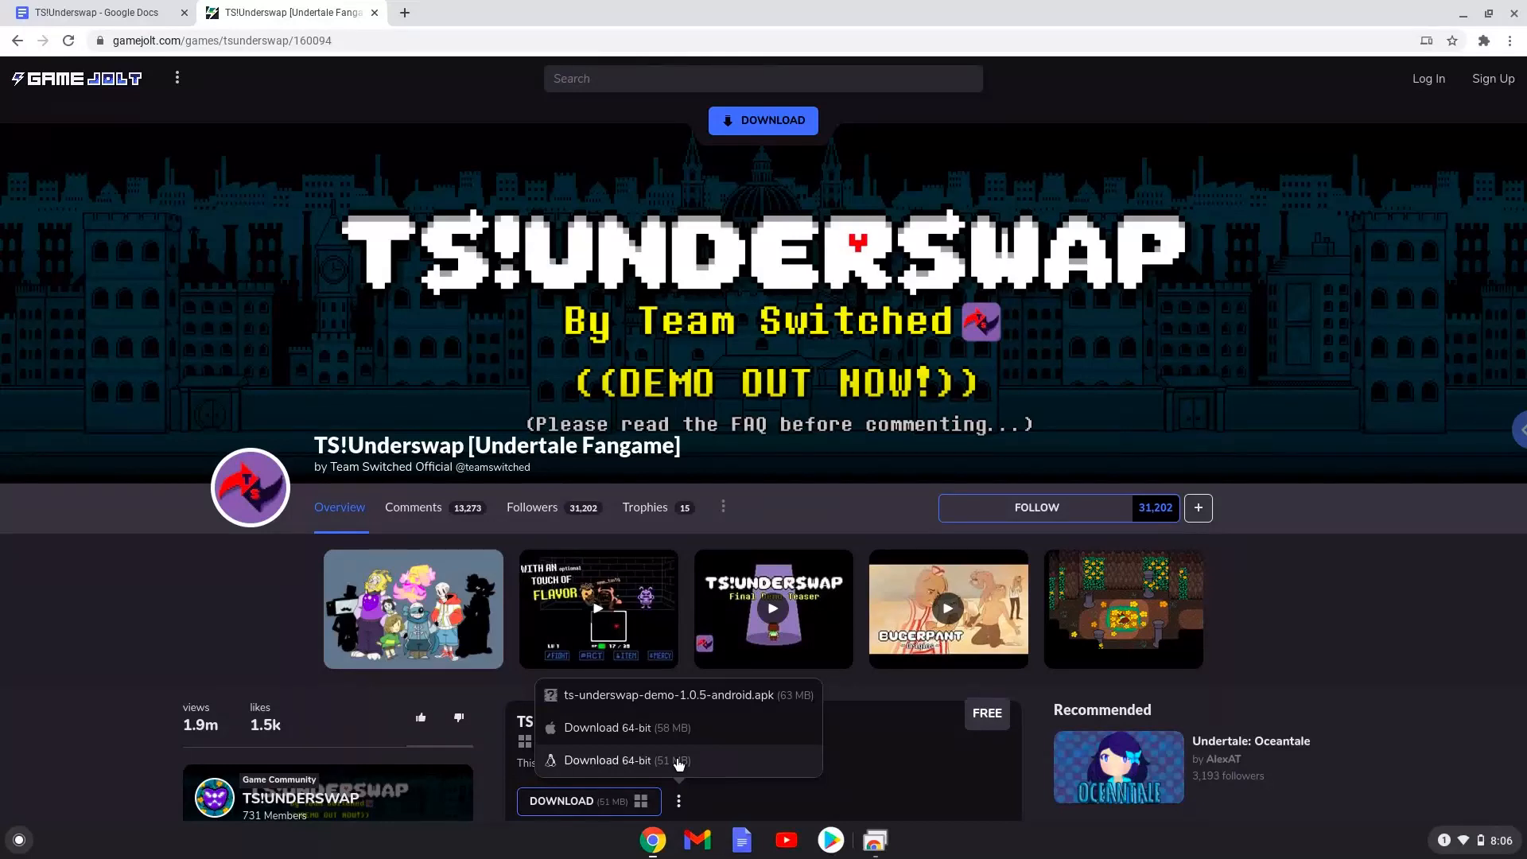
click(607, 760)
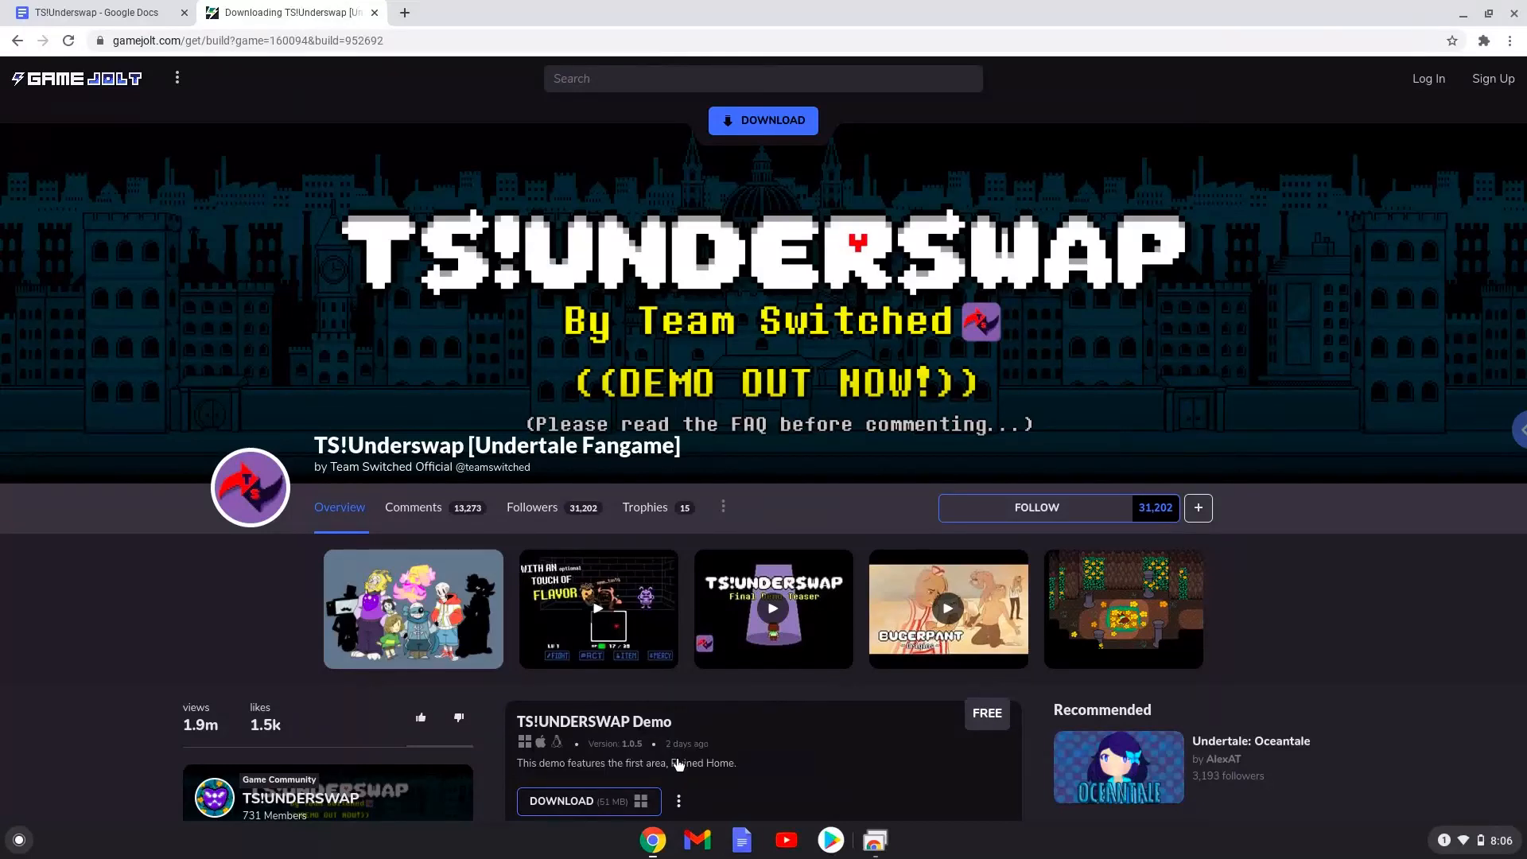
click(561, 800)
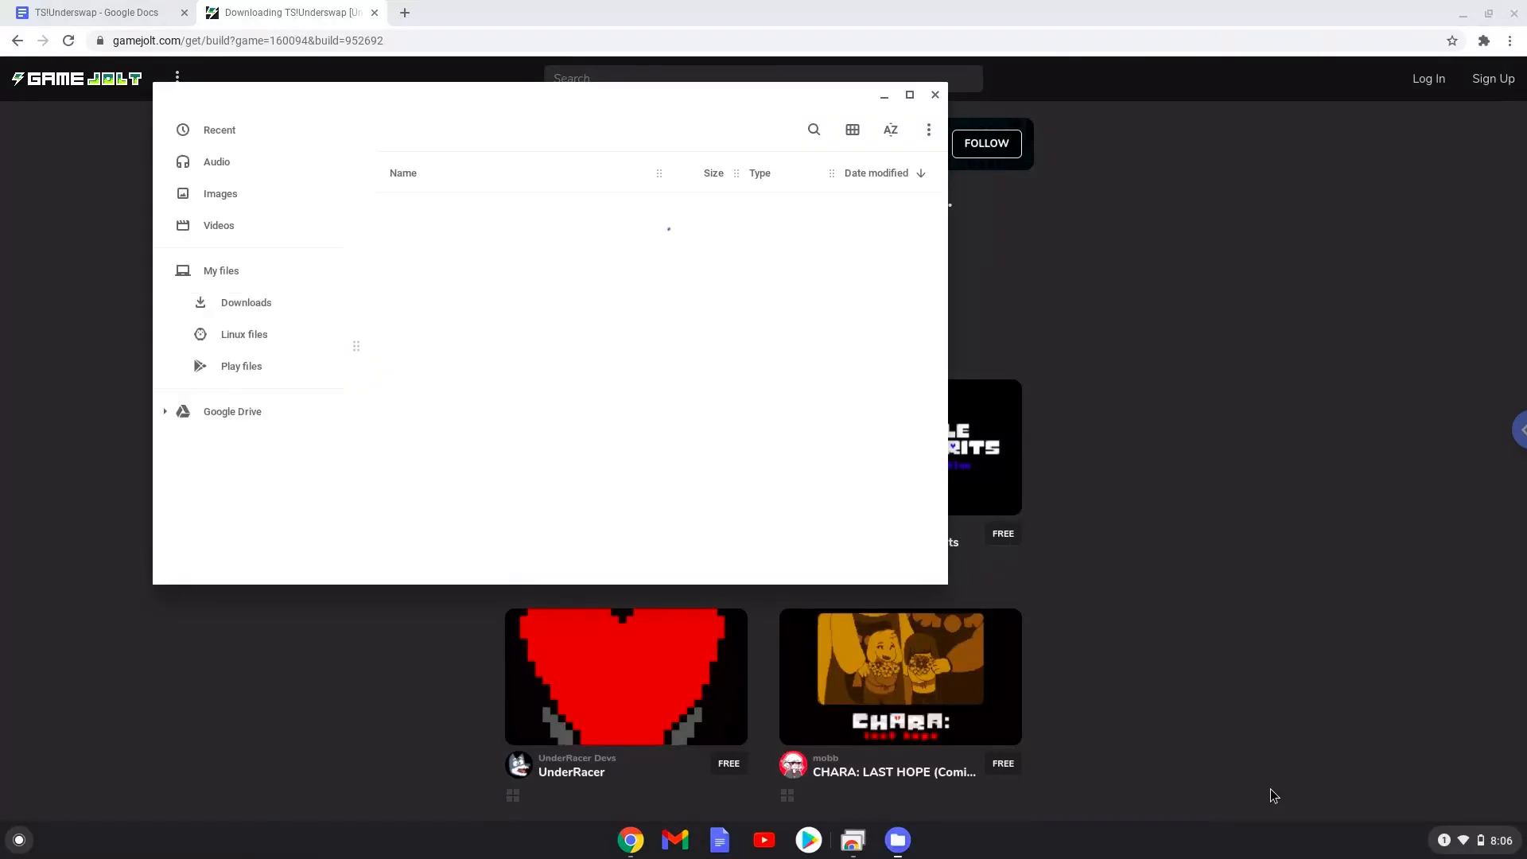
- Cut ts-underswap-demo-1.0.5-linux.zip from Downloads, paste it into Linux files, and close Files
click(245, 302)
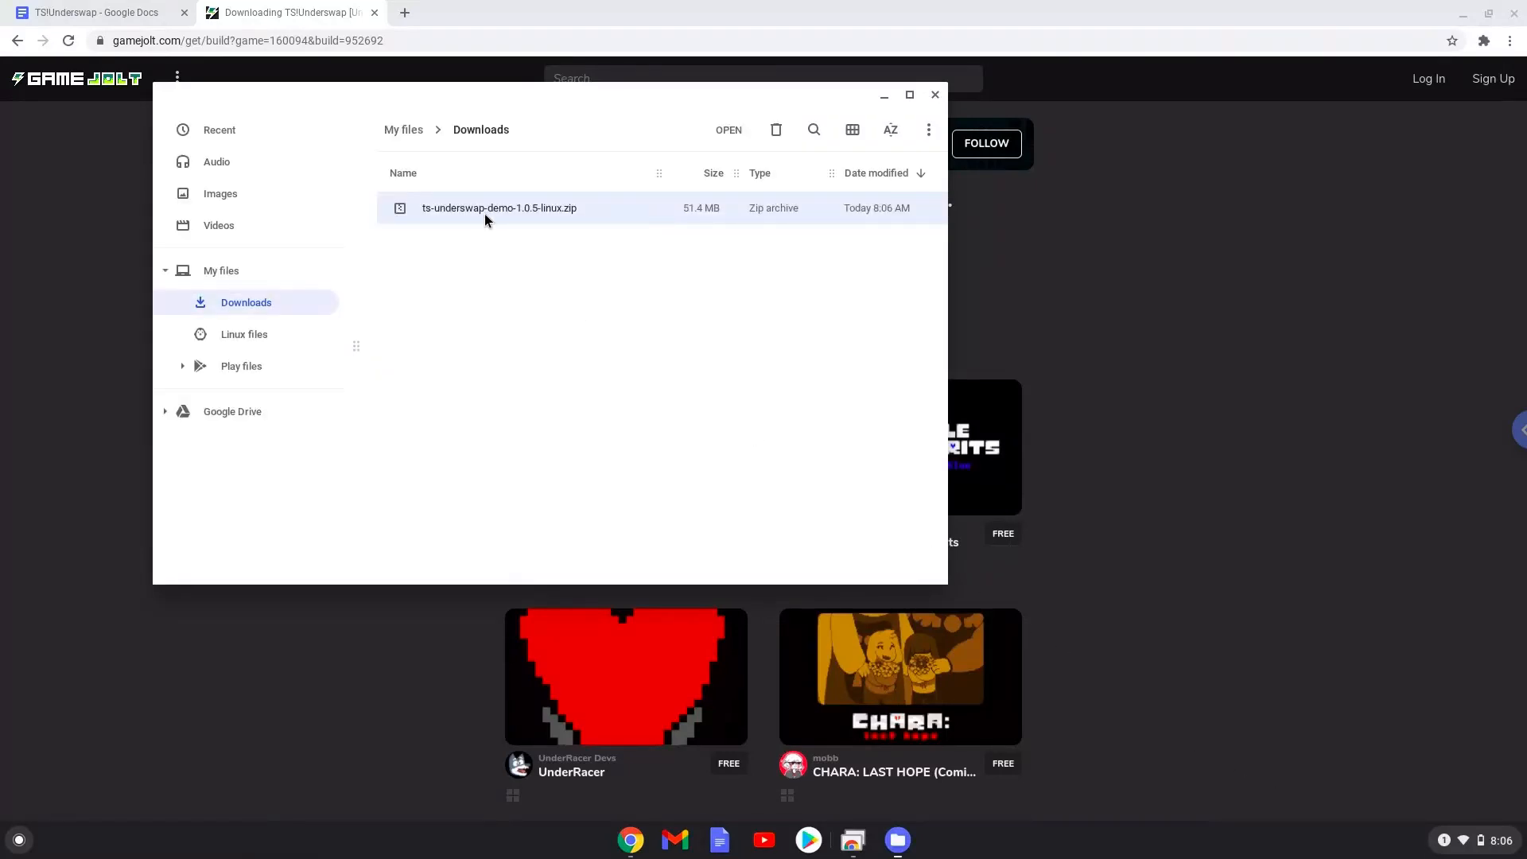
right_click(486, 209)
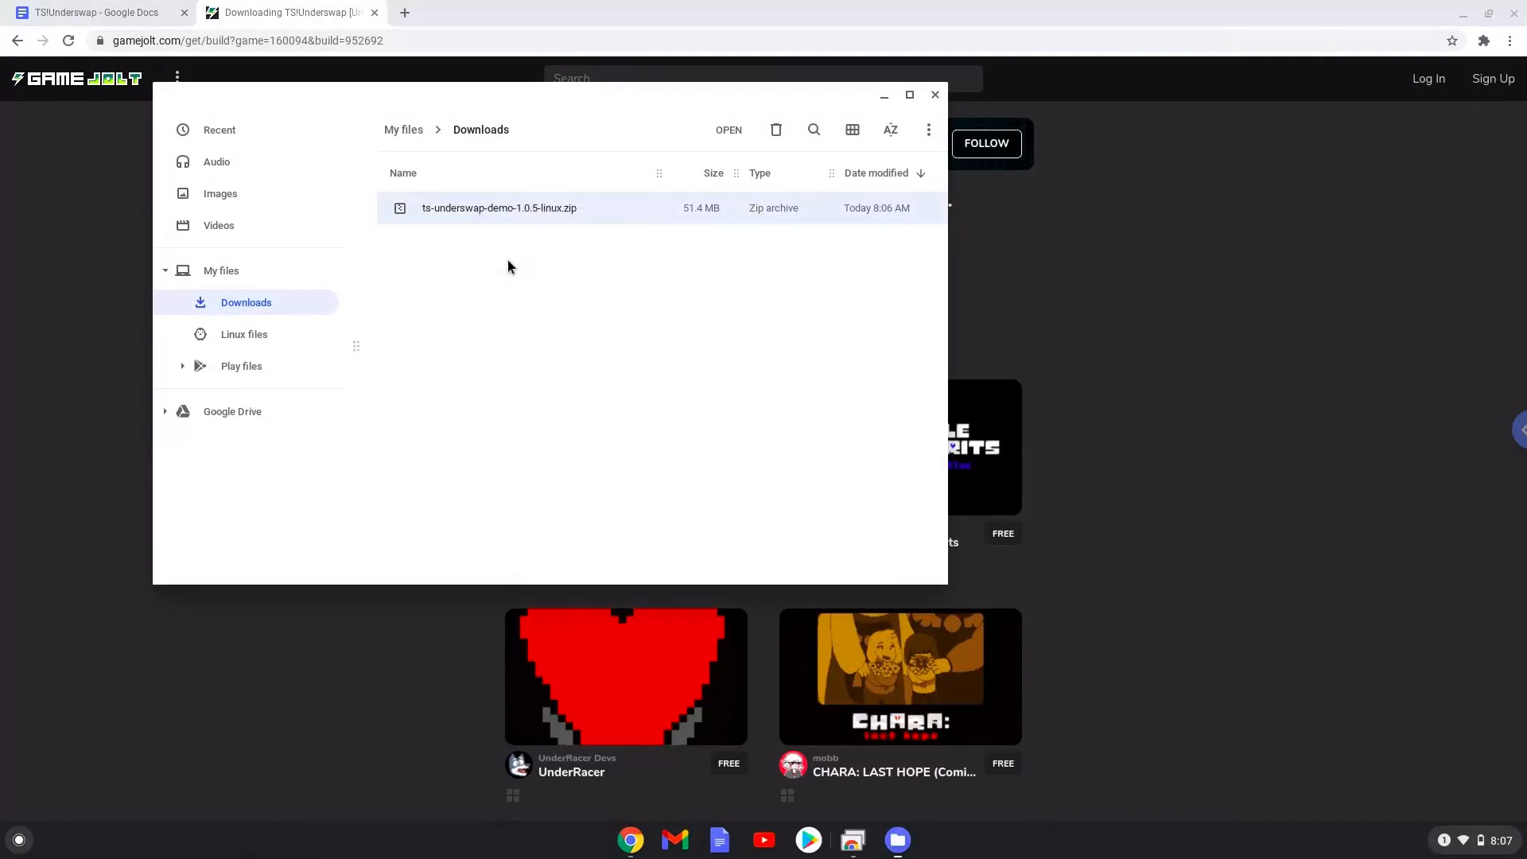
click(245, 334)
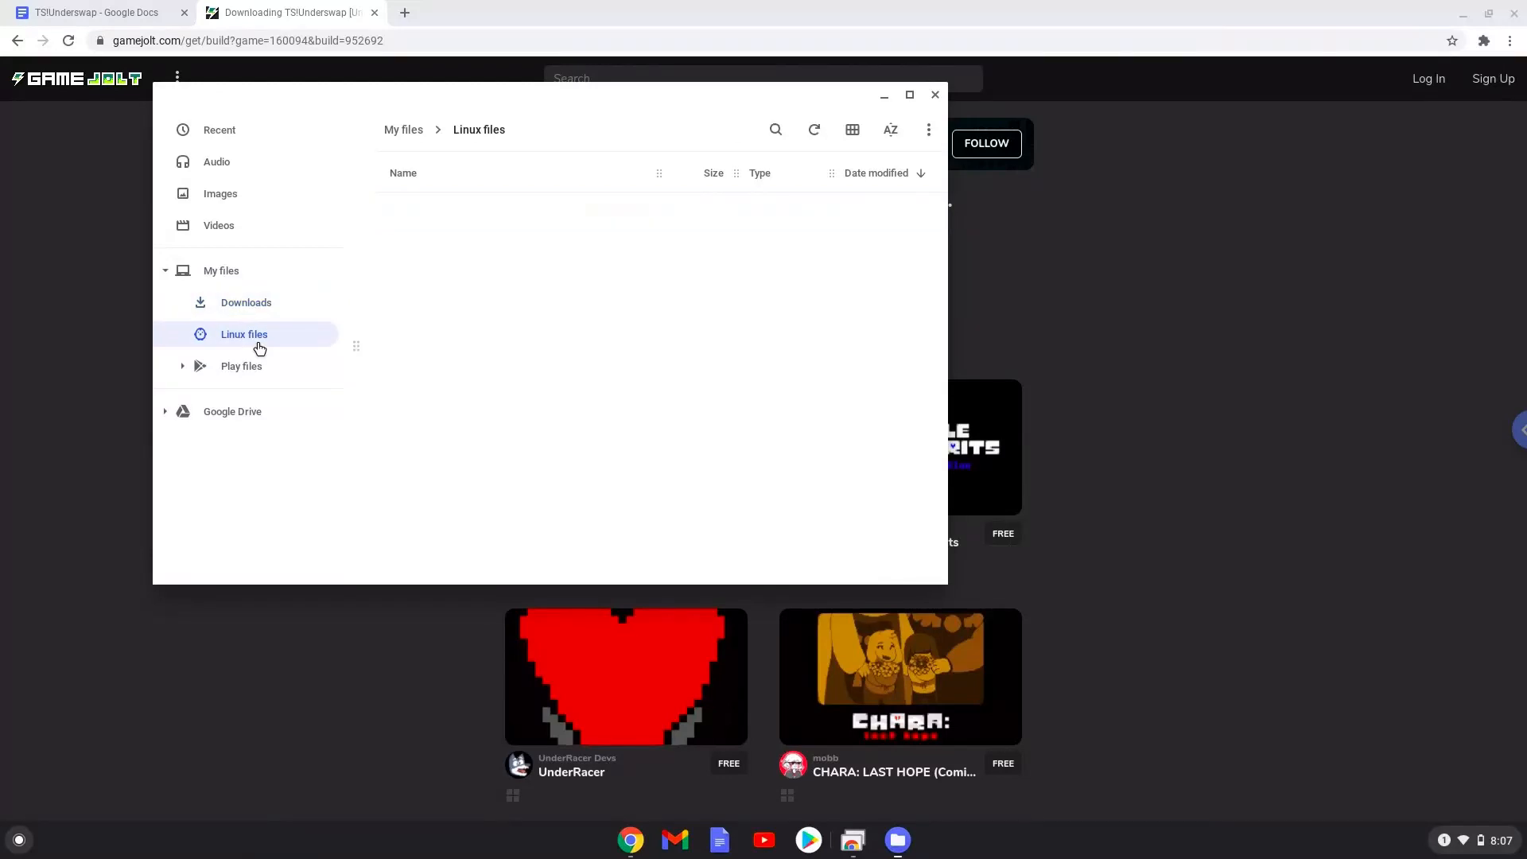
right_click(486, 352)
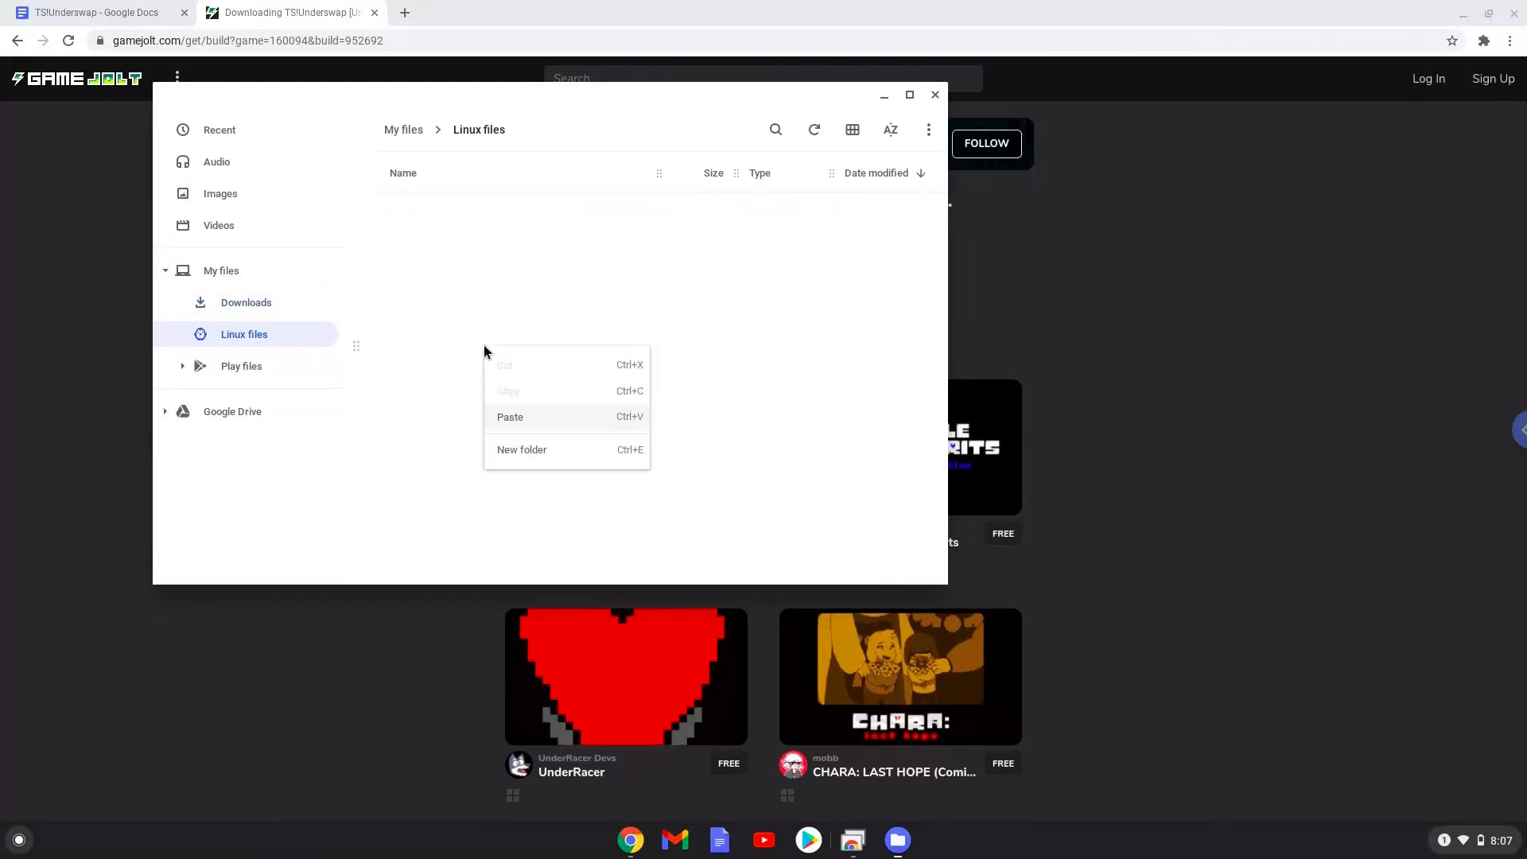
click(522, 423)
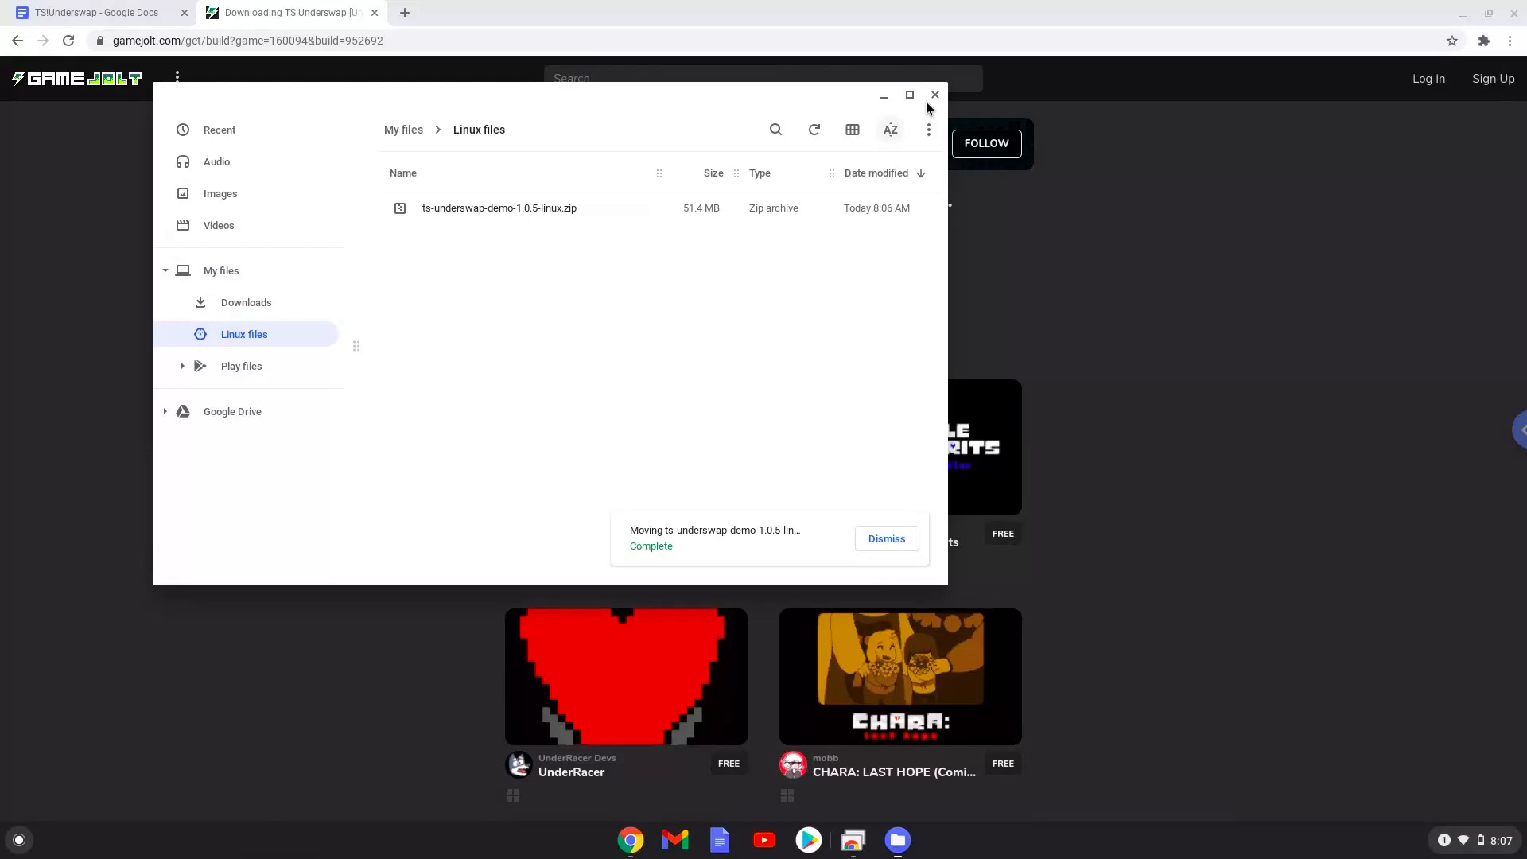
click(935, 95)
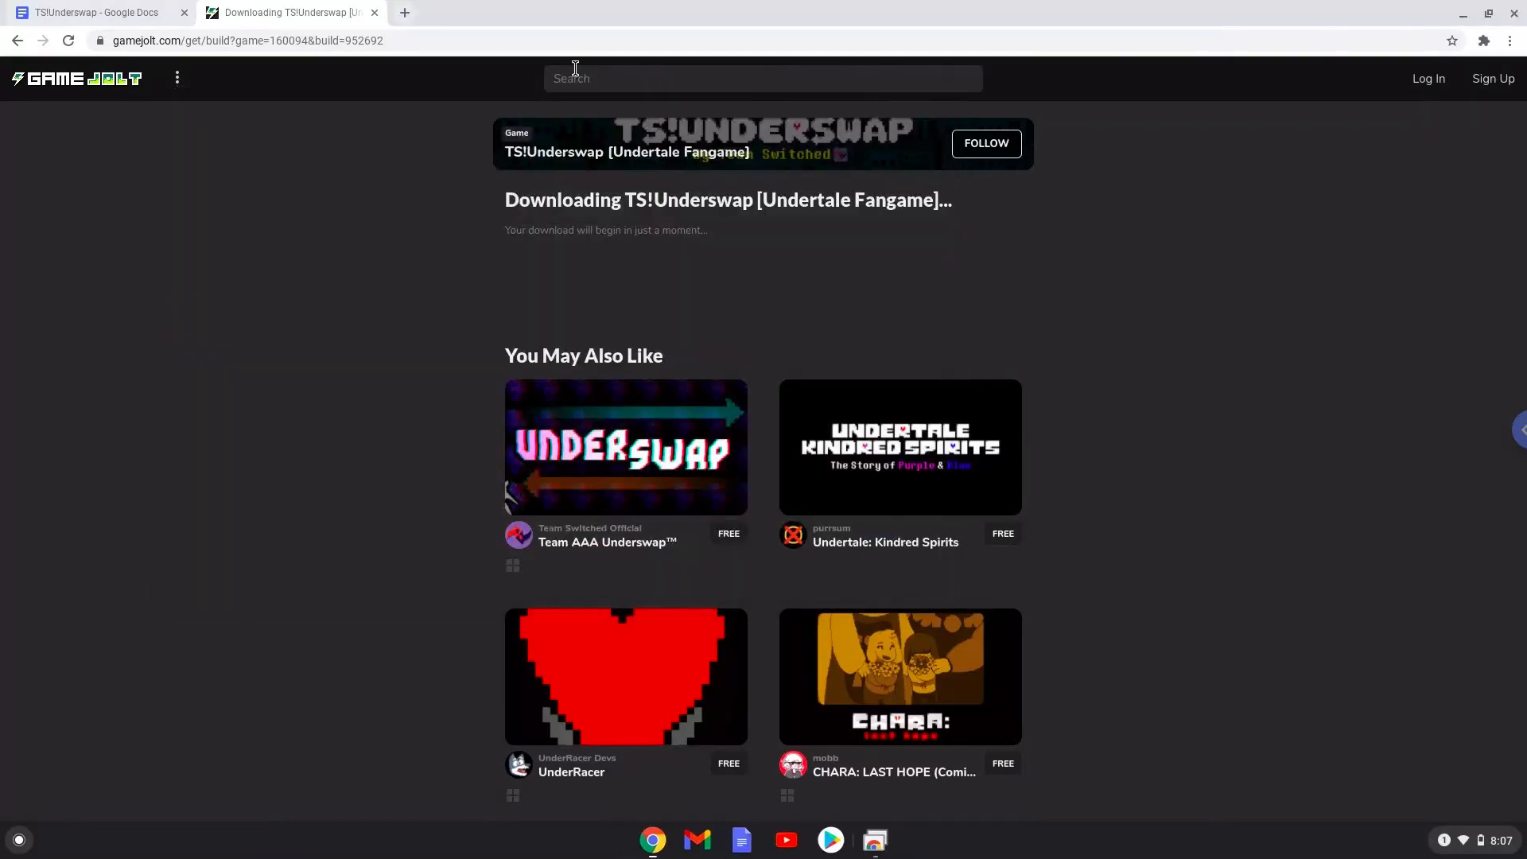
mouse_move(382, 13)
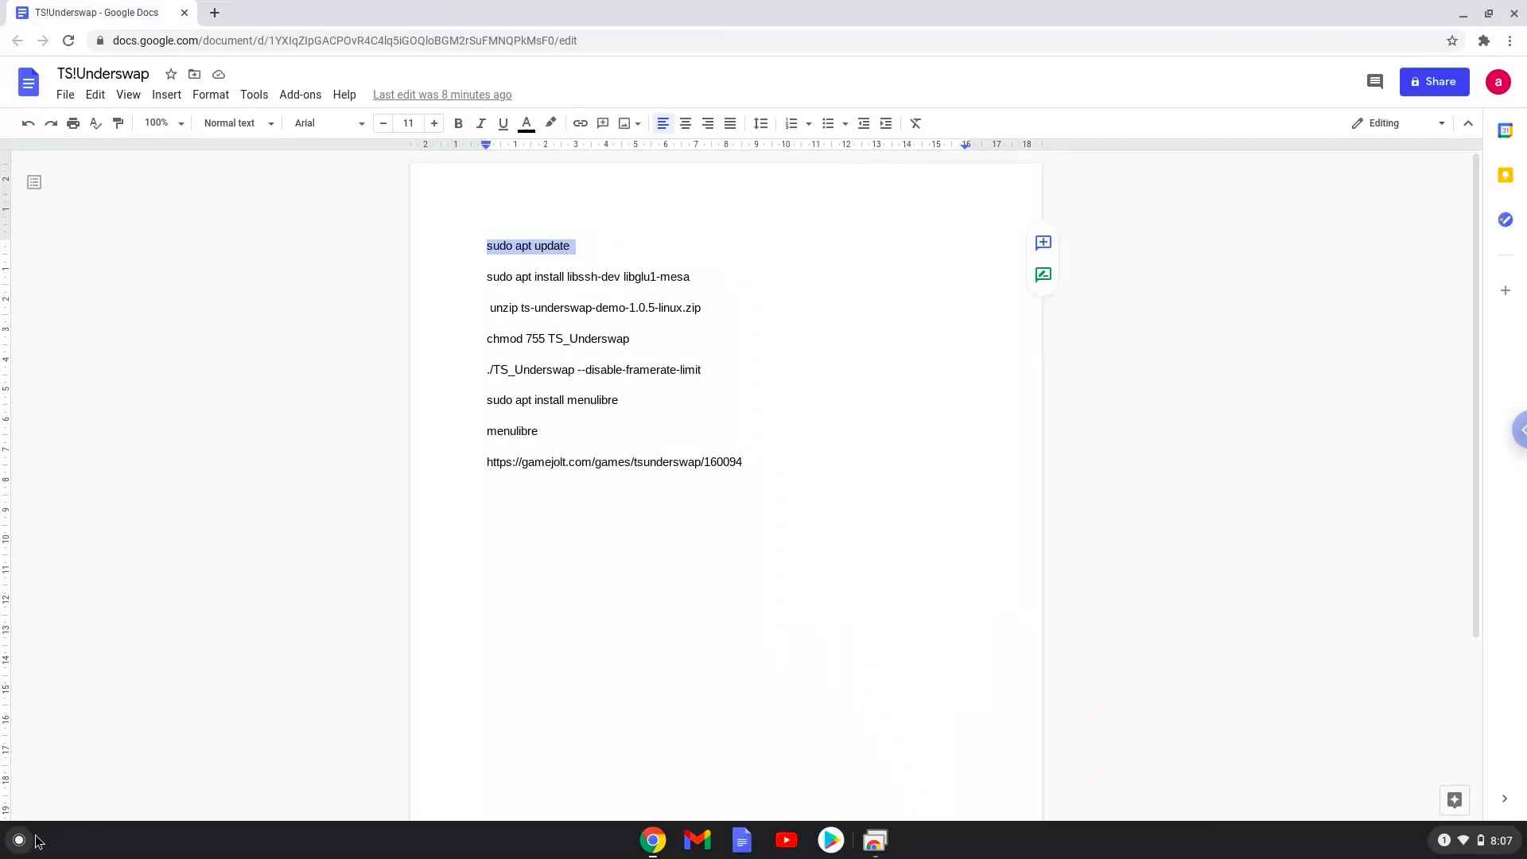
- Launch Terminal by searching 'ter' in the app launcher
click(19, 840)
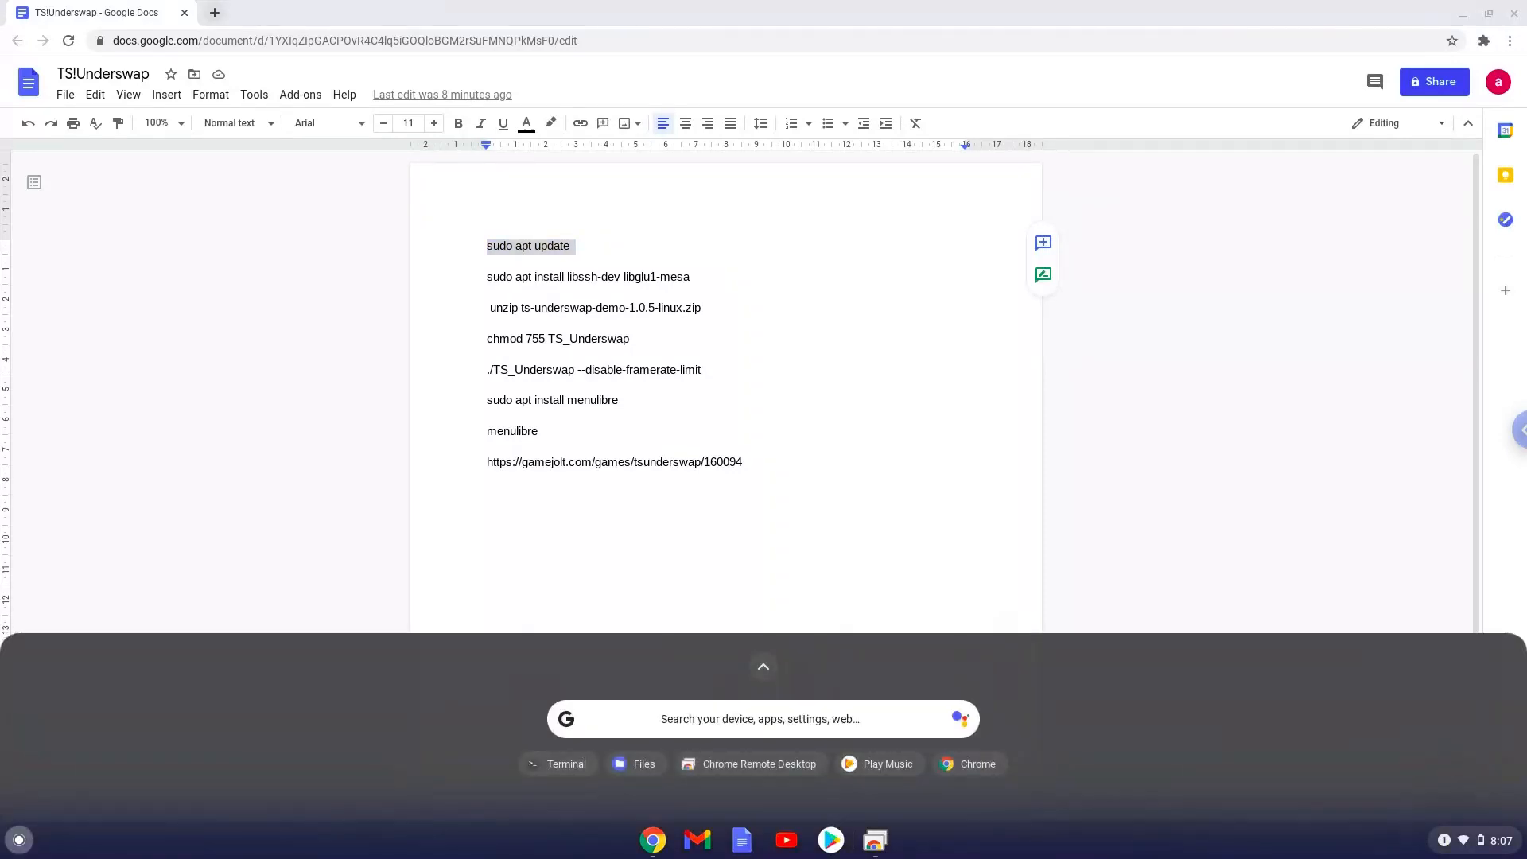
text(ter)
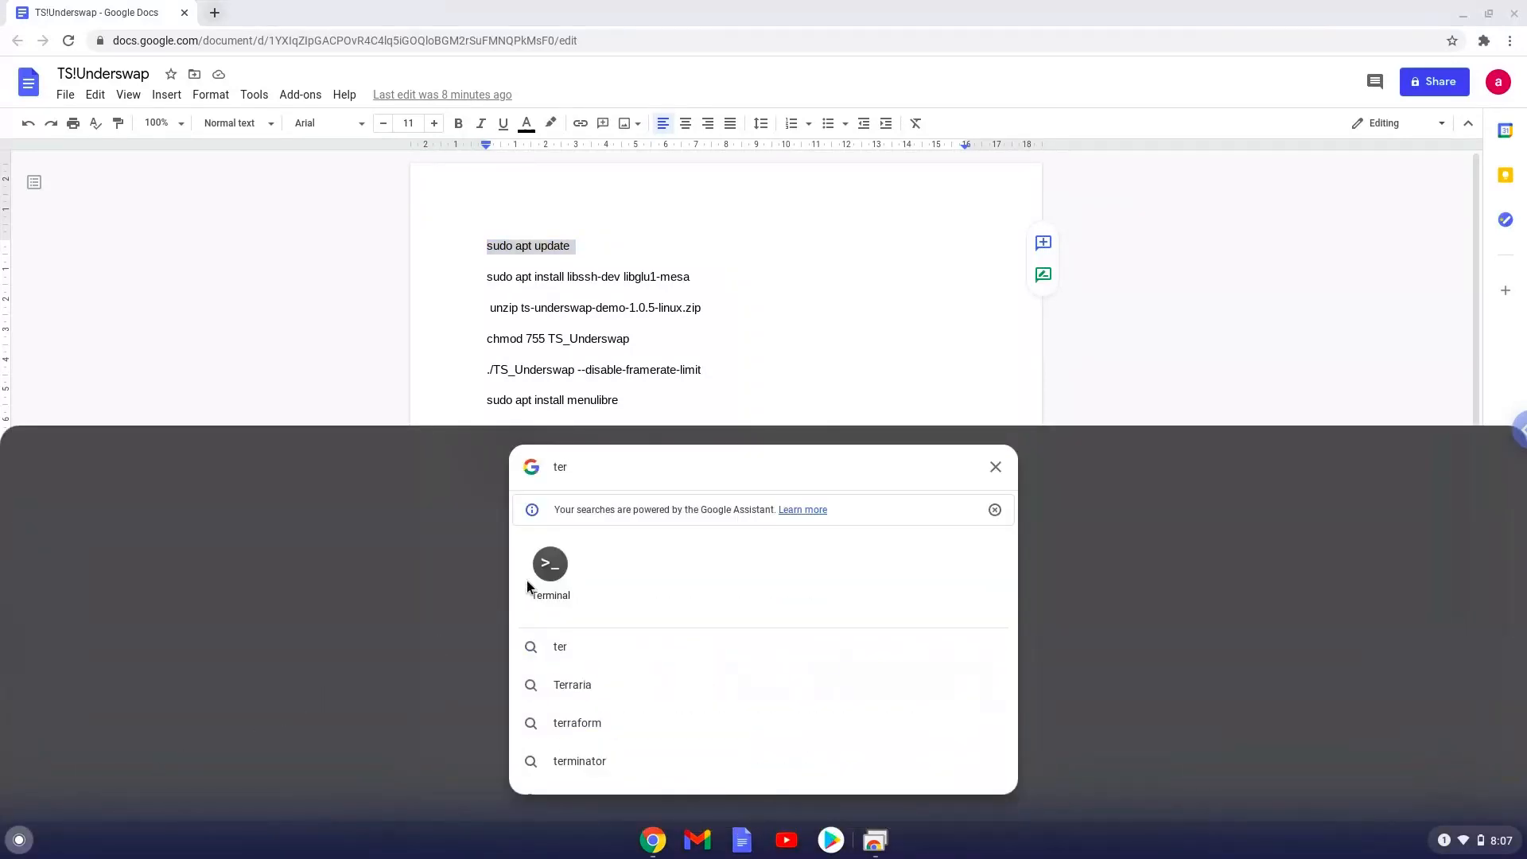
click(550, 569)
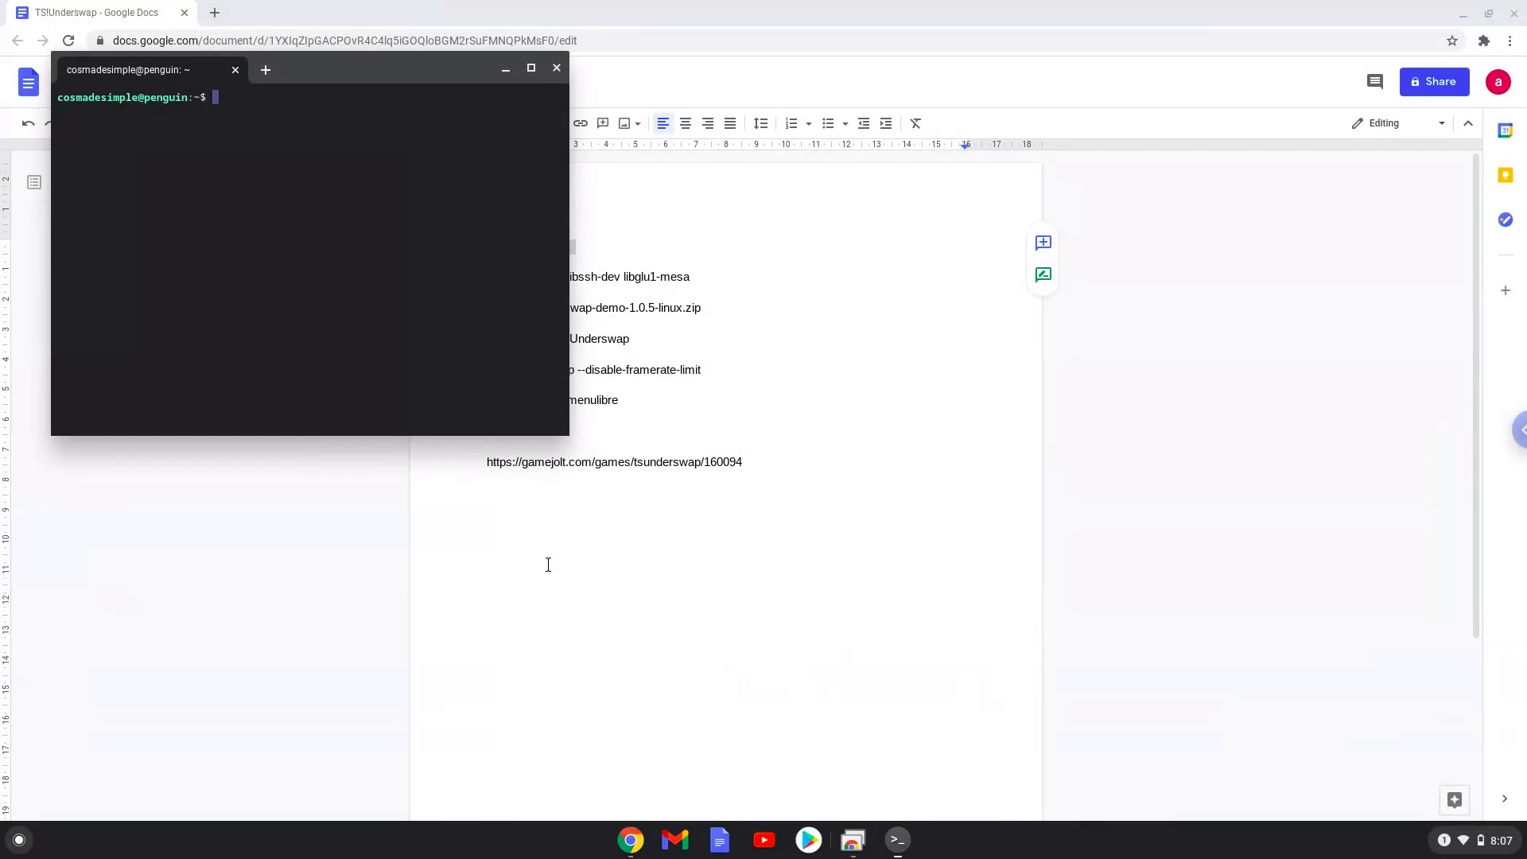
mouse_move(541, 562)
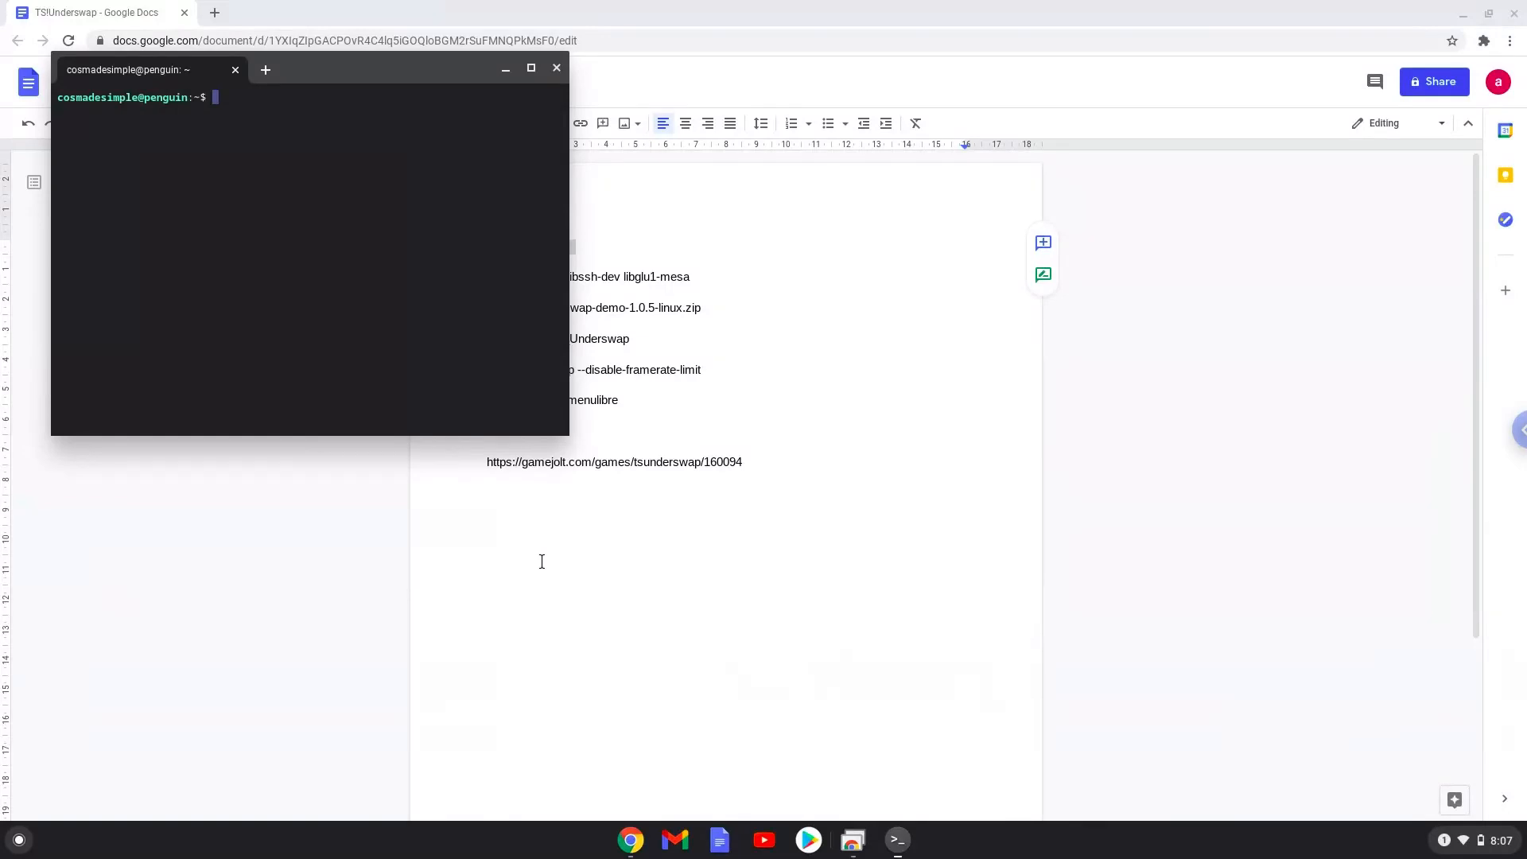
mouse_move(372, 73)
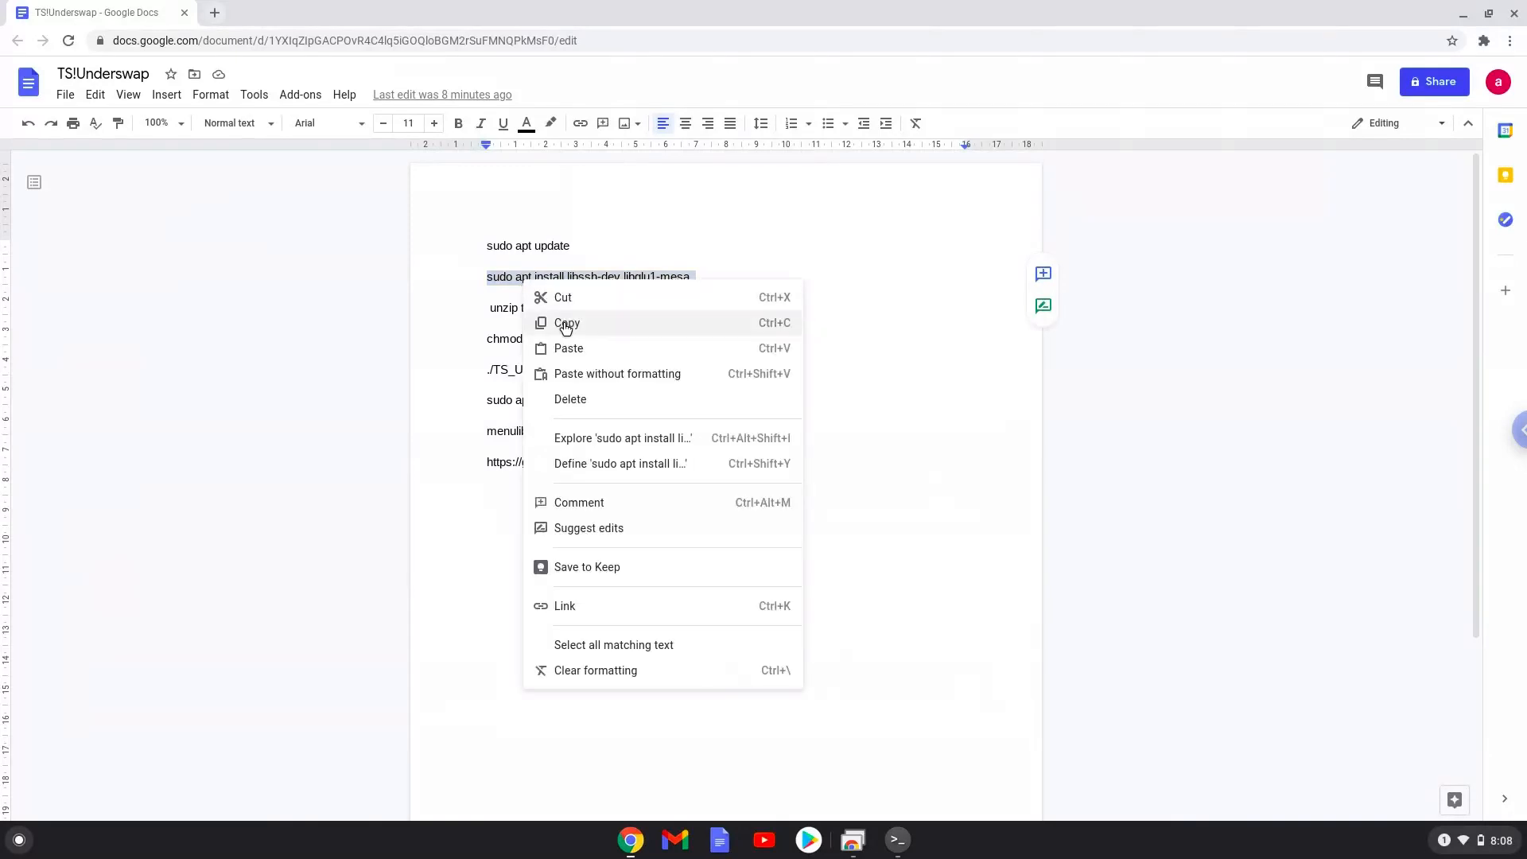
- Run 'sudo apt install libssh-dev libglu1-mesa' and confirm with Y
click(567, 323)
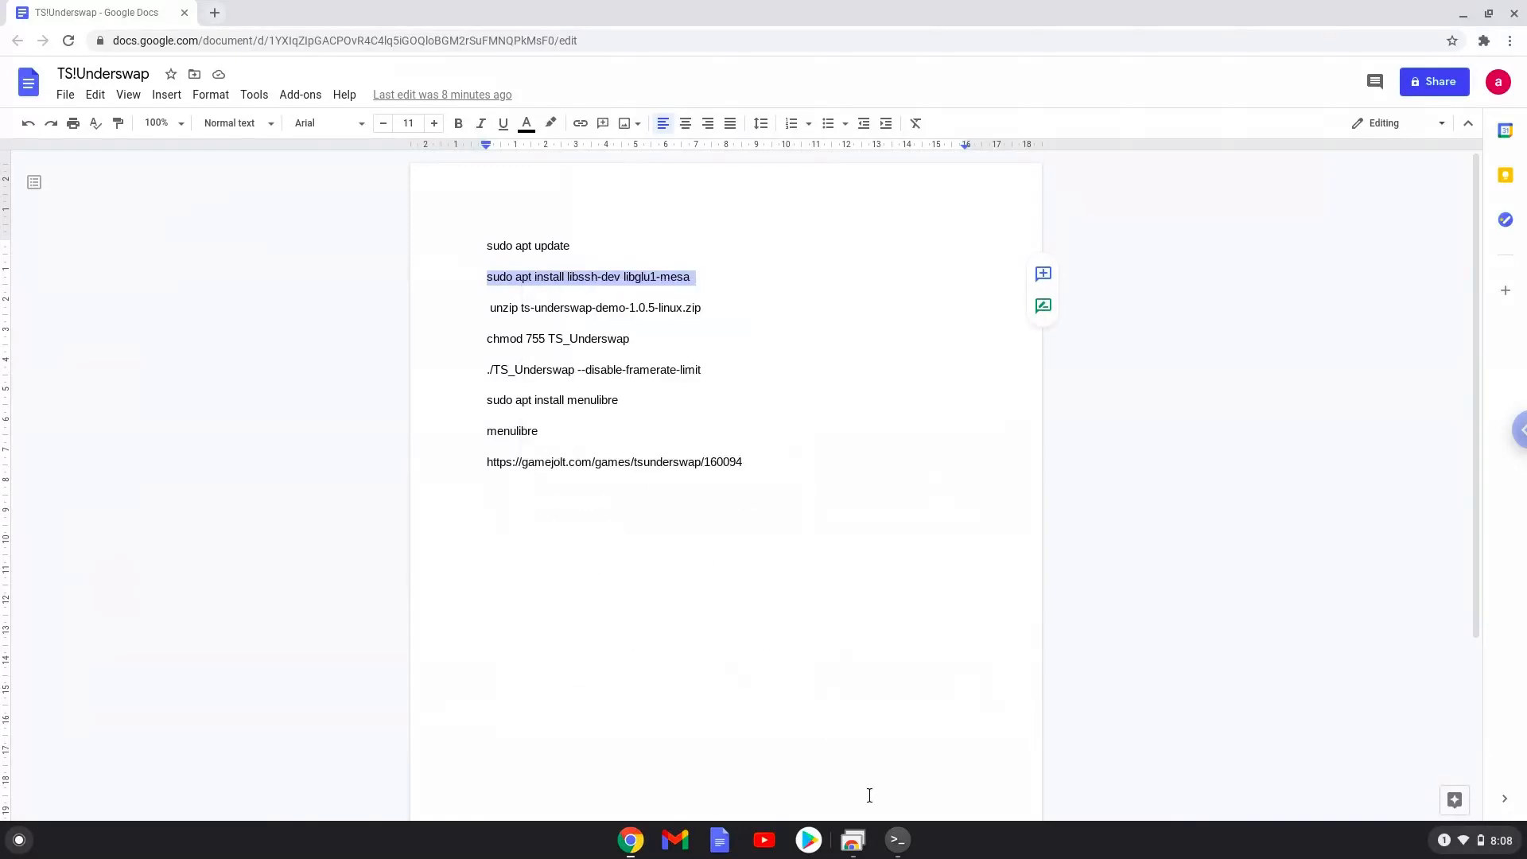
click(897, 840)
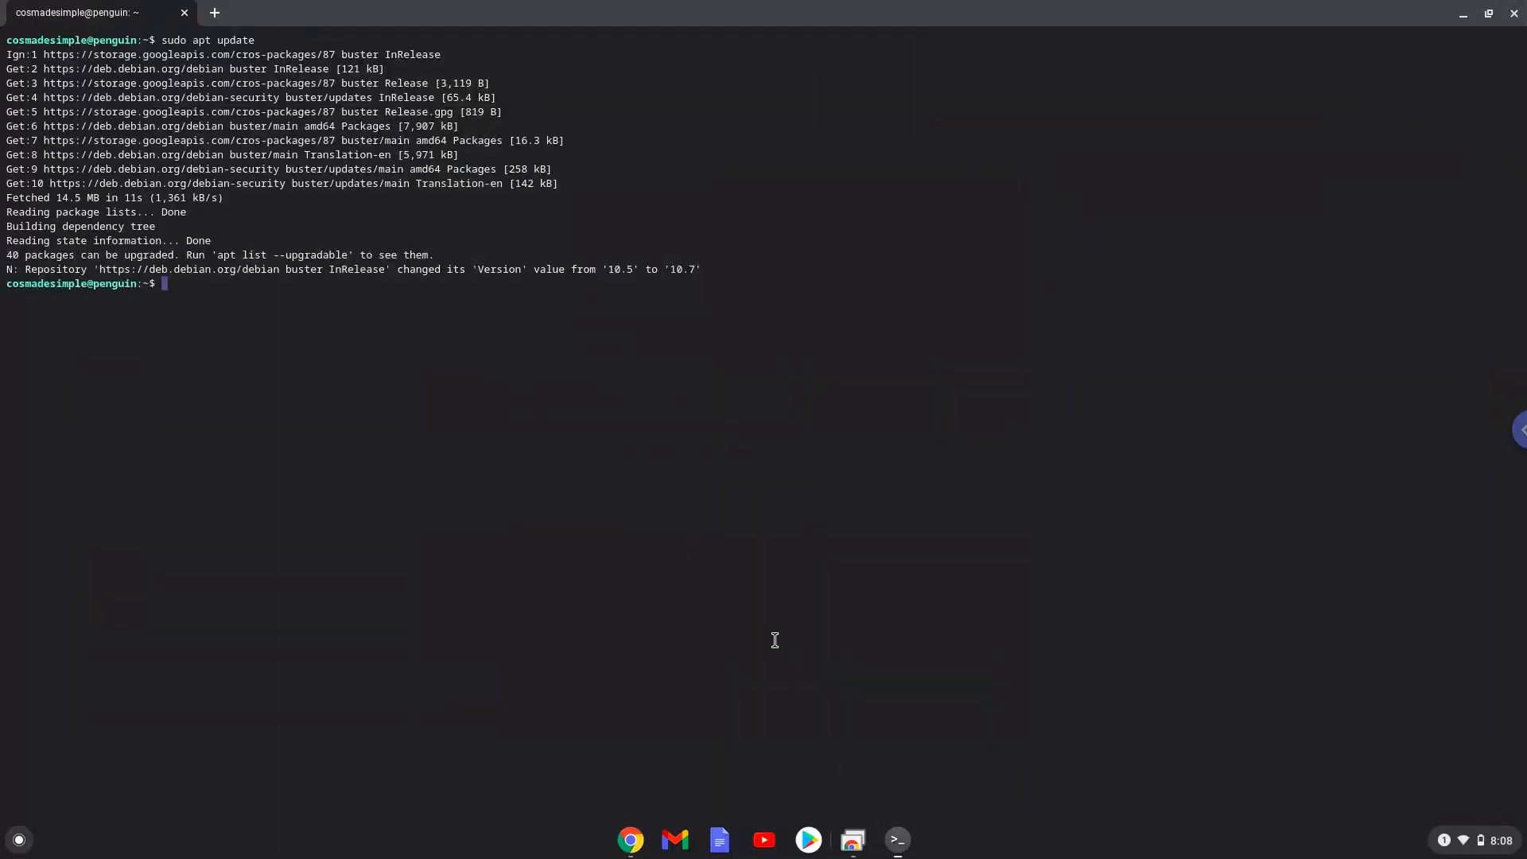
text(sudo apt install libssh-dev libglu1-mesa)
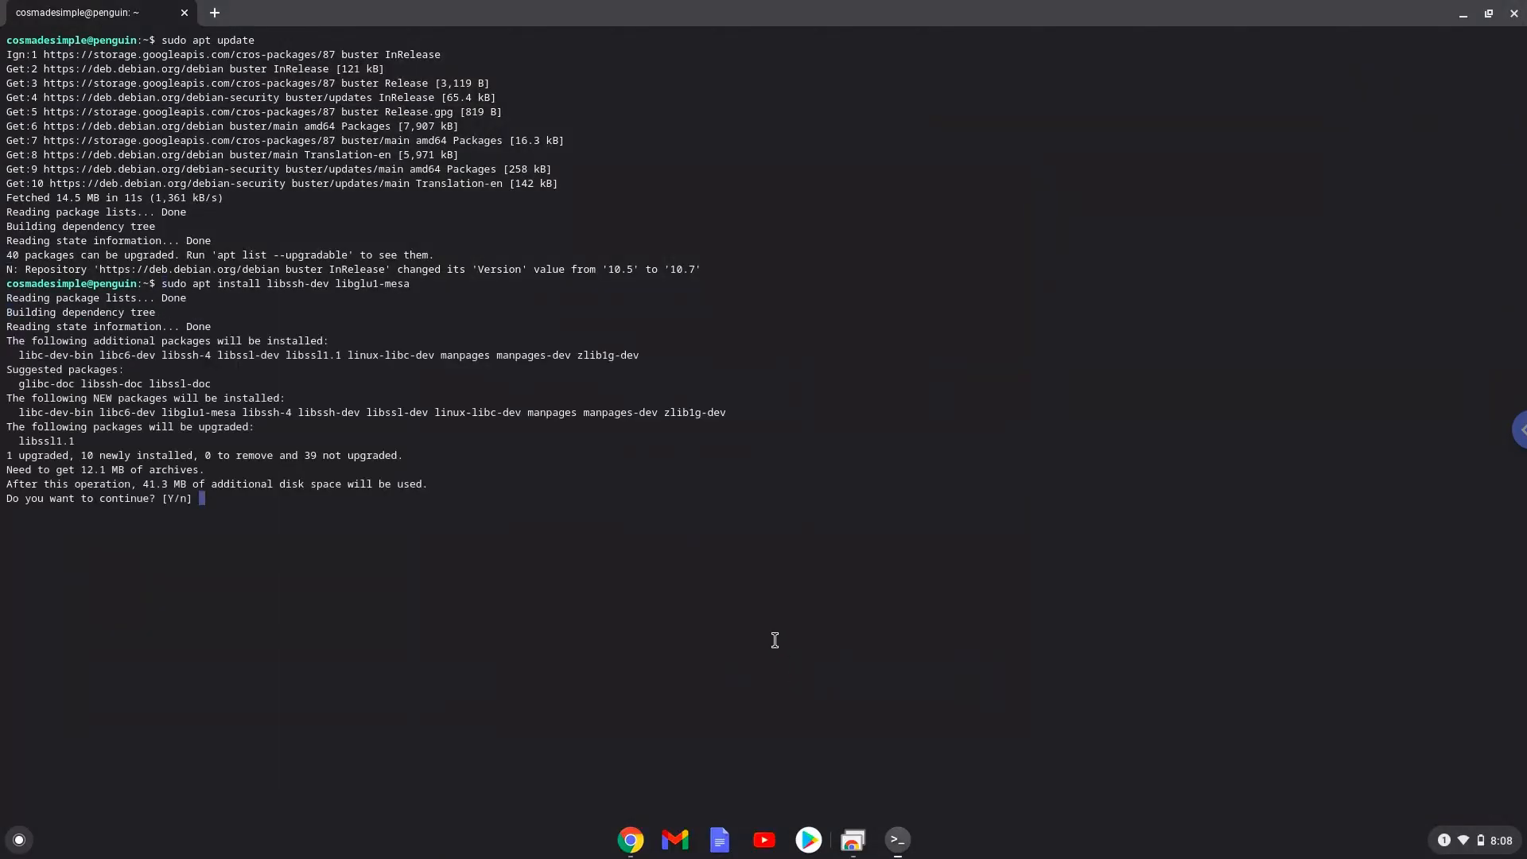
text(Y)
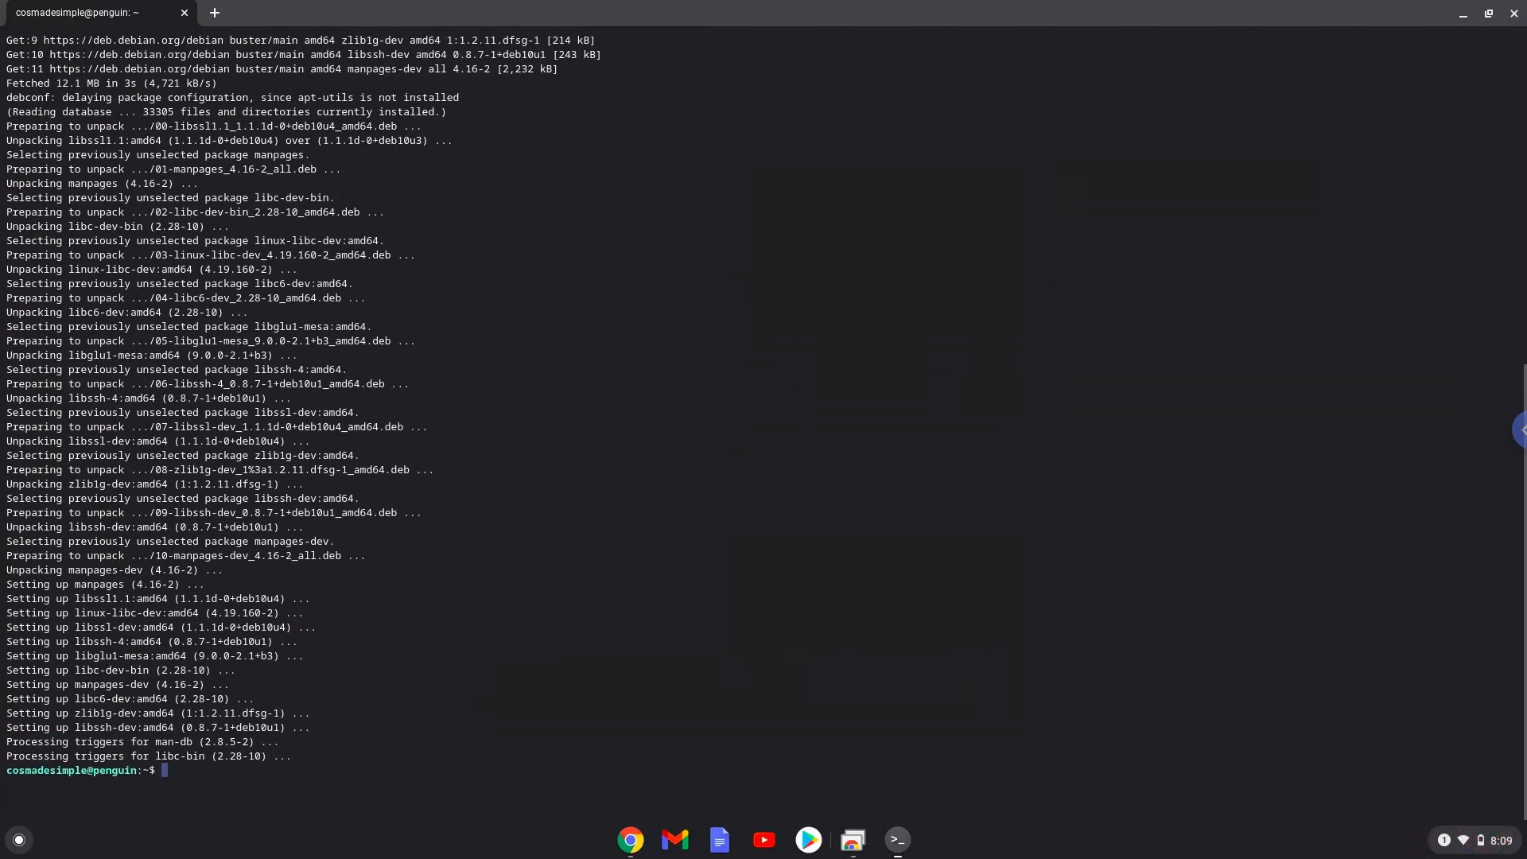
mouse_move(774, 644)
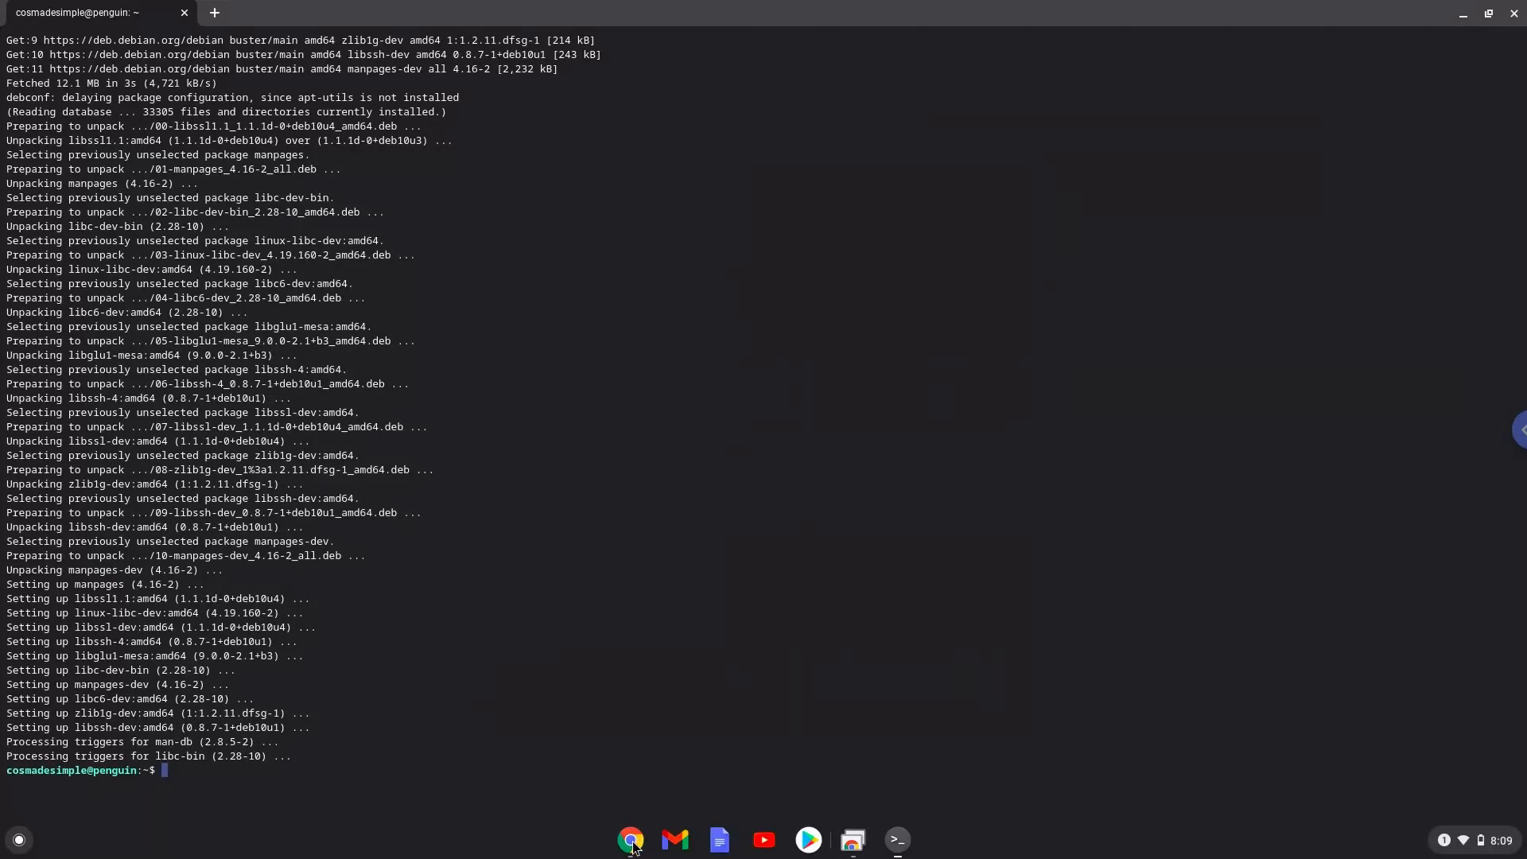
- Run 'unzip ts-underswap-demo-1.0.5-linux.zip' copied from the notes document
click(630, 839)
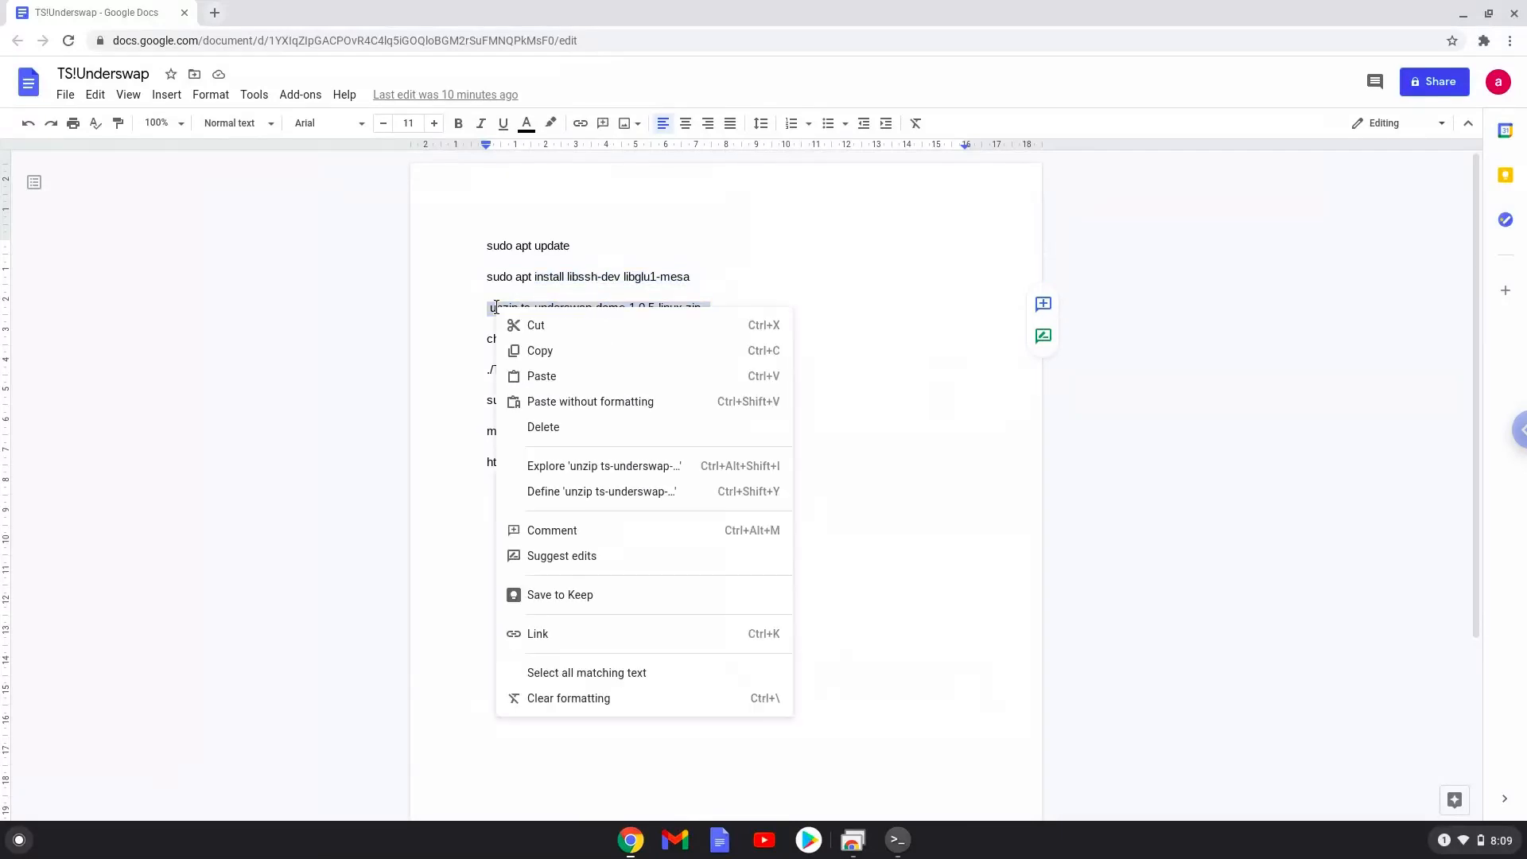
click(534, 348)
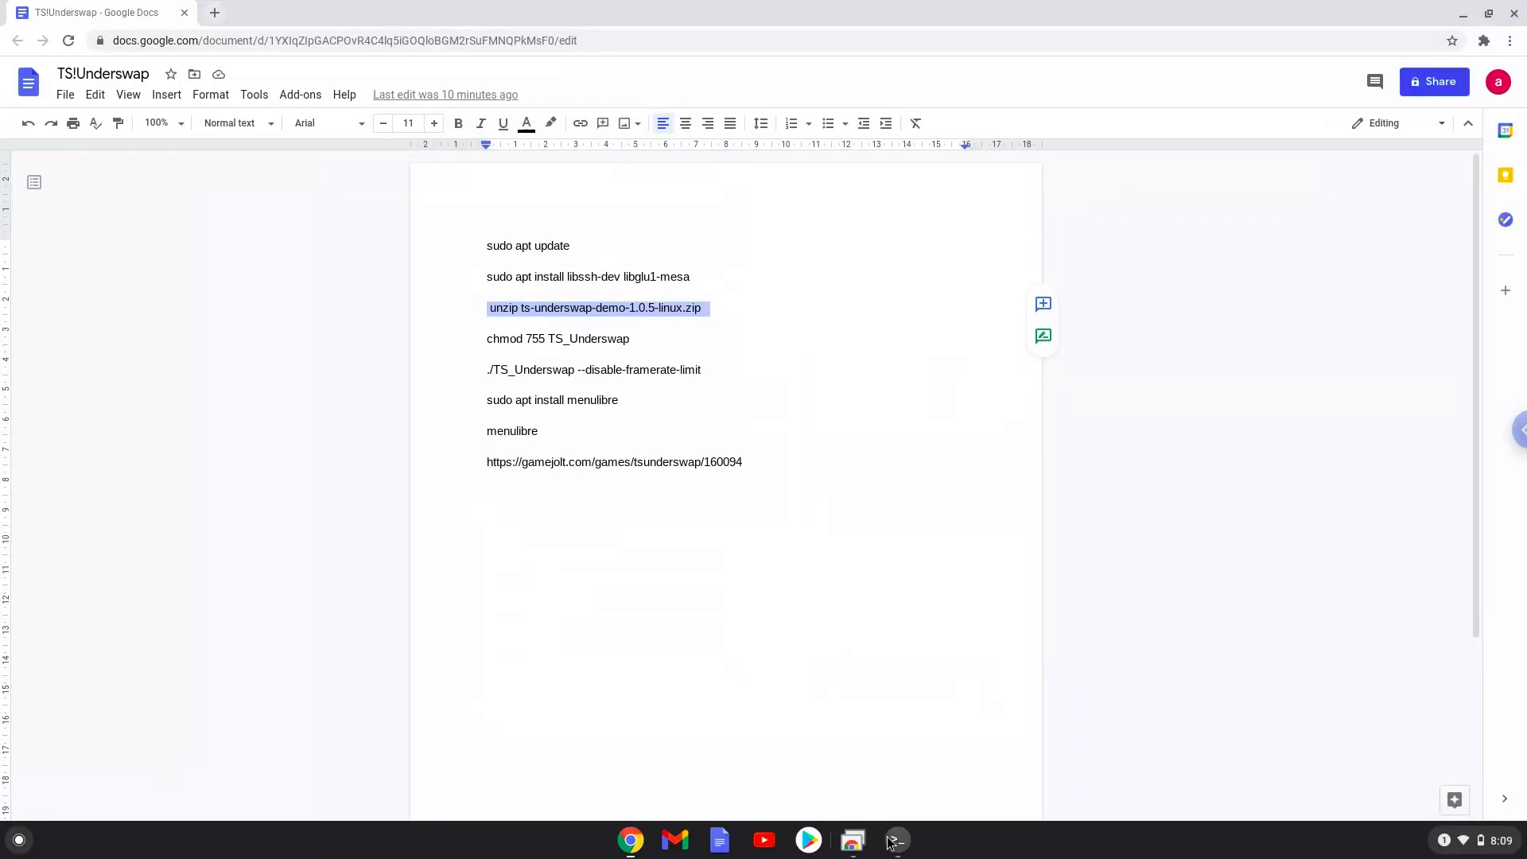
click(897, 840)
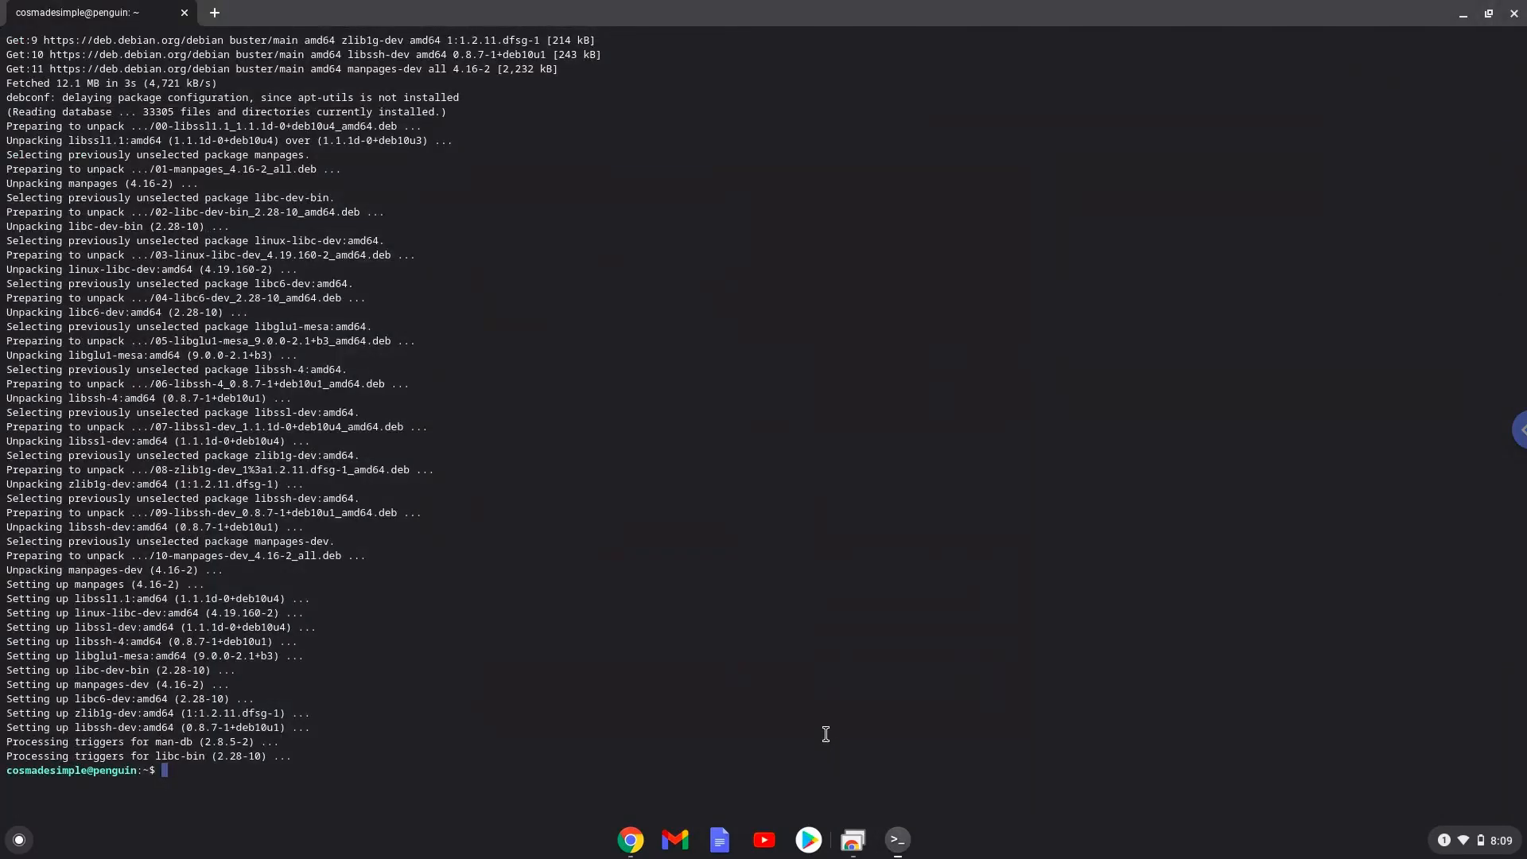
text(unzip ts-underswap-demo-1.0.5-linux.zip)
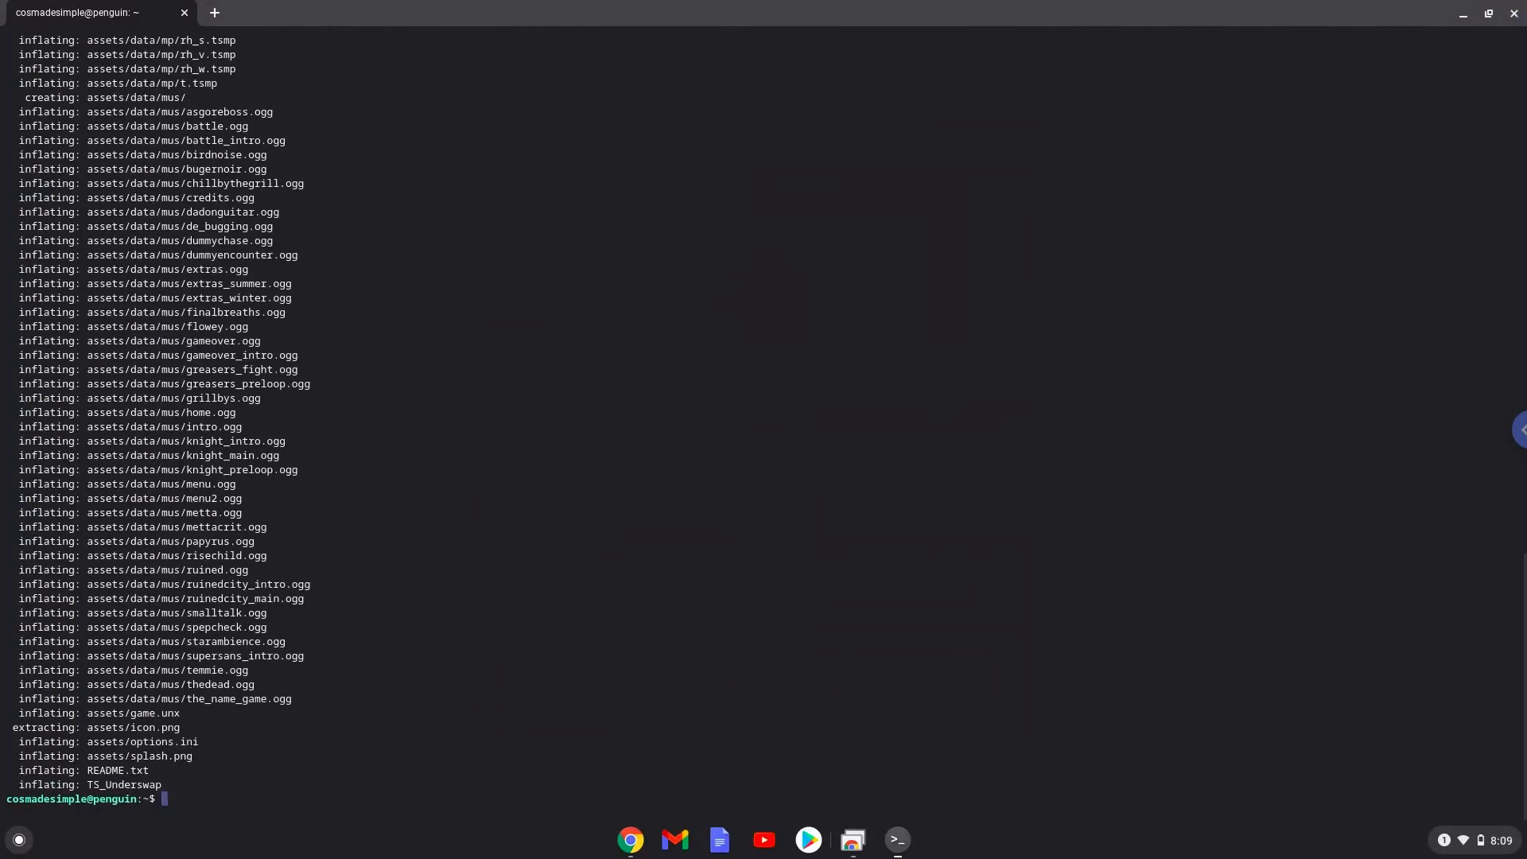
mouse_move(629, 839)
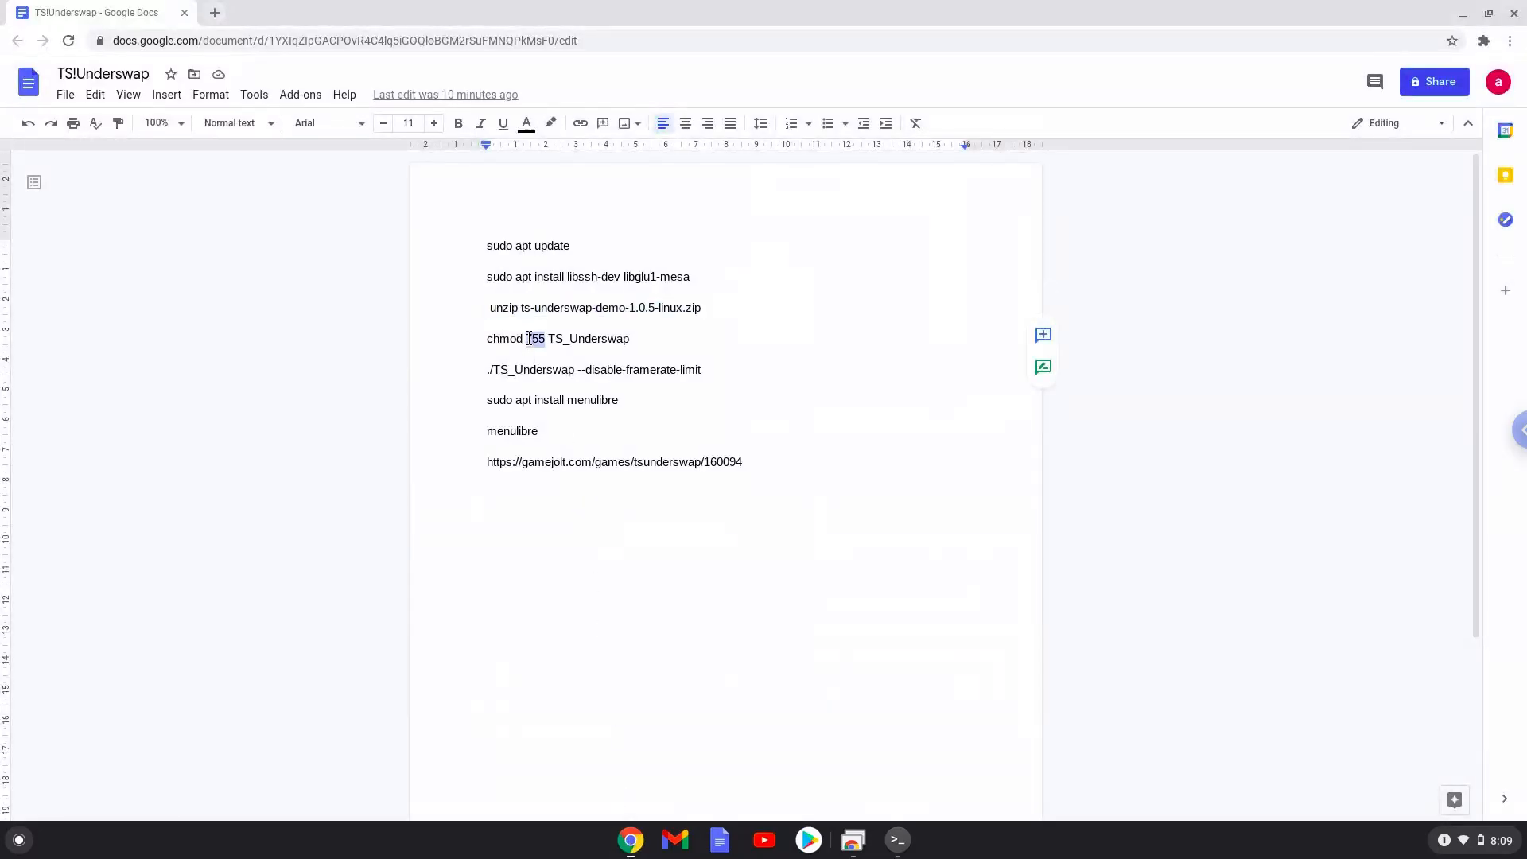
- Run 'chmod 755 TS_Underswap' copied from the notes document
right_click(534, 337)
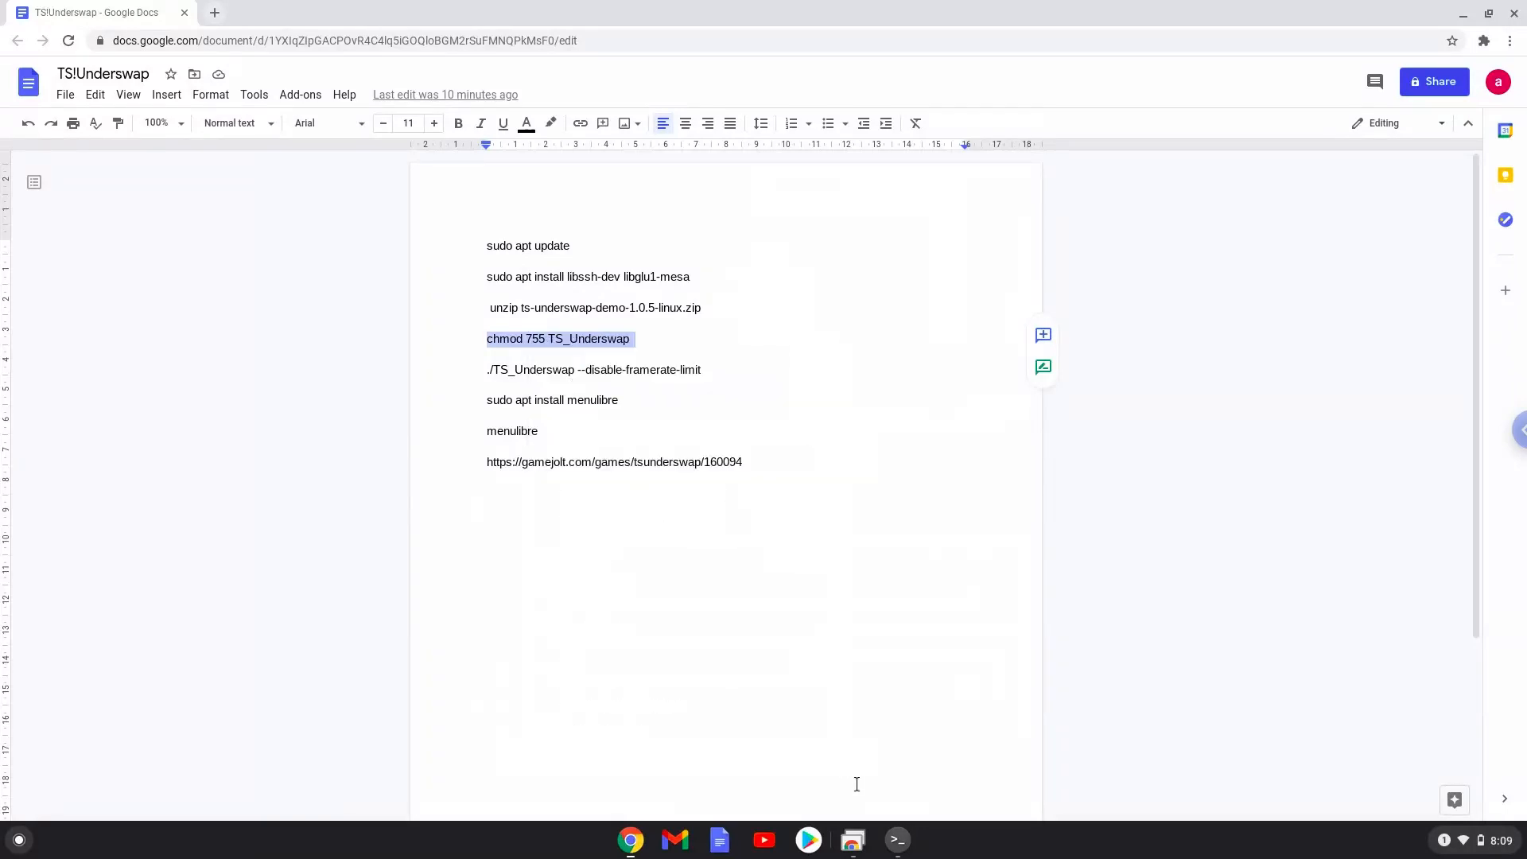
click(897, 839)
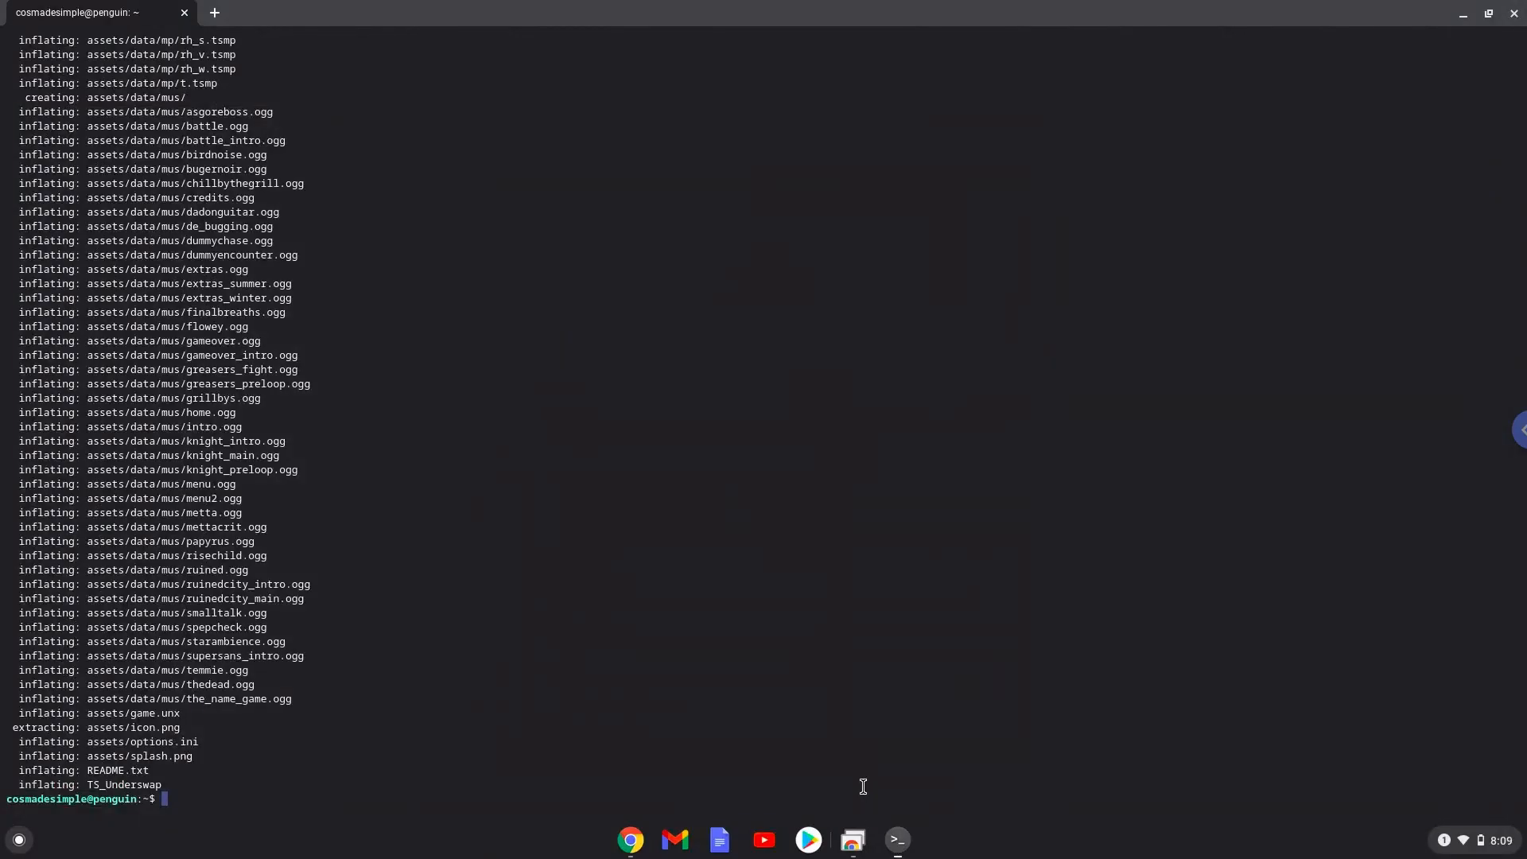
scroll(down, 3)
text(chmod 755 TS_Underswap)
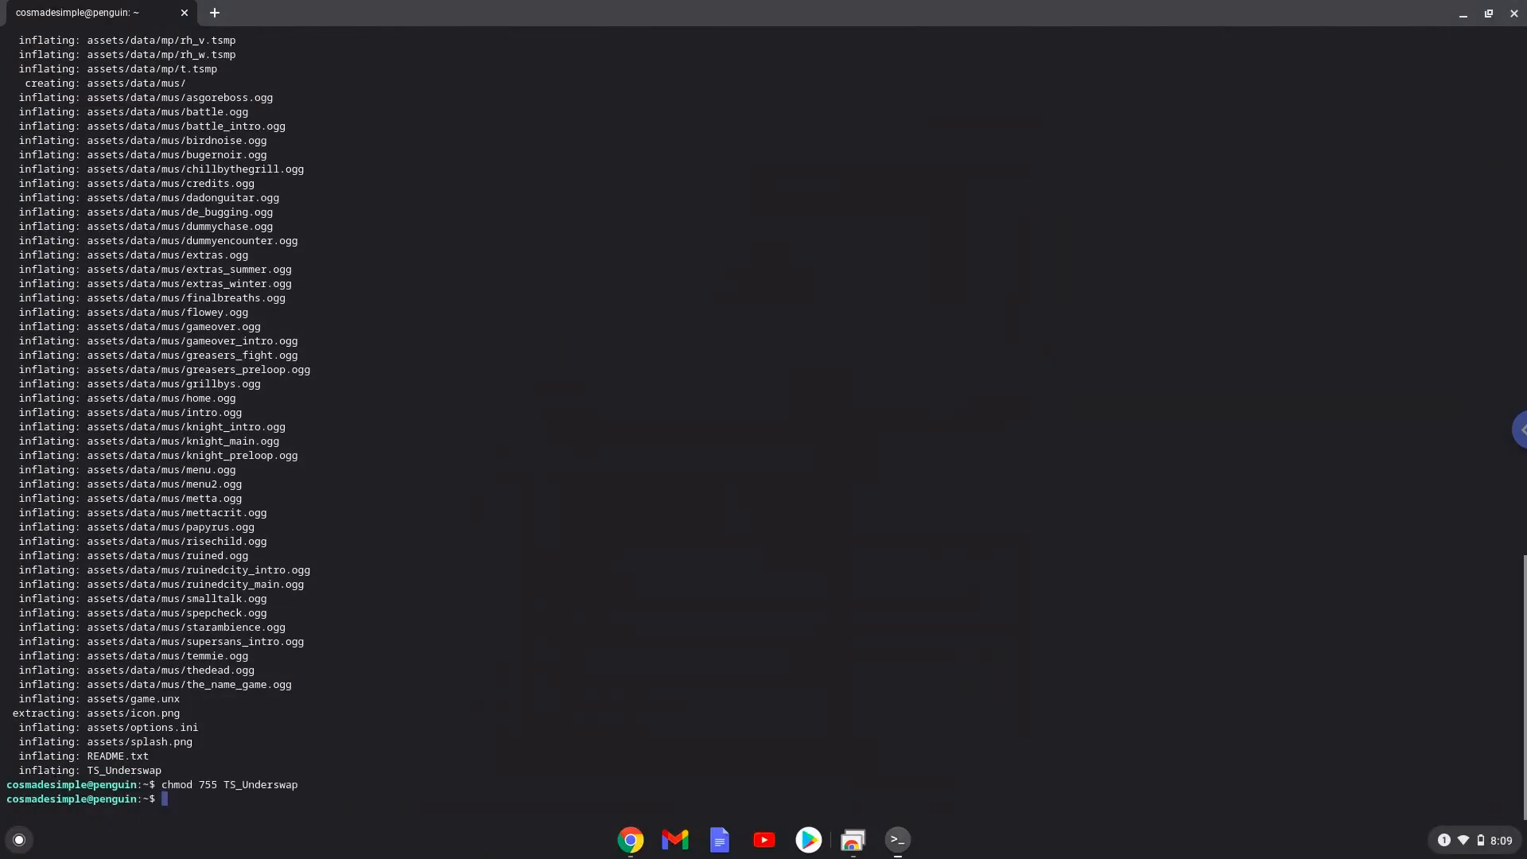
mouse_move(693, 838)
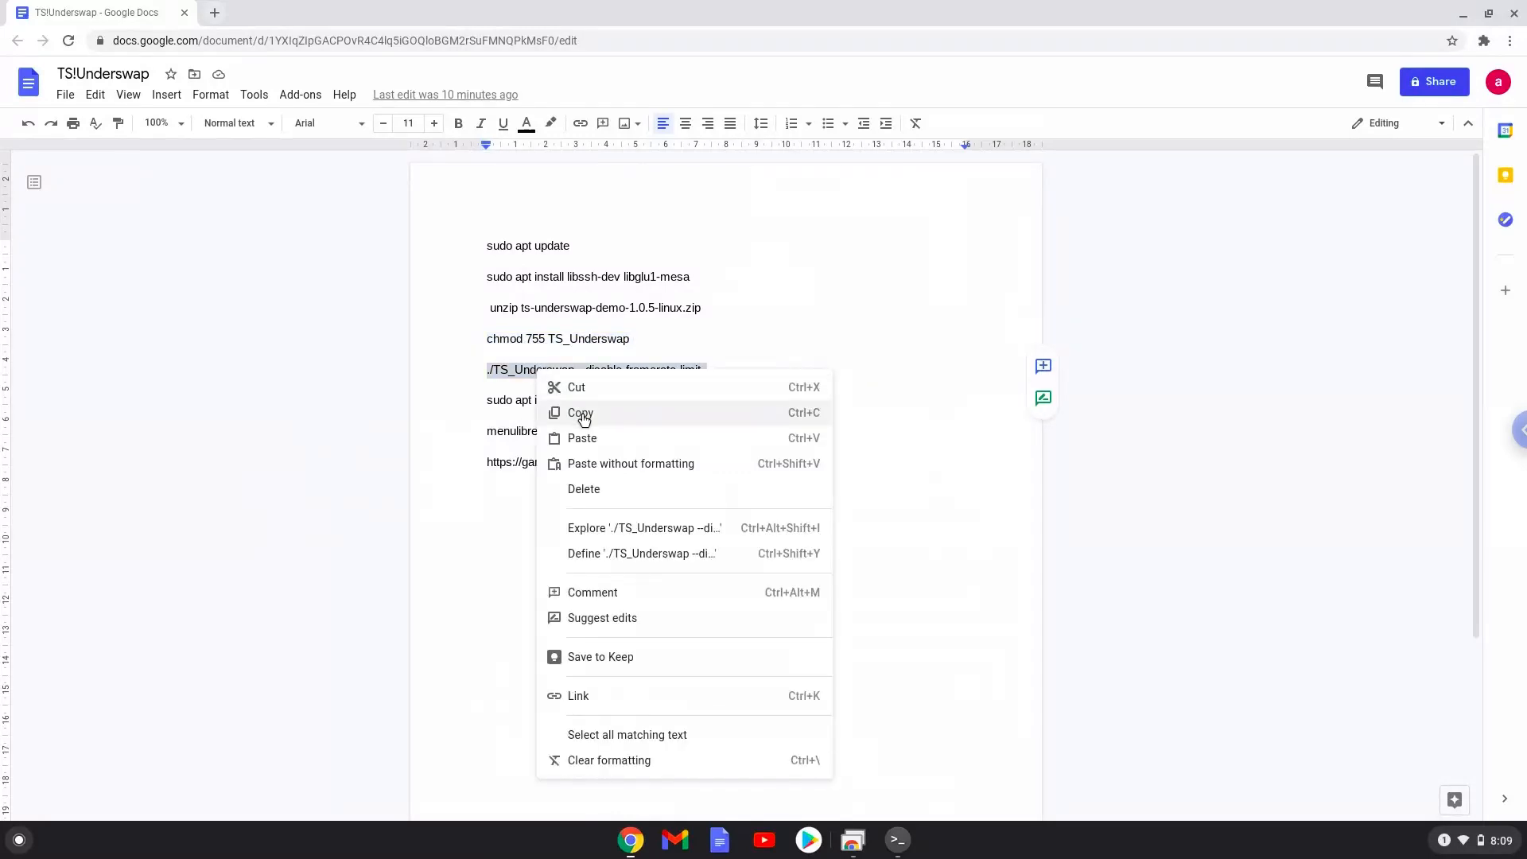
- Run the copied ./TS_Underswap launch command in the terminal
click(580, 413)
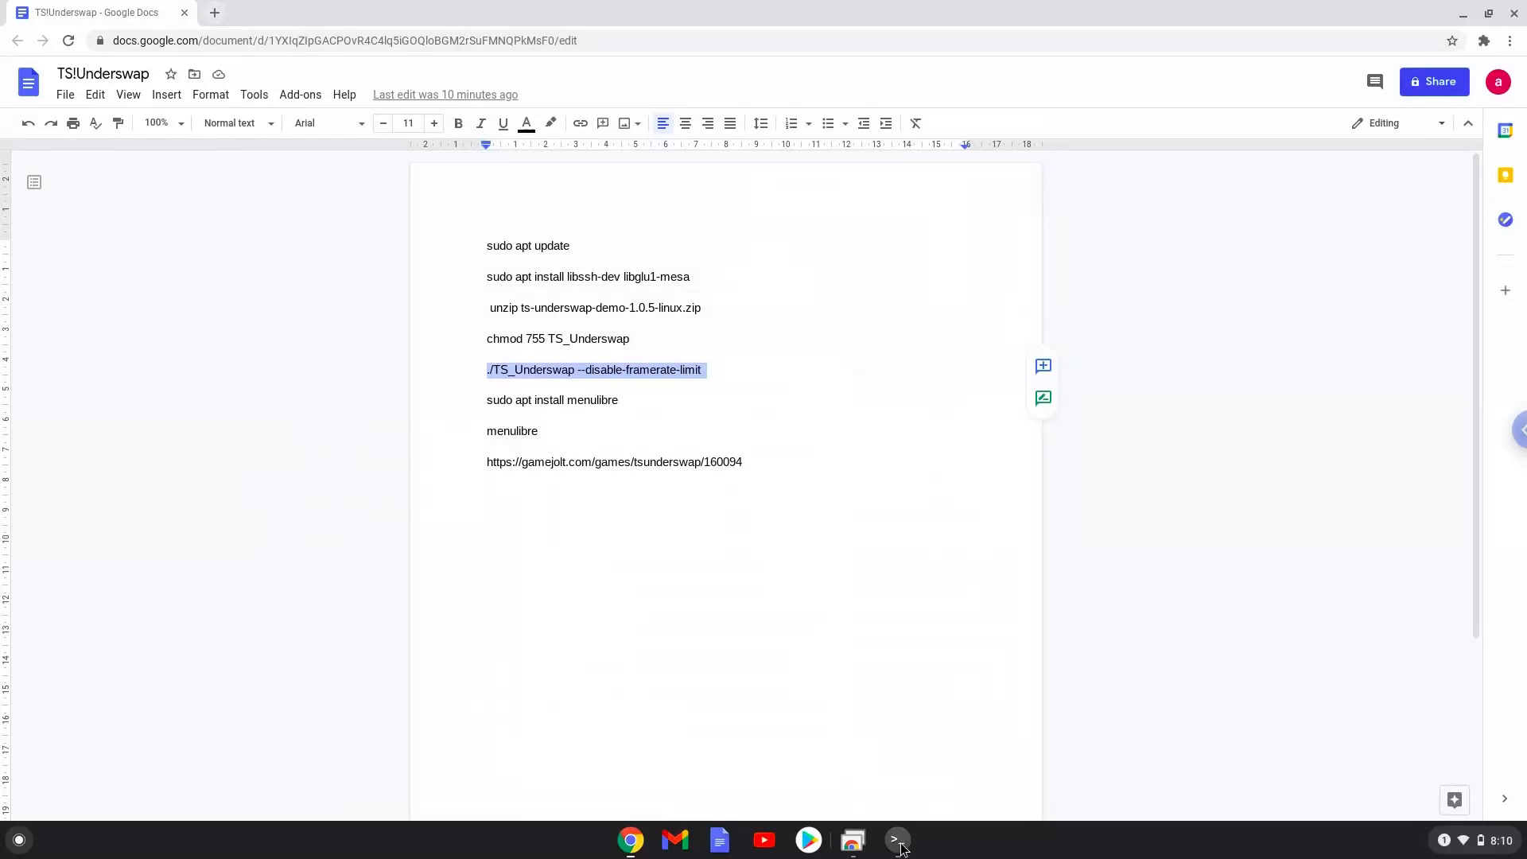
click(897, 839)
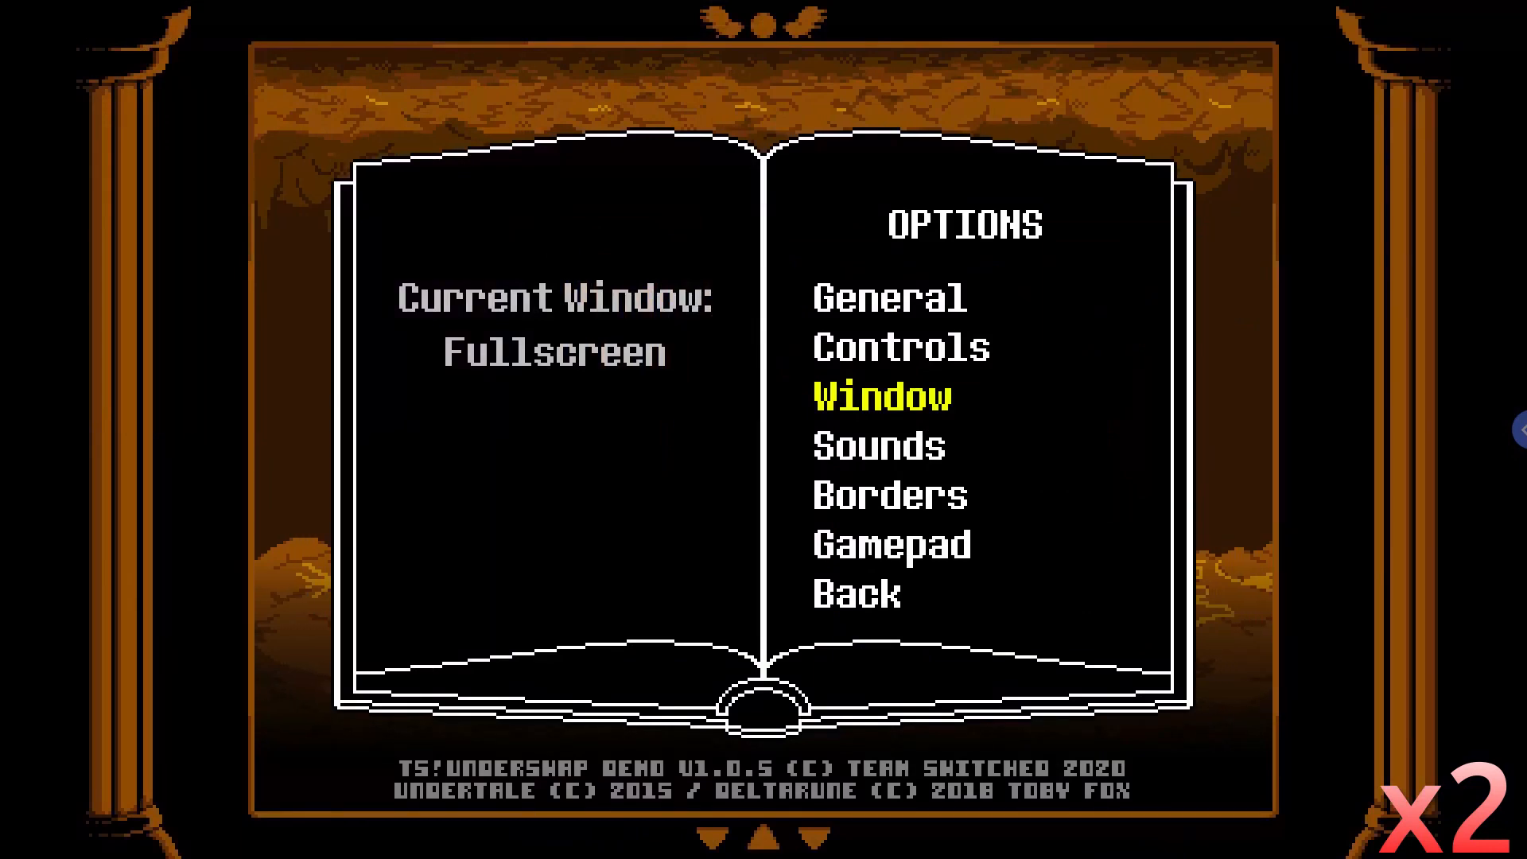
- Step through the demo's Options to the Window setting, which reads Fullscreen
key(down)
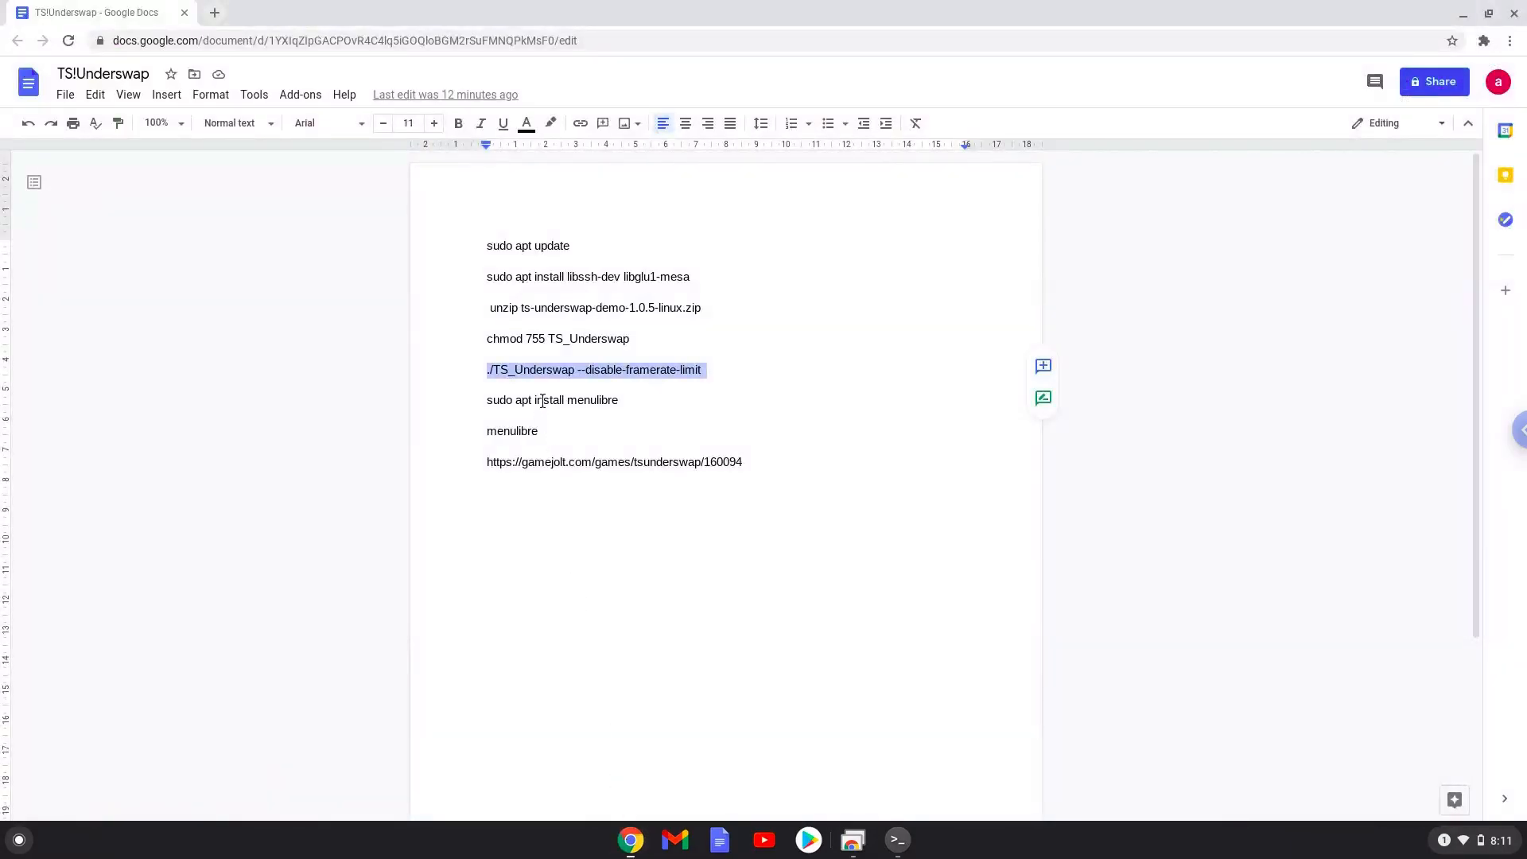
- Run 'sudo apt install menulibre' from the notes, confirm with Y, and return to the document
right_click(542, 401)
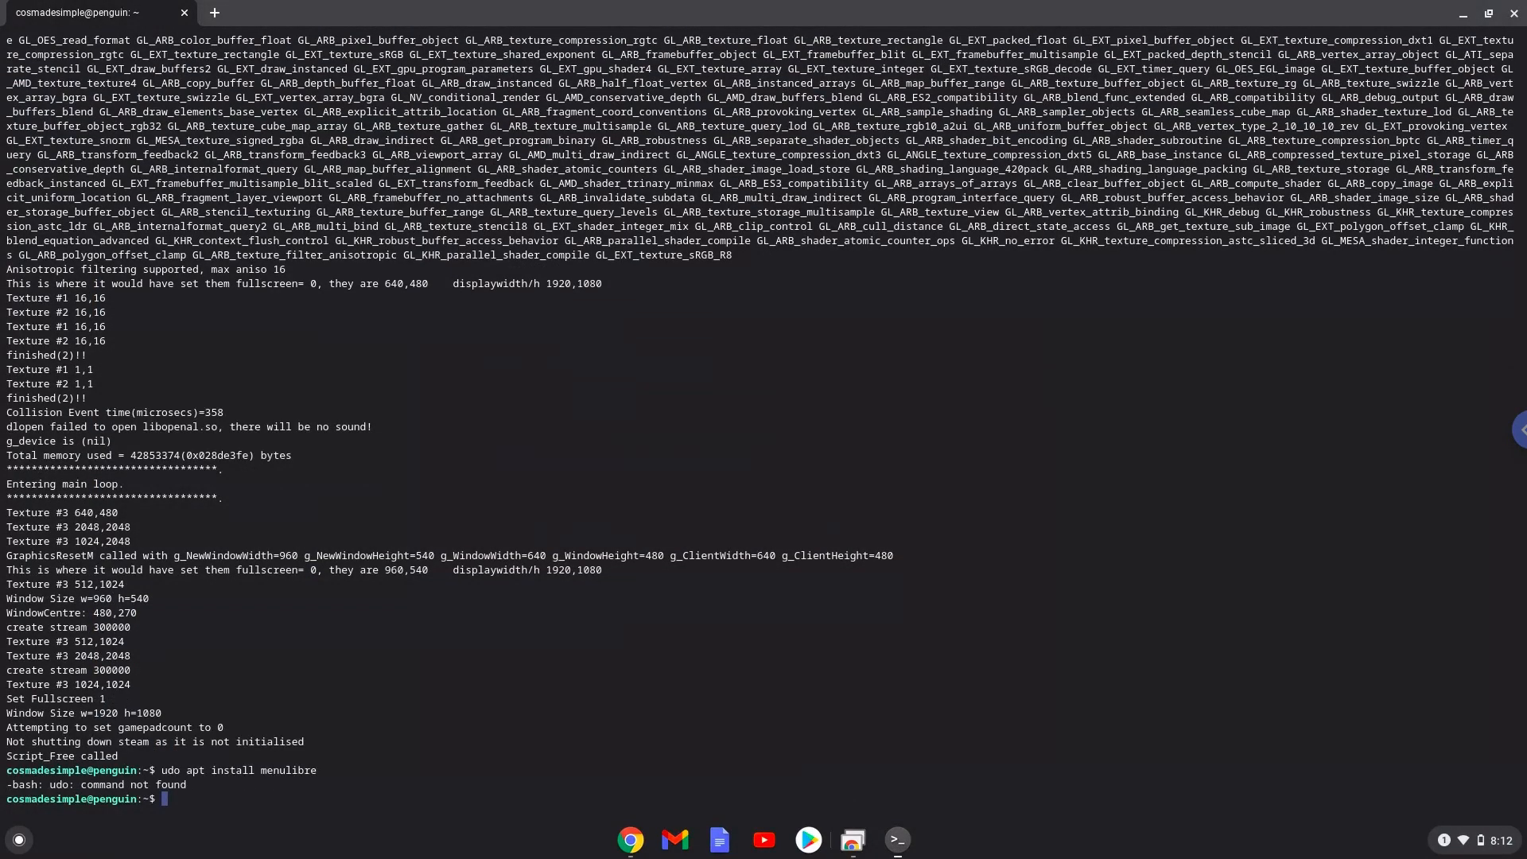
mouse_move(817, 753)
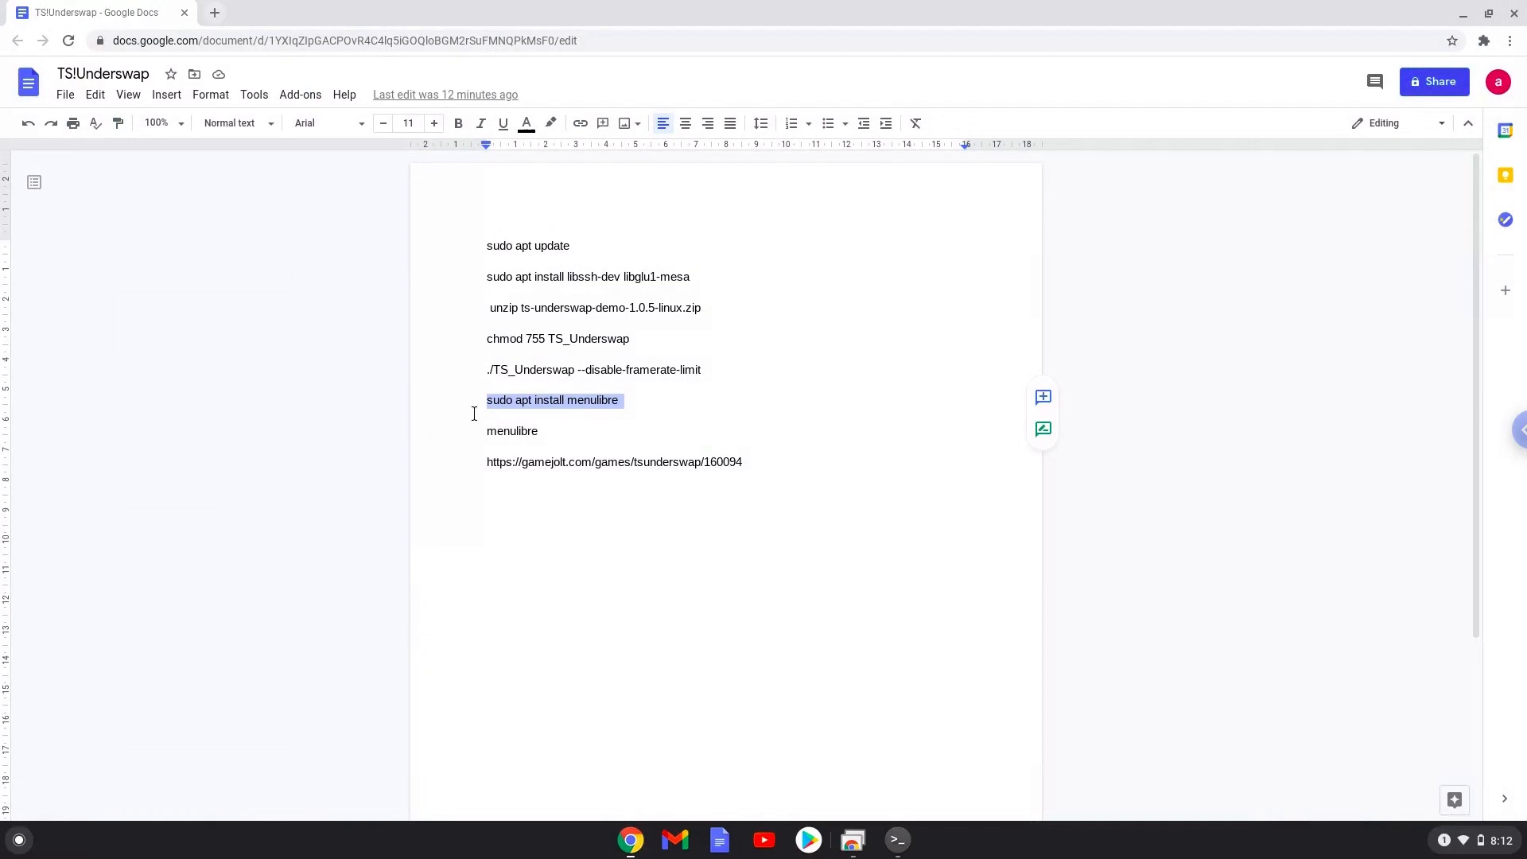
click(521, 401)
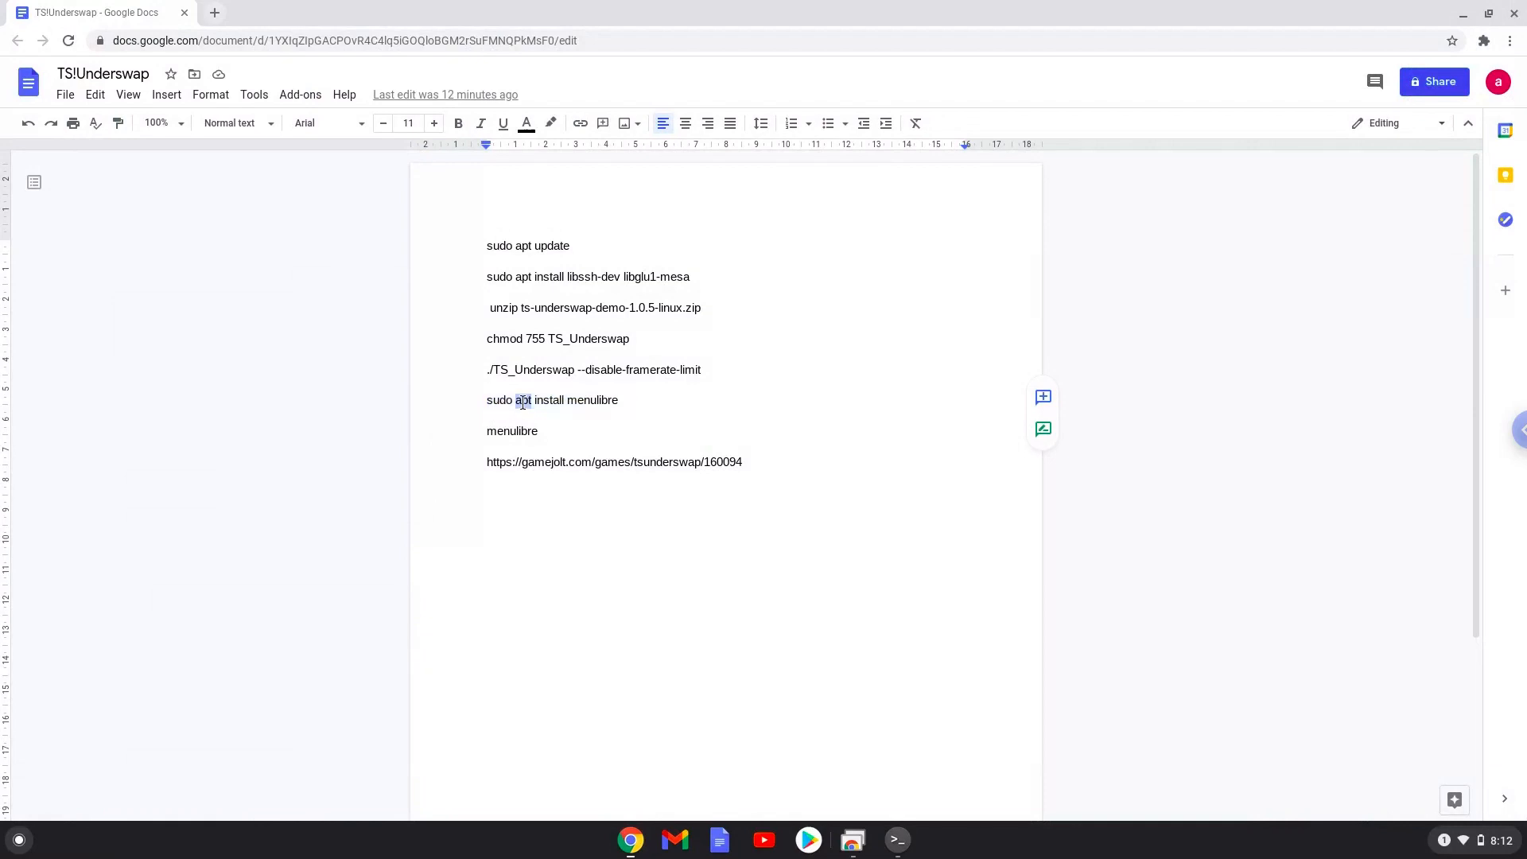
right_click(521, 401)
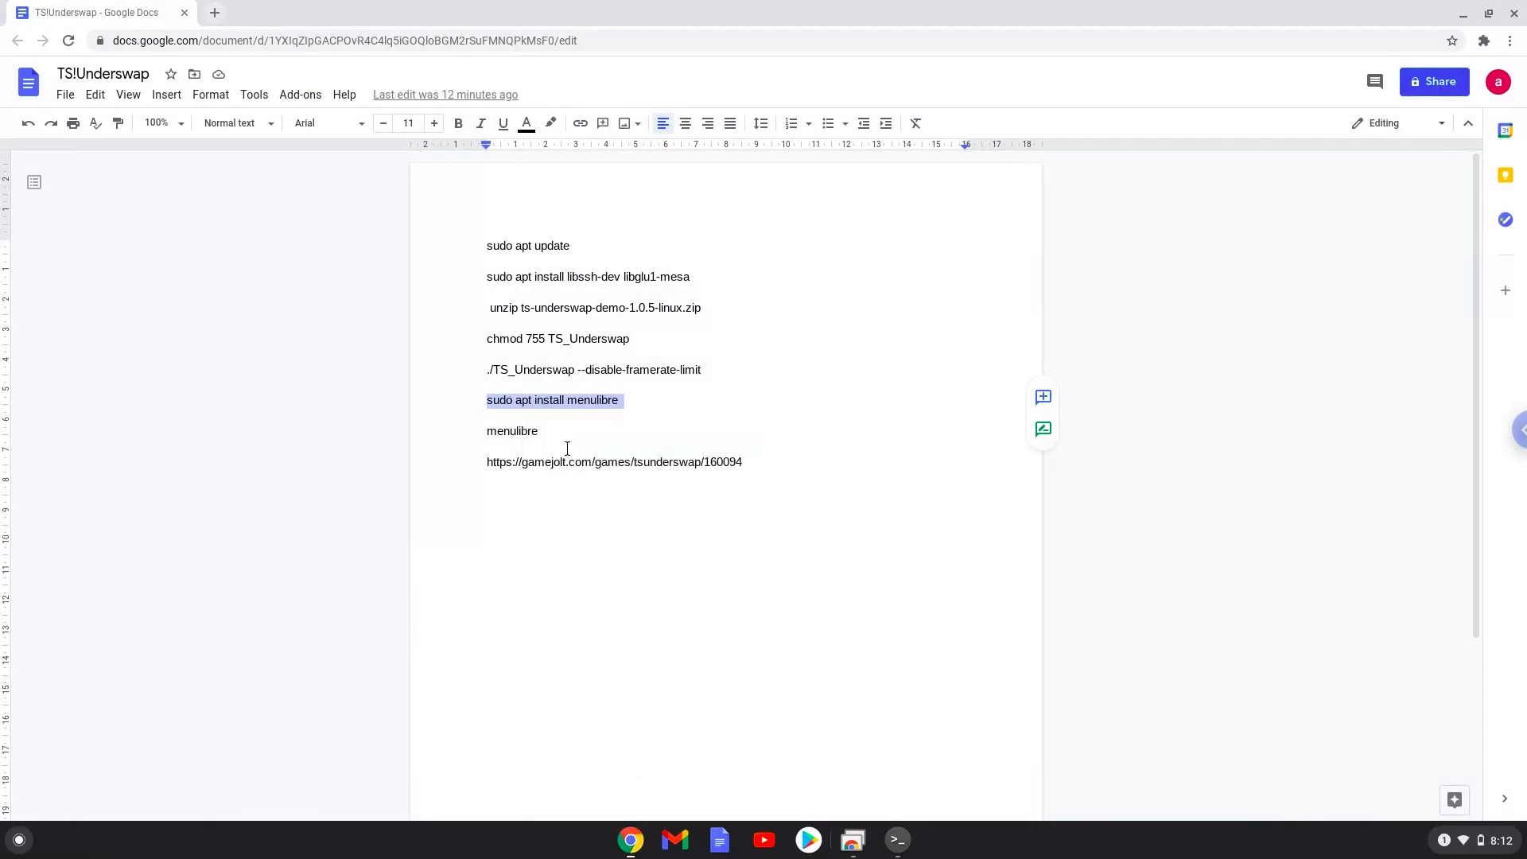
mouse_move(897, 840)
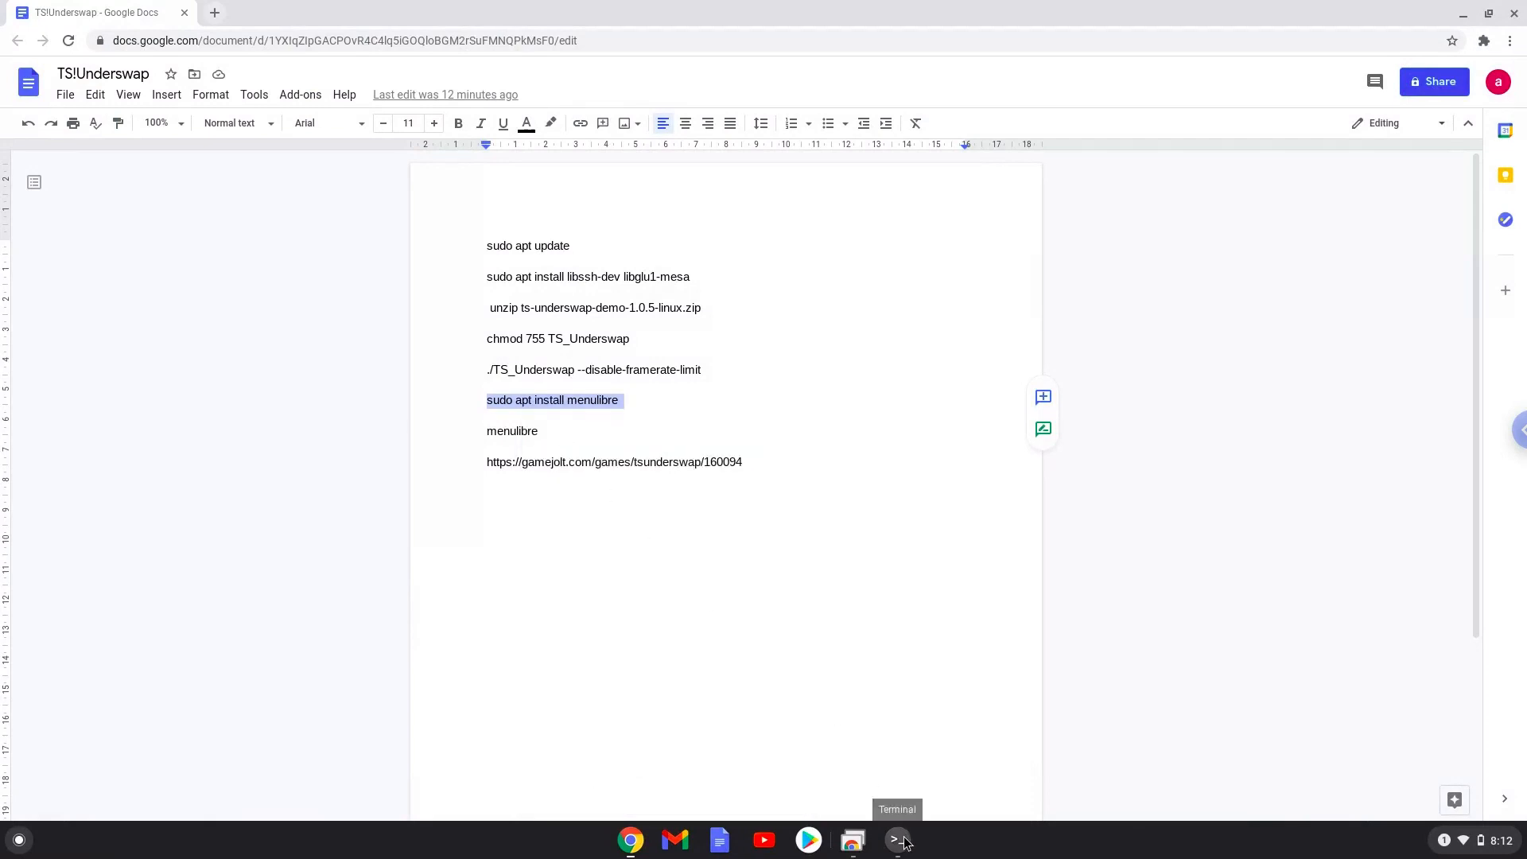
click(896, 840)
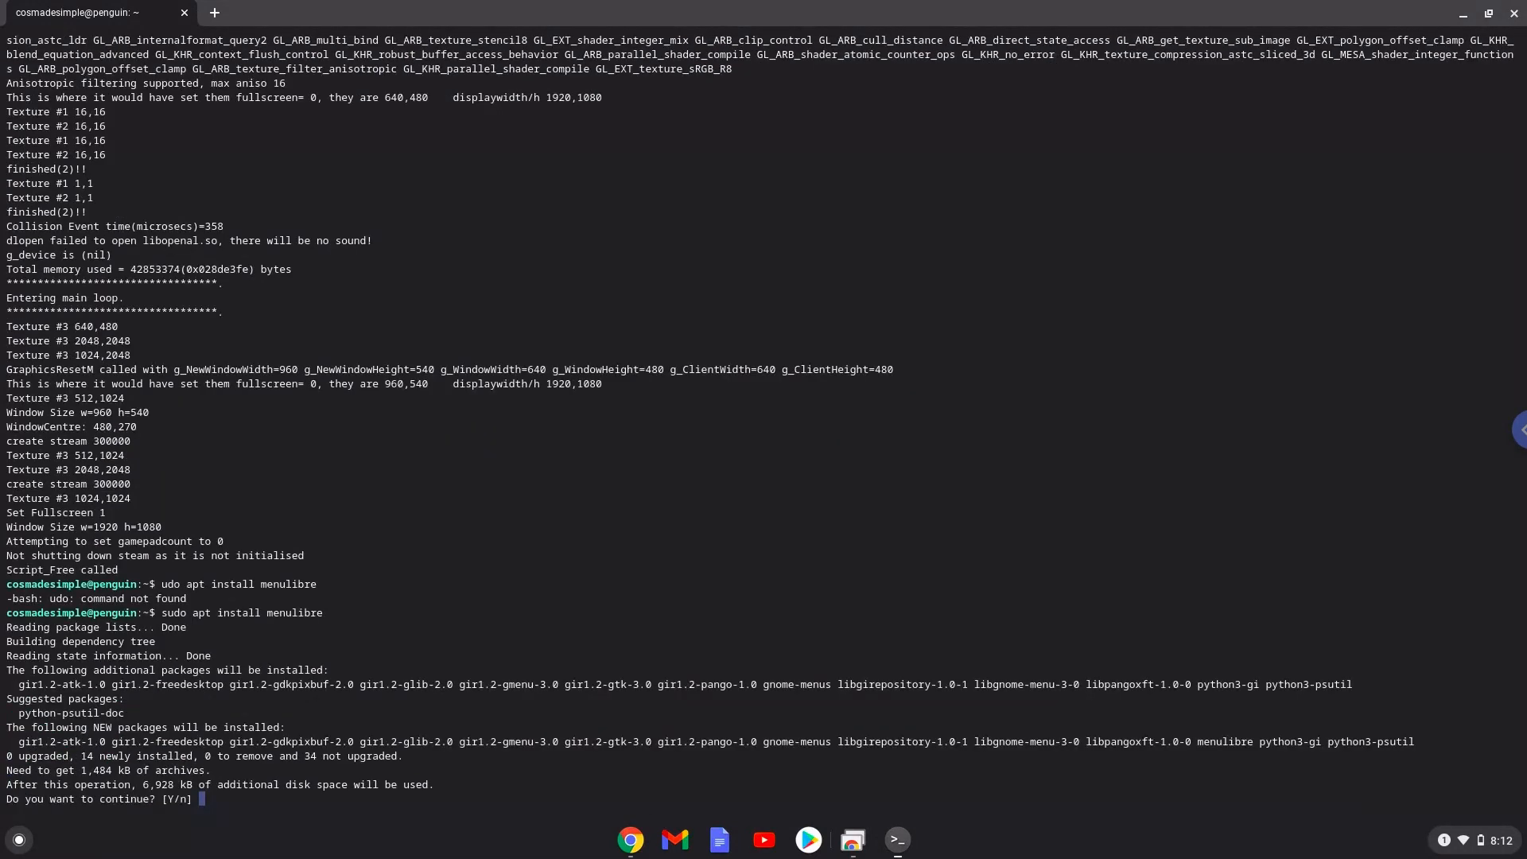
text(Y)
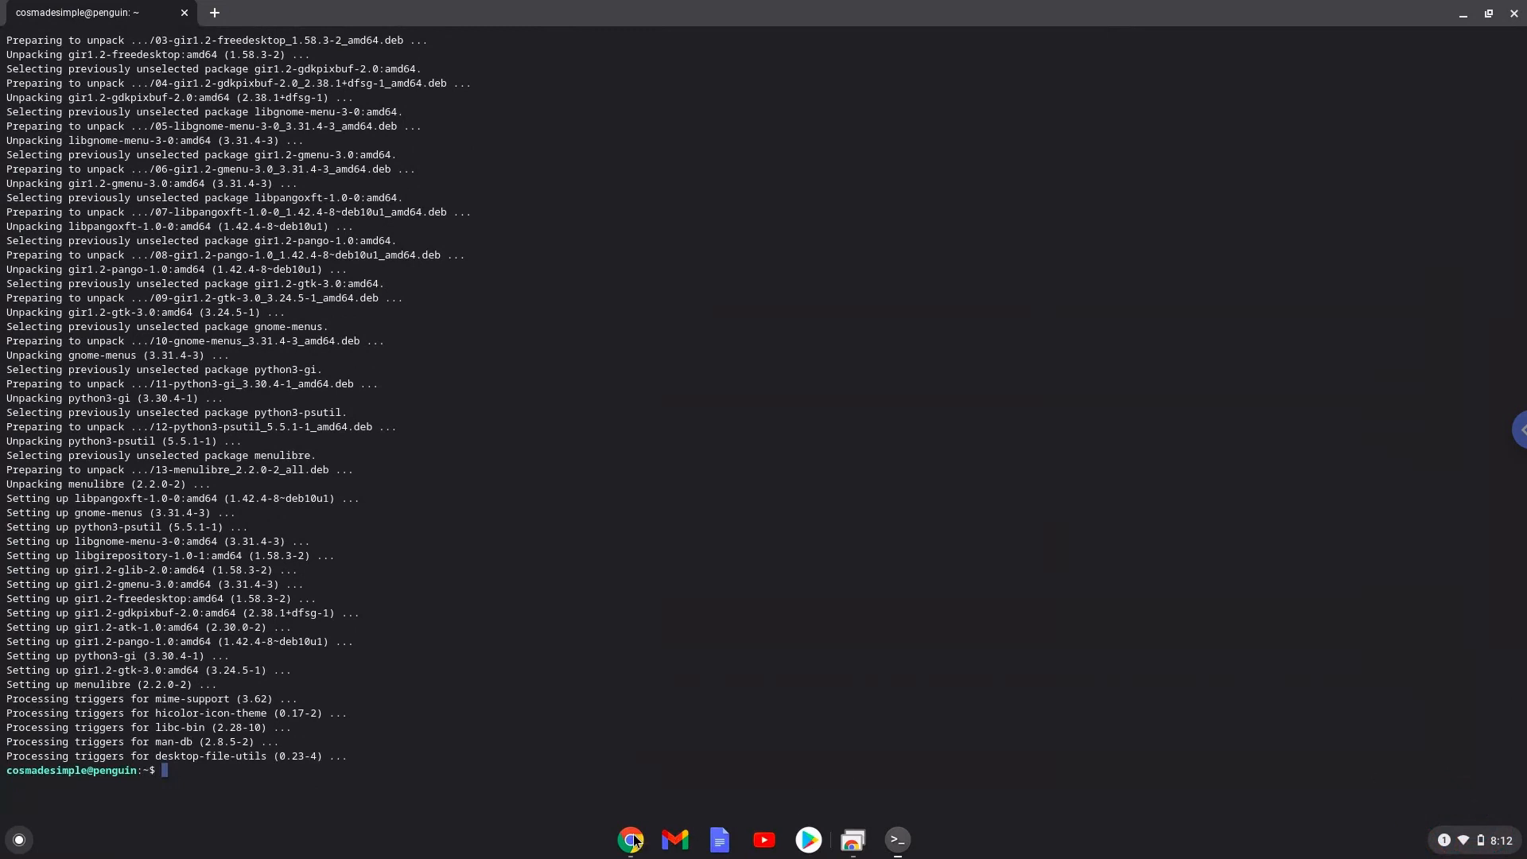
click(630, 839)
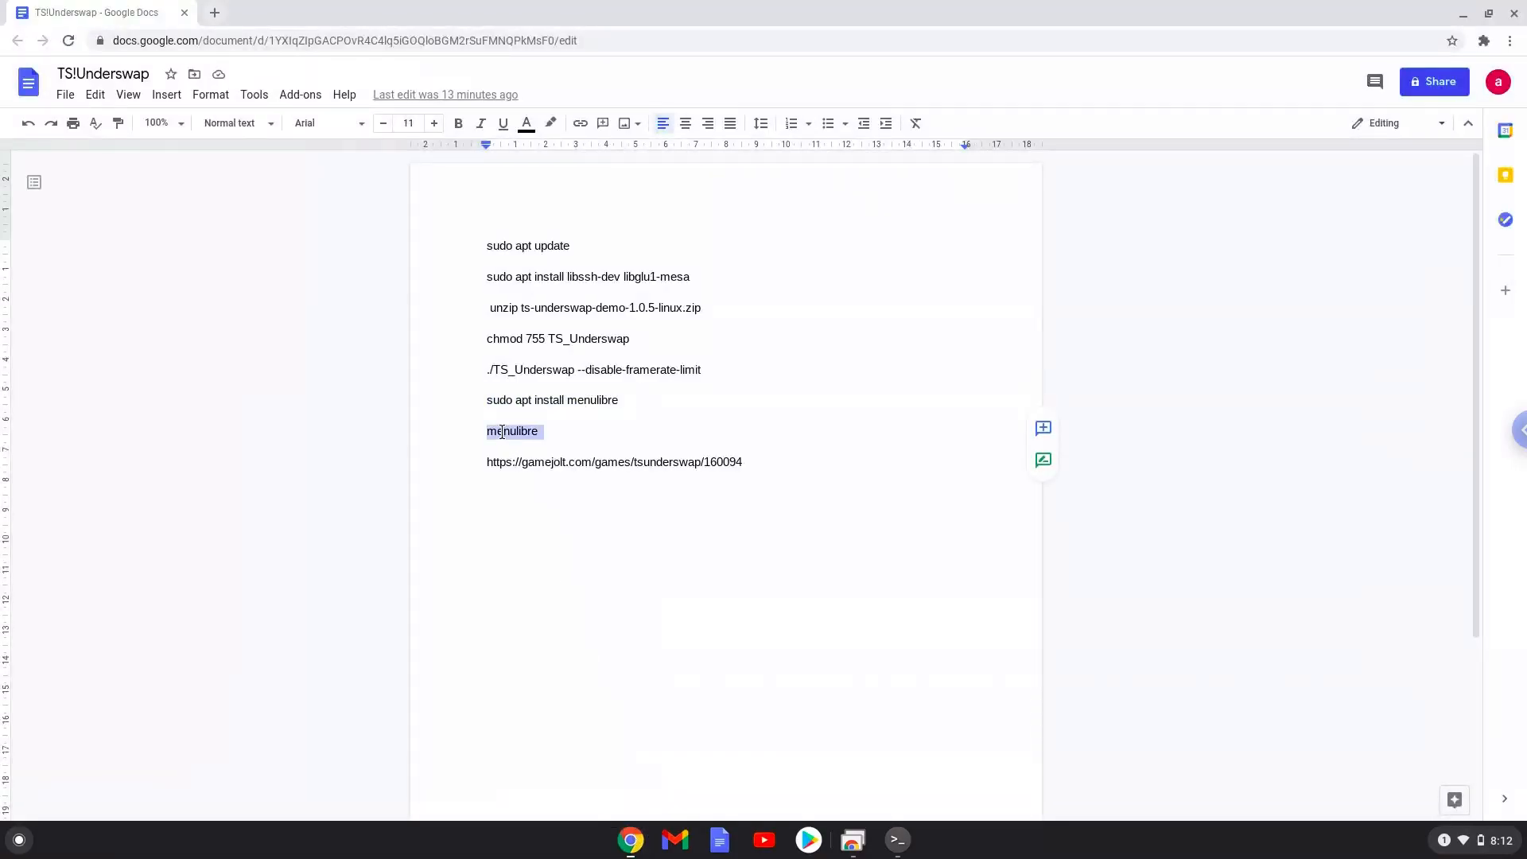
- Launch MenuLibre from the Linux terminal with the 'menulibre' command
right_click(510, 431)
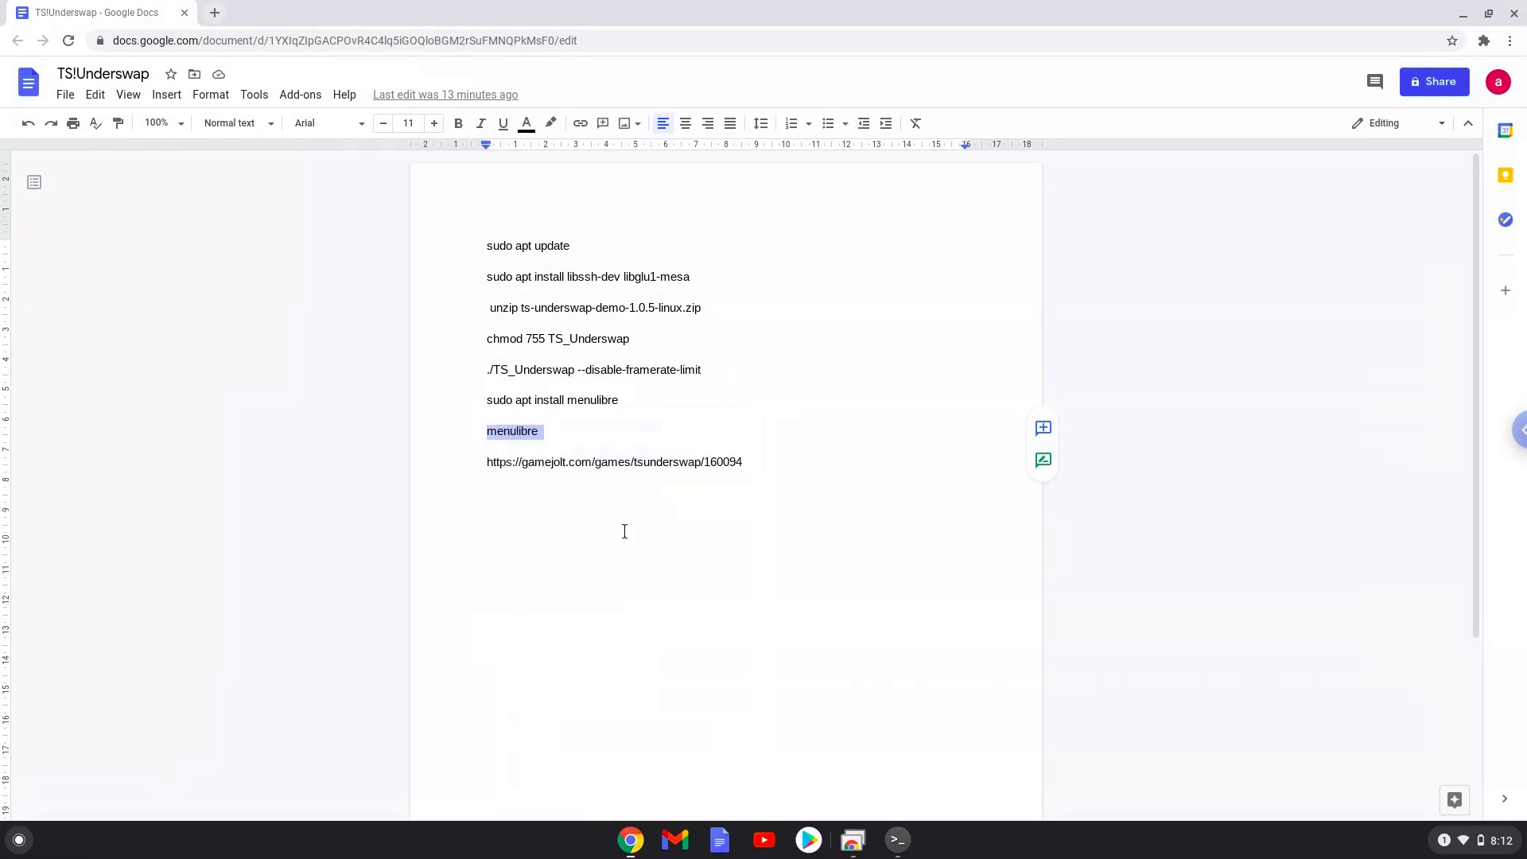
click(897, 839)
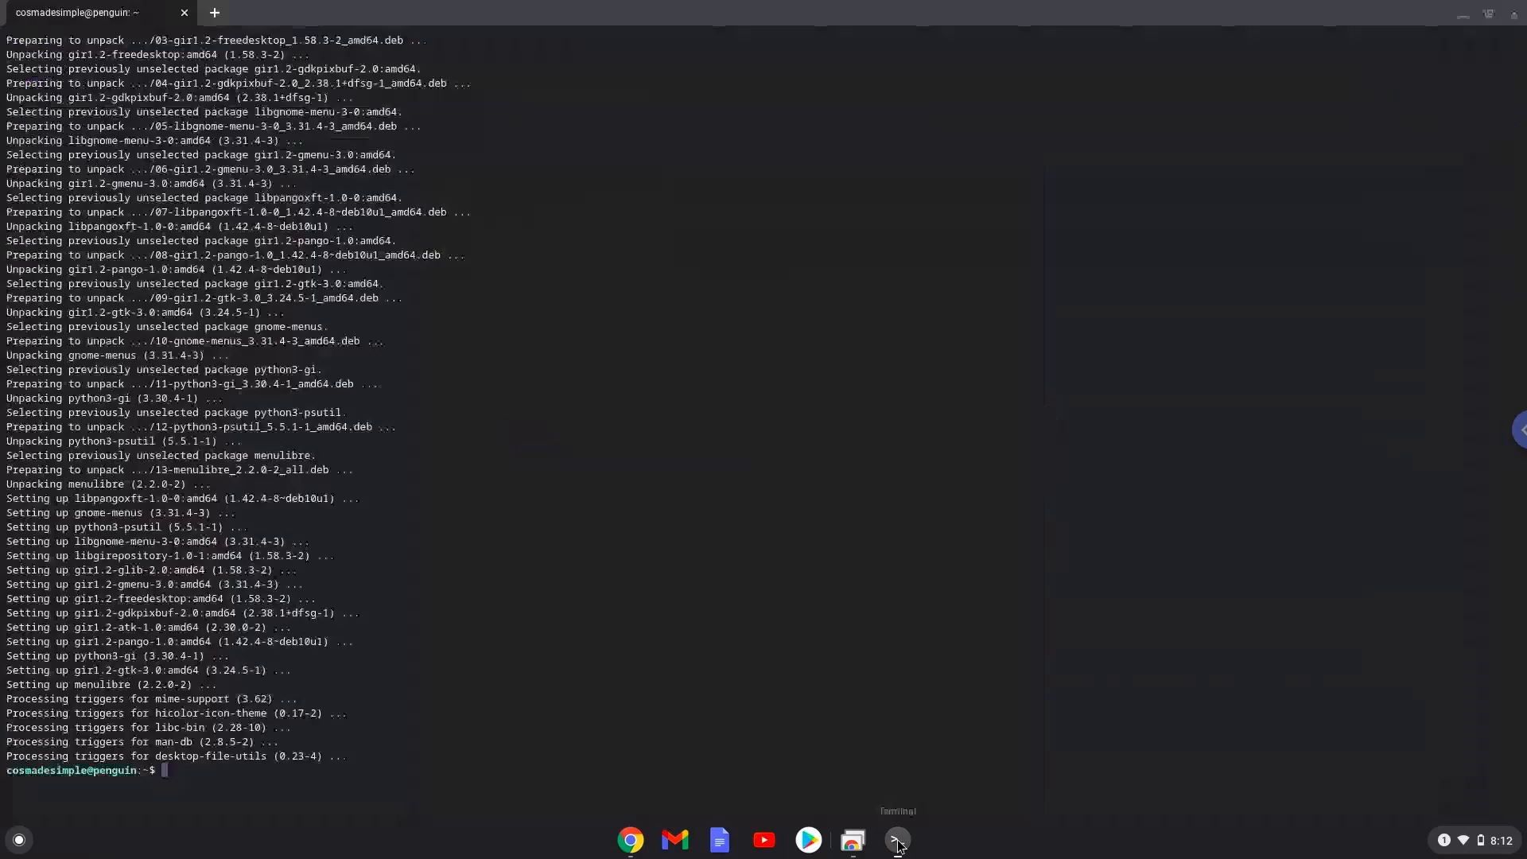
text(menulibre)
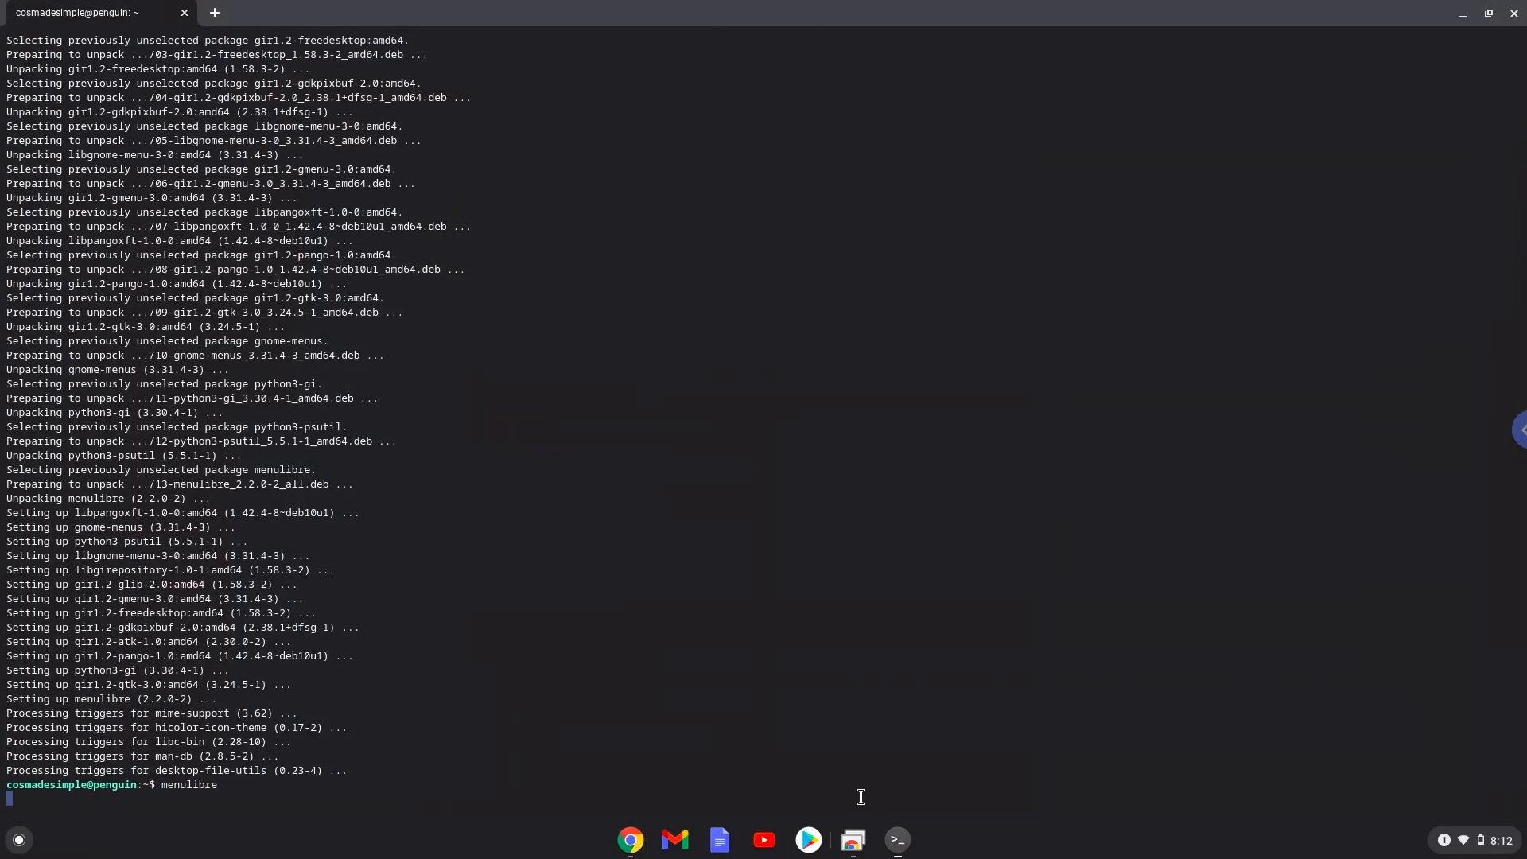
key(Return)
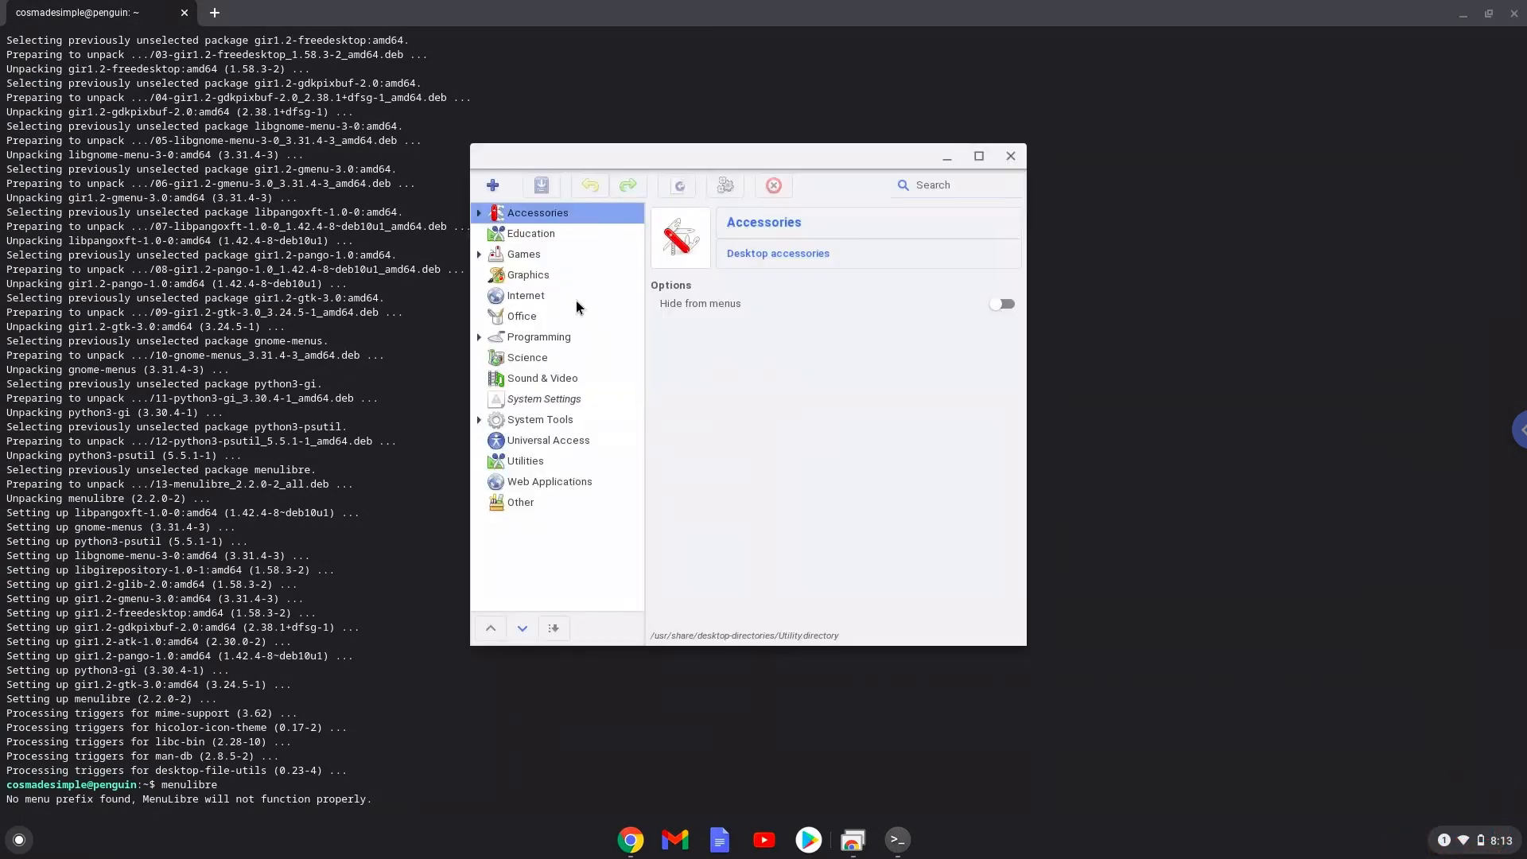
- Create a new launcher under the Games category
click(525, 253)
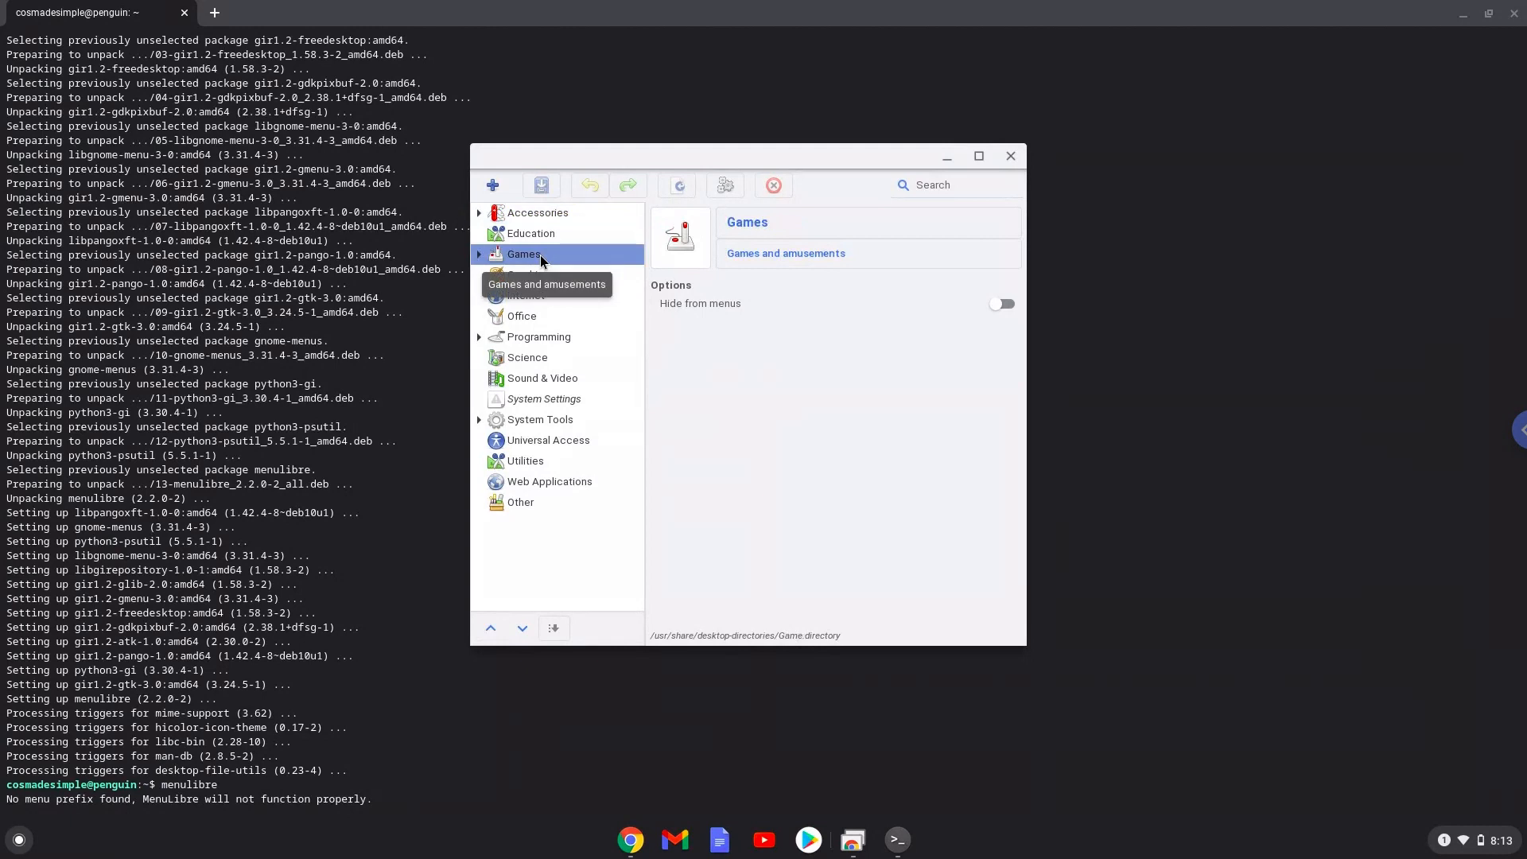
click(493, 184)
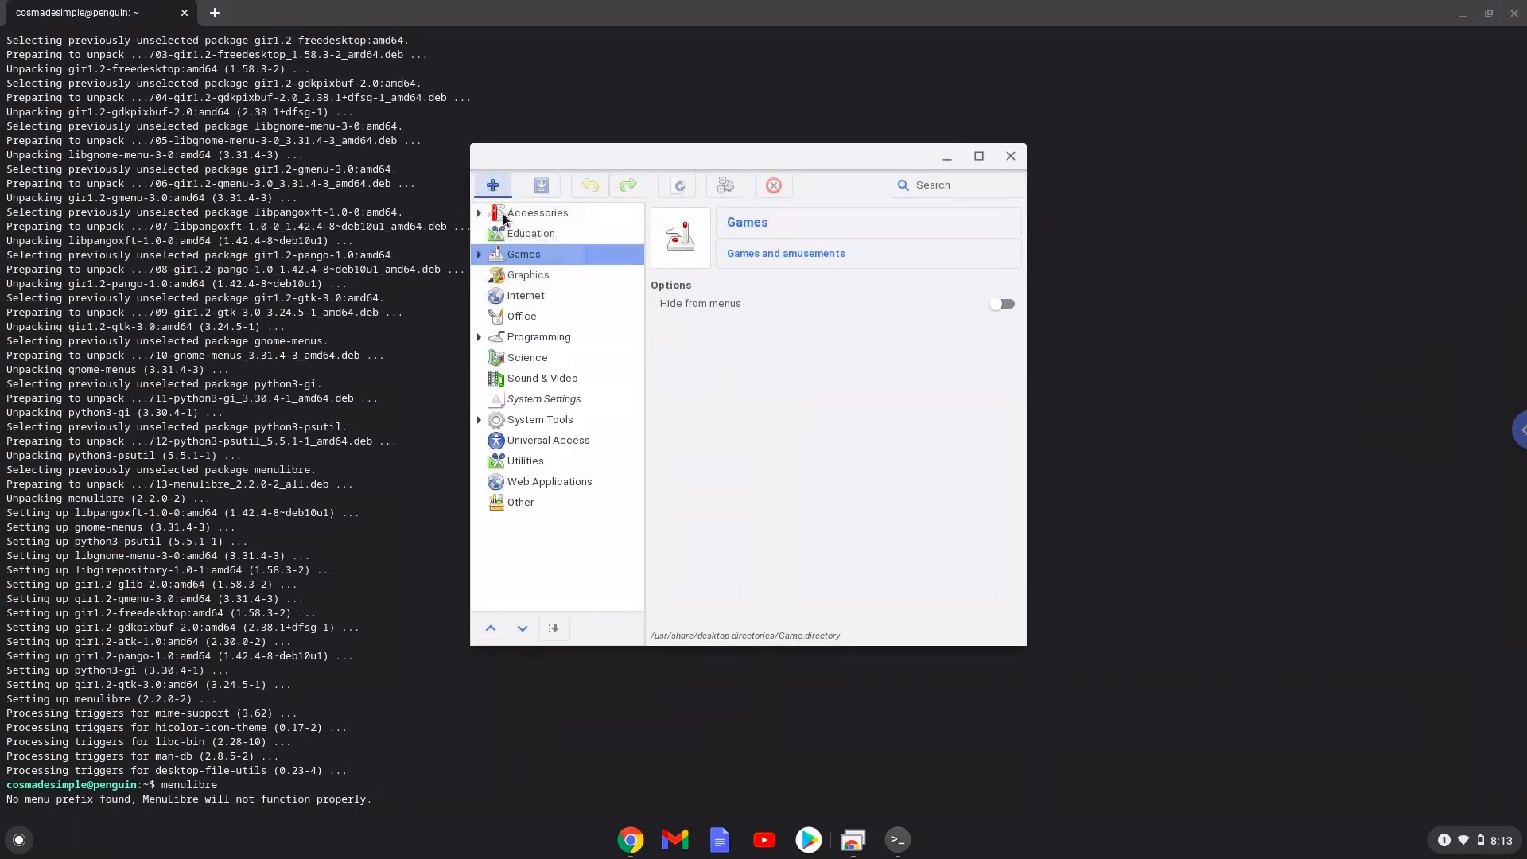
click(493, 185)
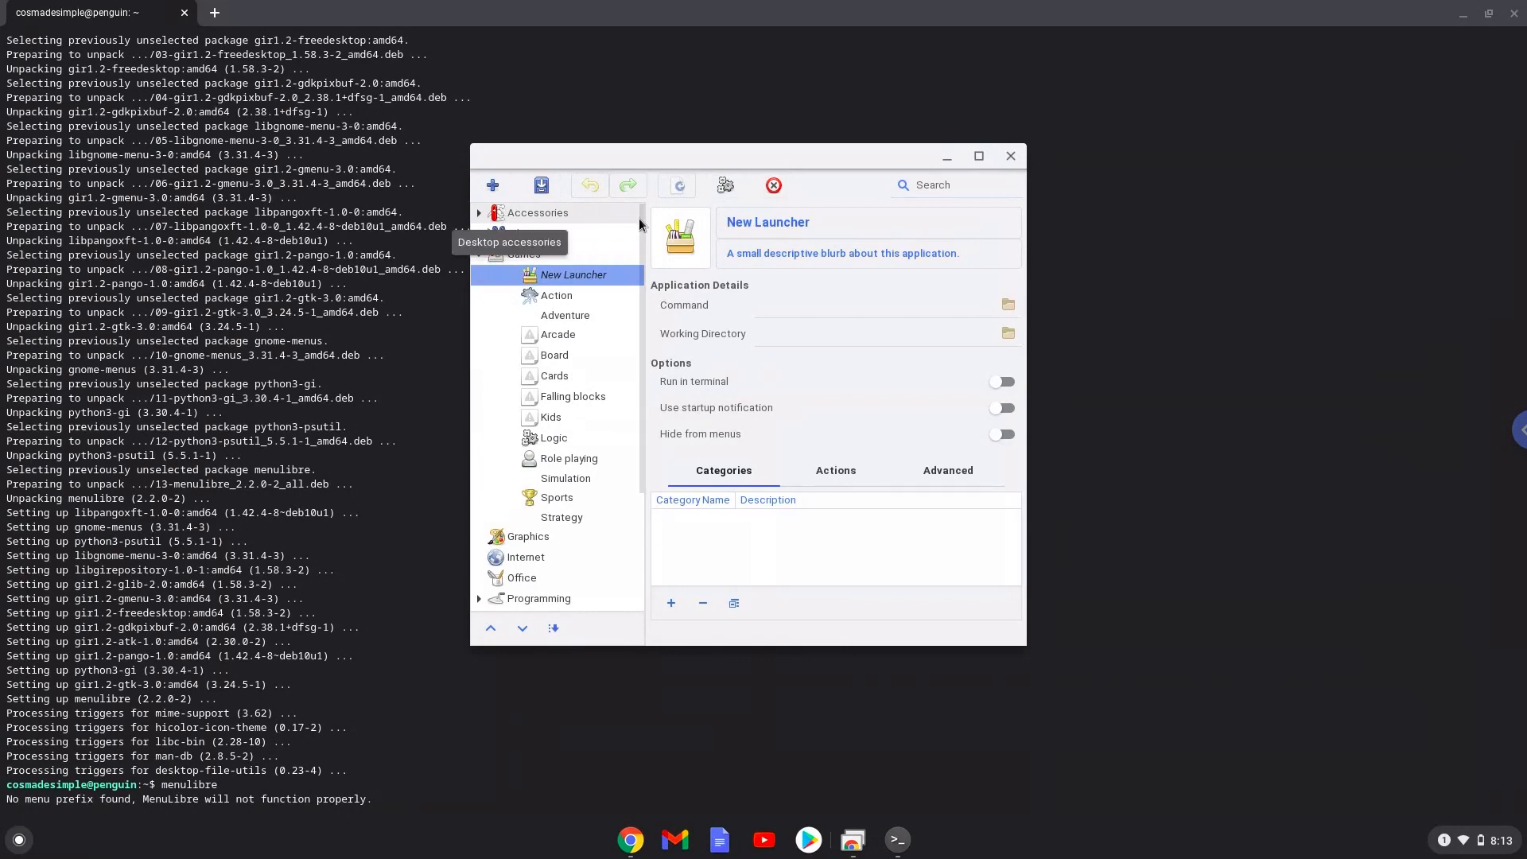
- Name the new launcher 'UnderSwap' and confirm it
double_click(768, 221)
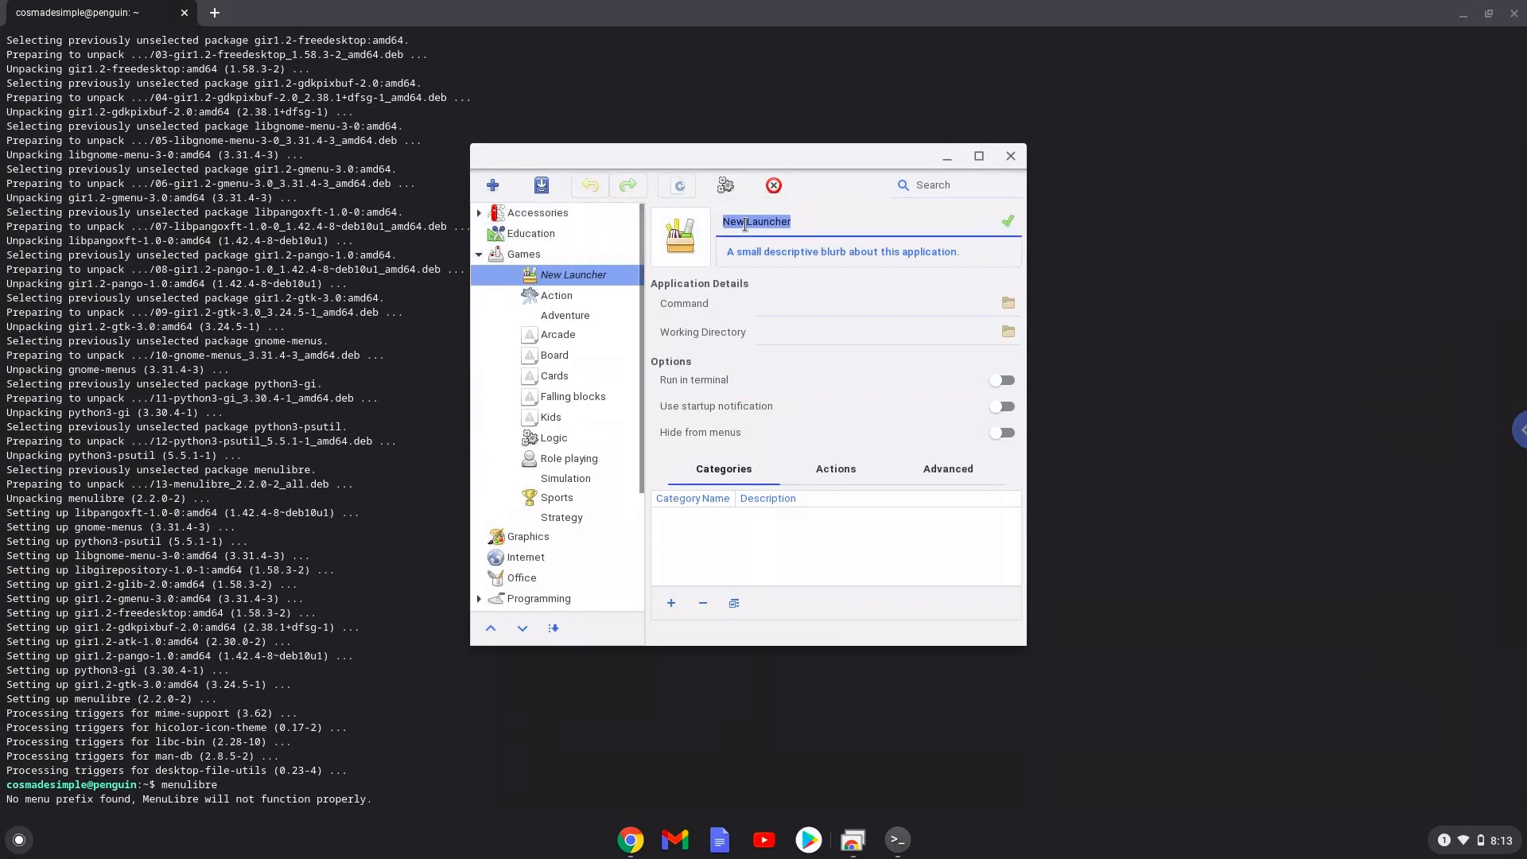
text(Under)
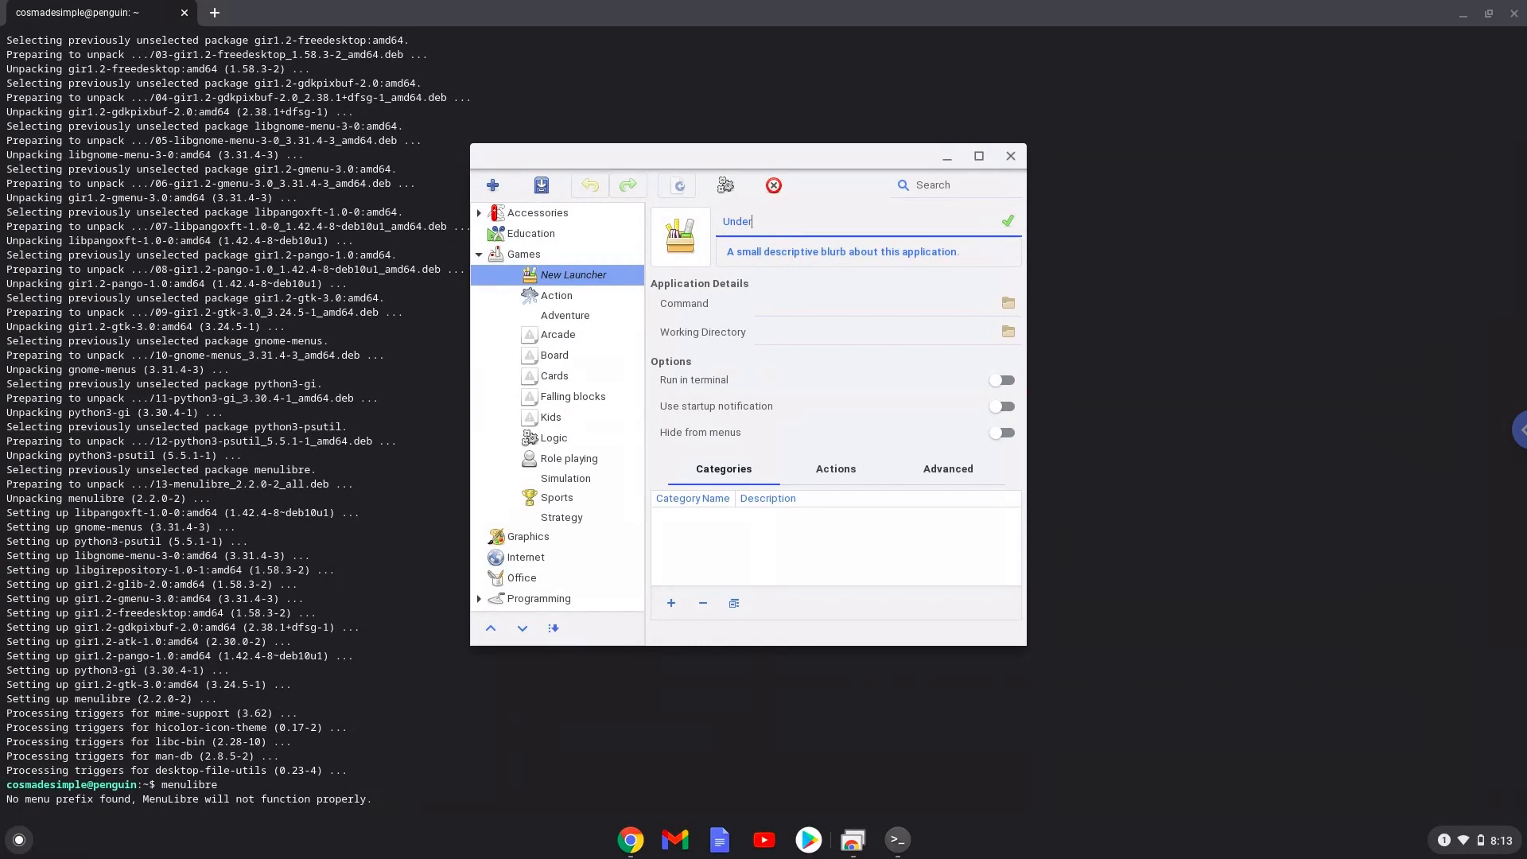
text(Swap)
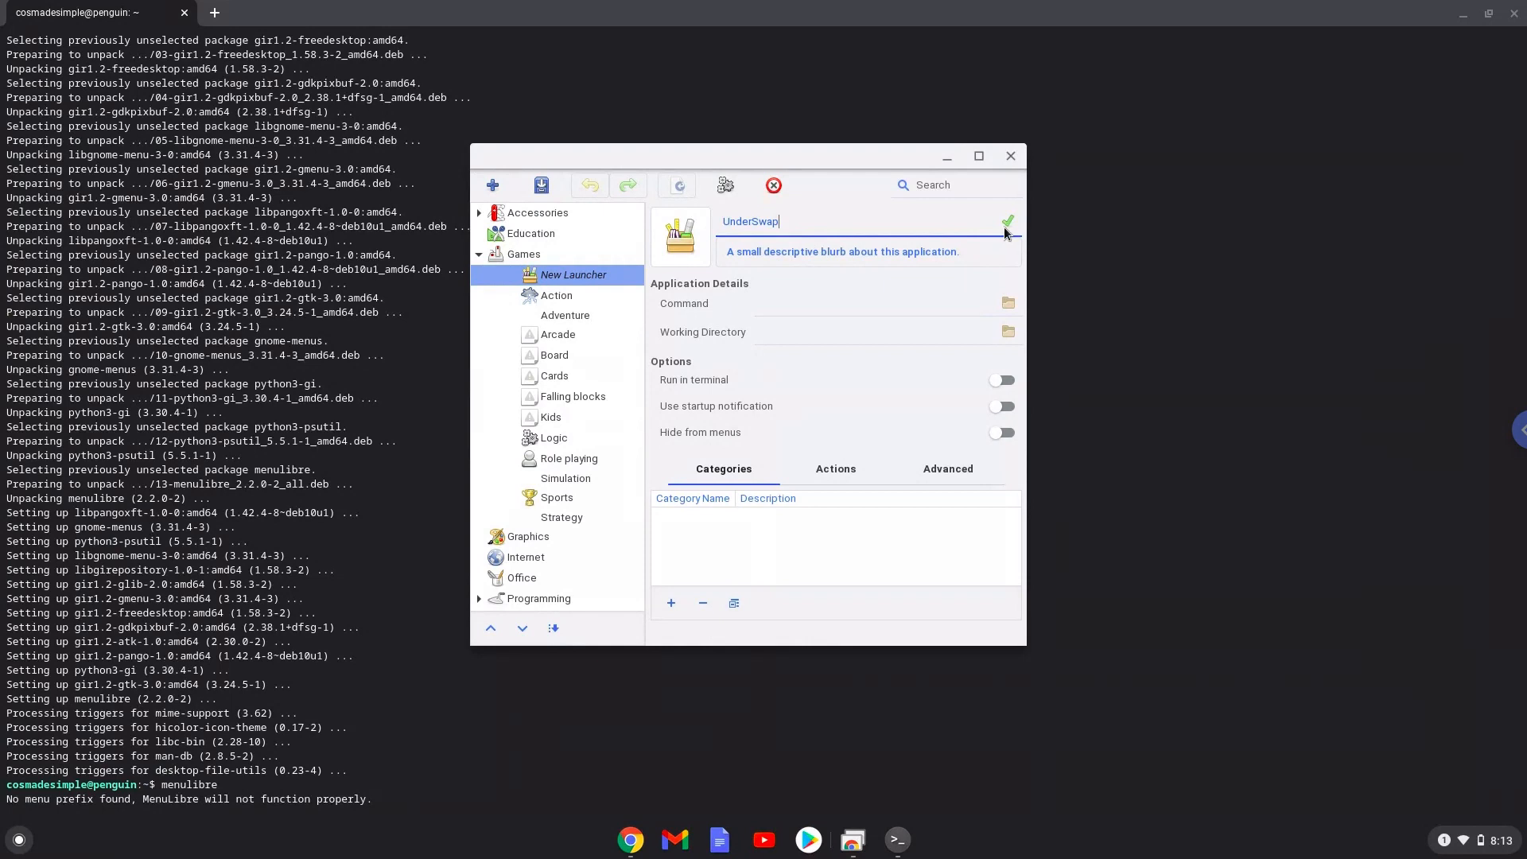
click(1008, 221)
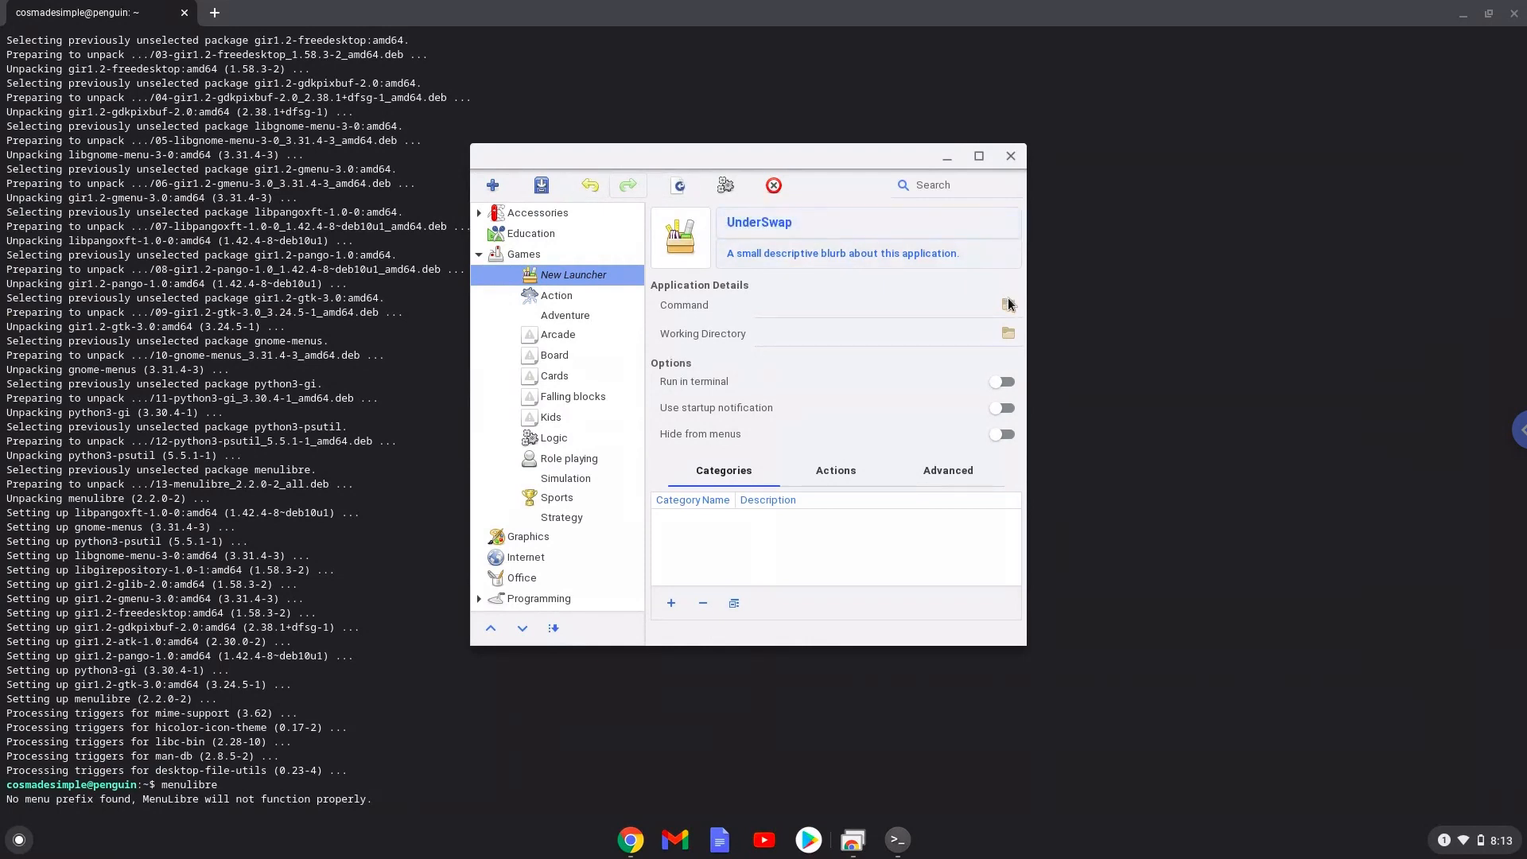
- Point the launcher command at TS_Underswap in the home folder and save the launcher
click(1006, 302)
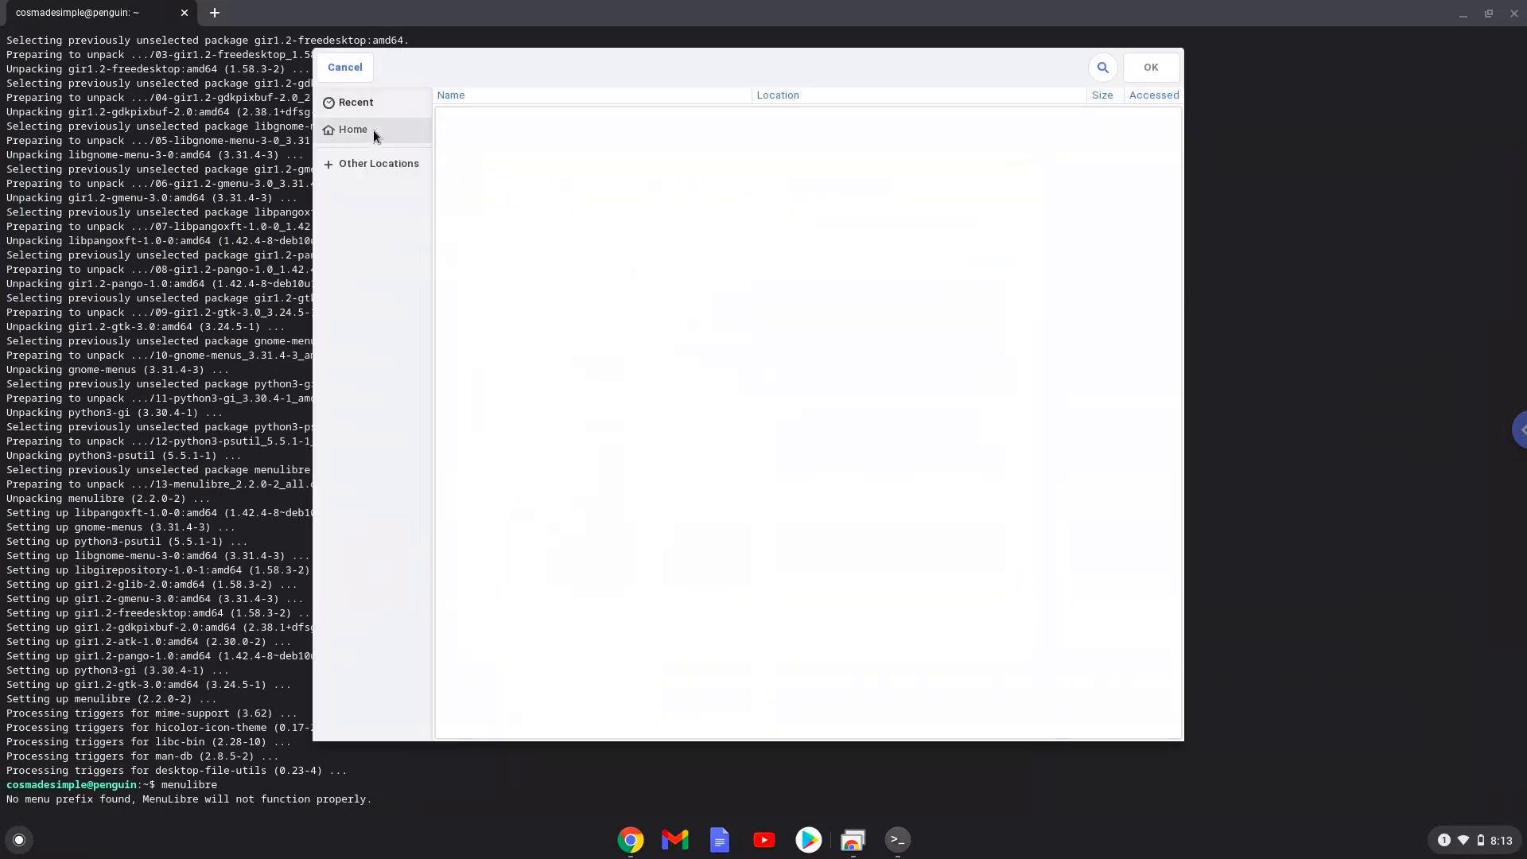
click(353, 129)
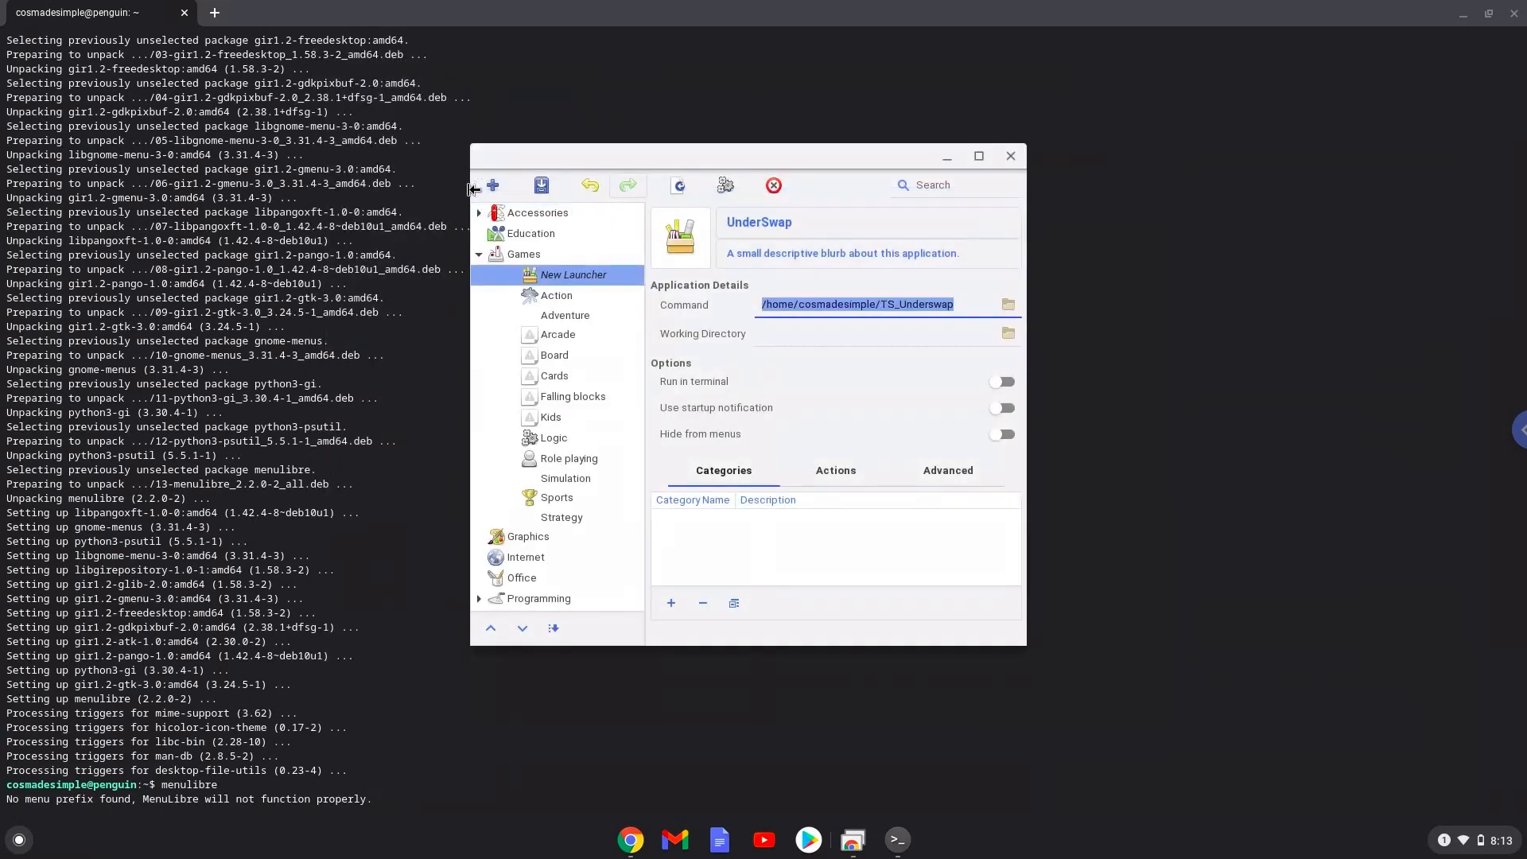
mouse_move(500, 200)
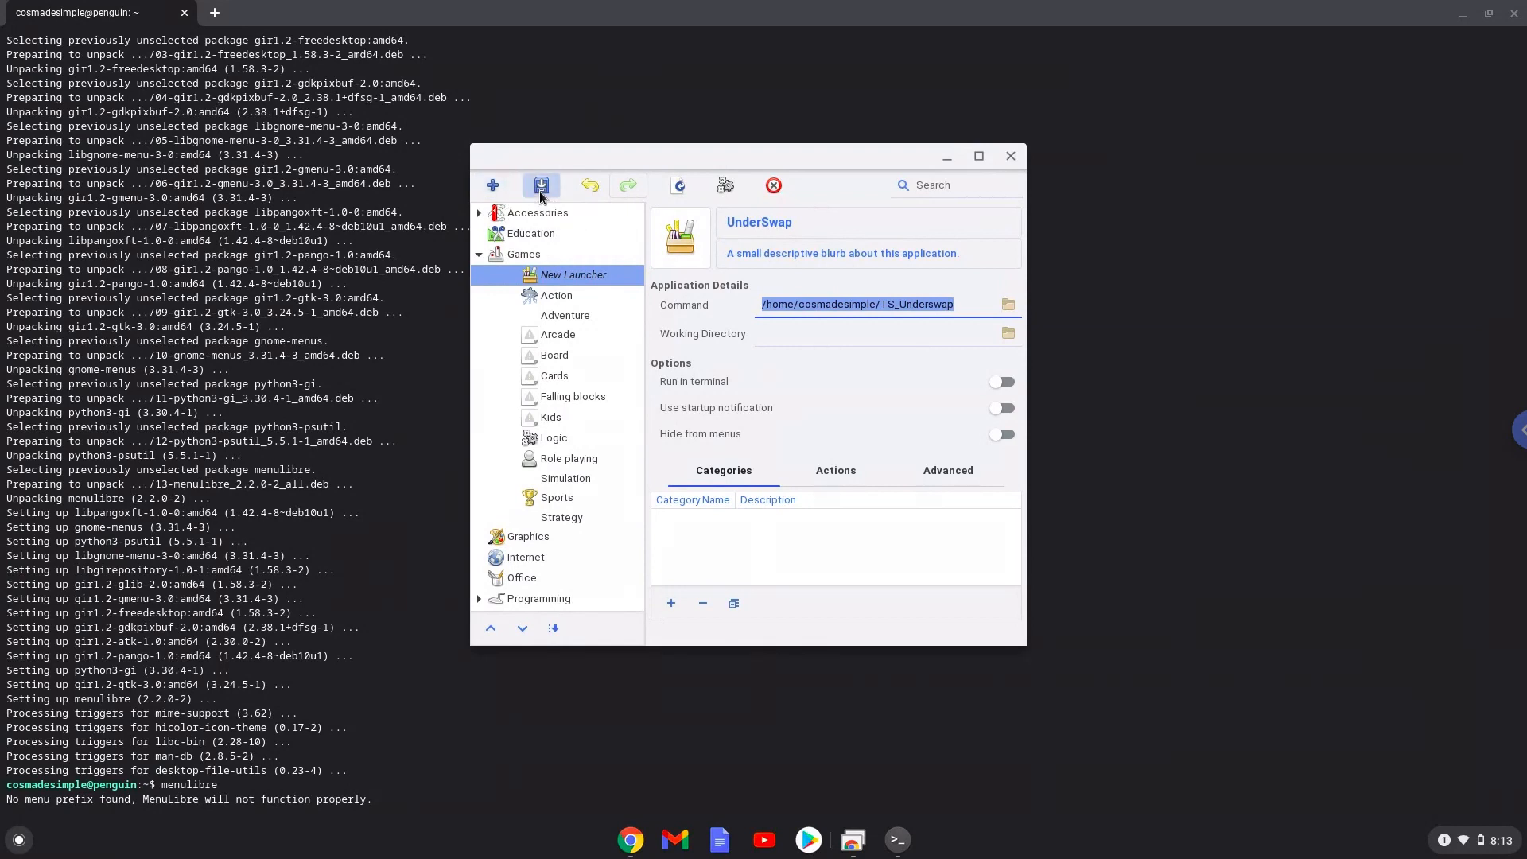
click(541, 185)
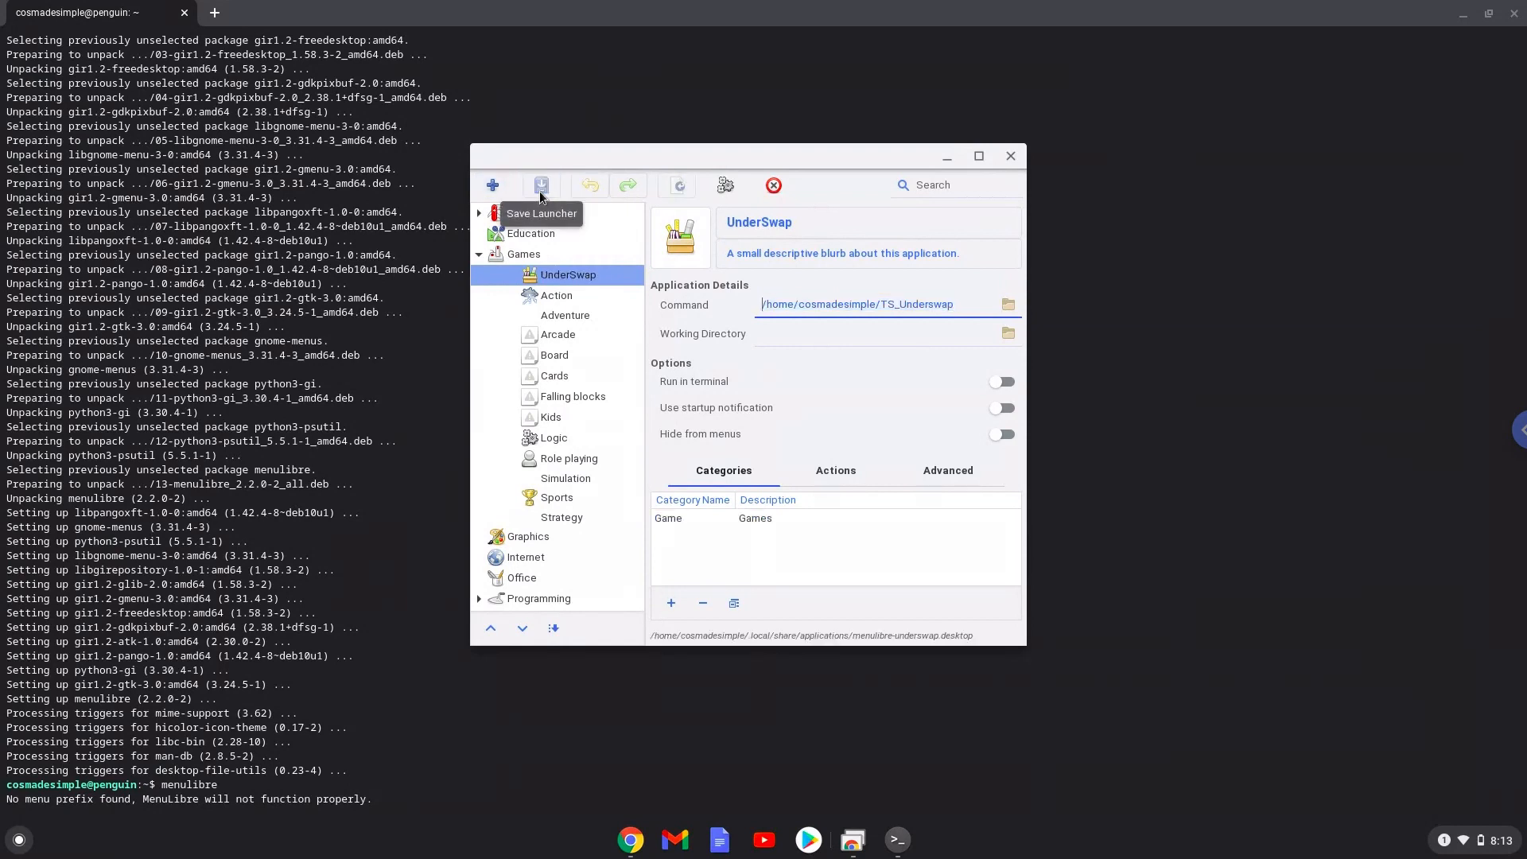